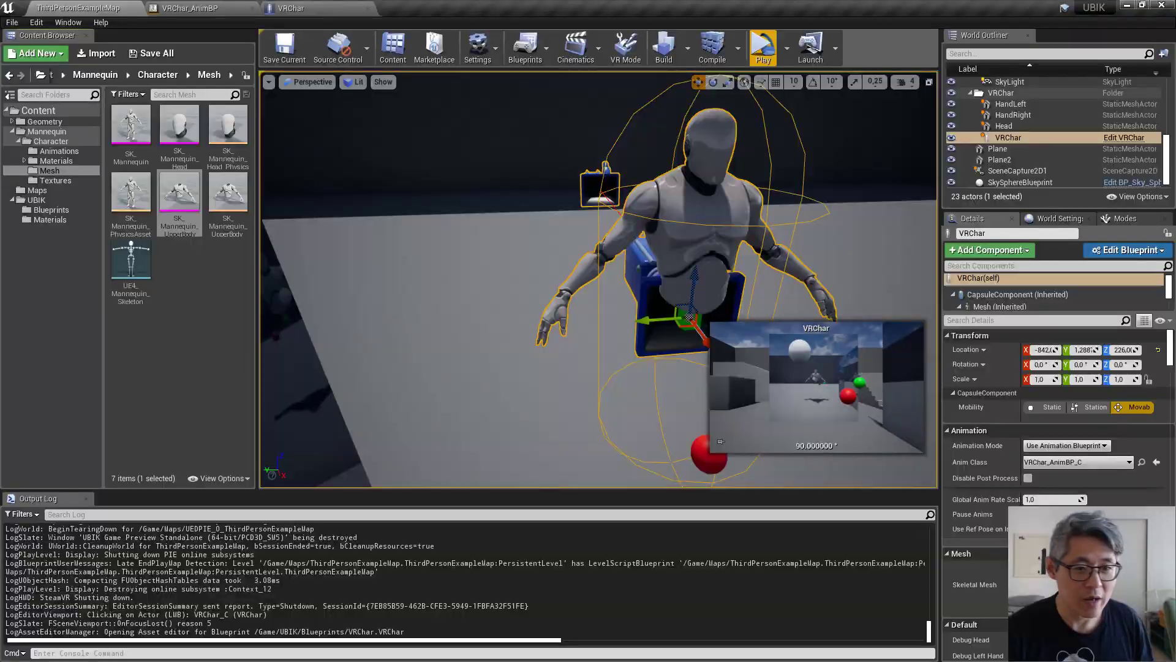
{"action": "mouse_move", "coordinate": [763, 47]}
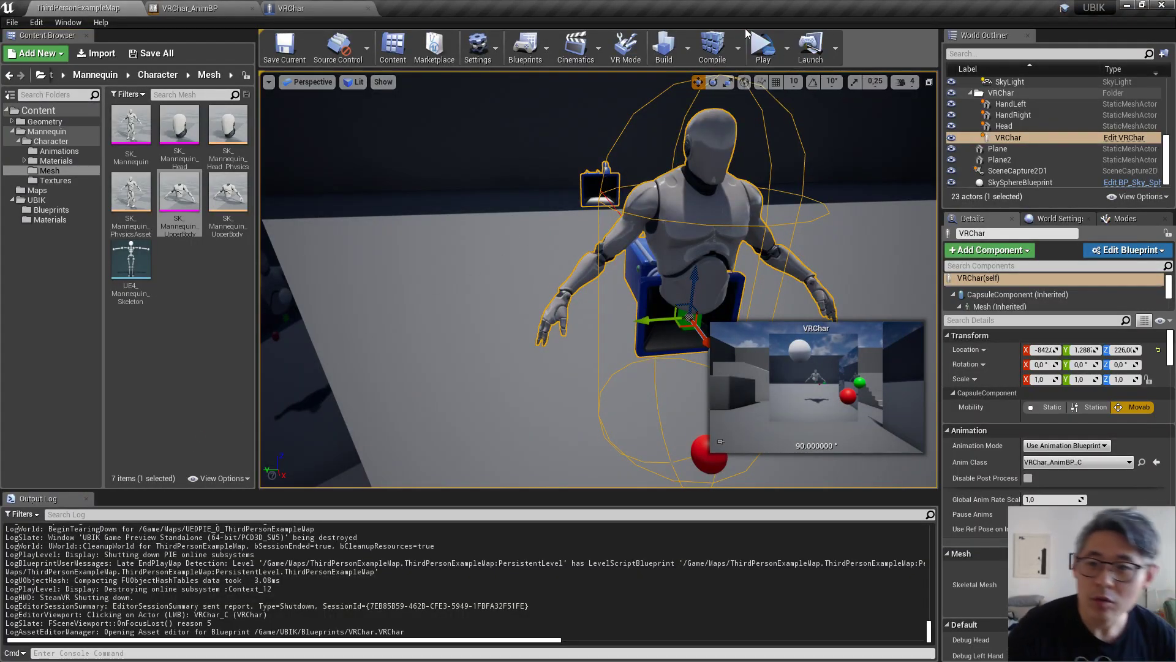
{"action": "mouse_move", "coordinate": [762, 46]}
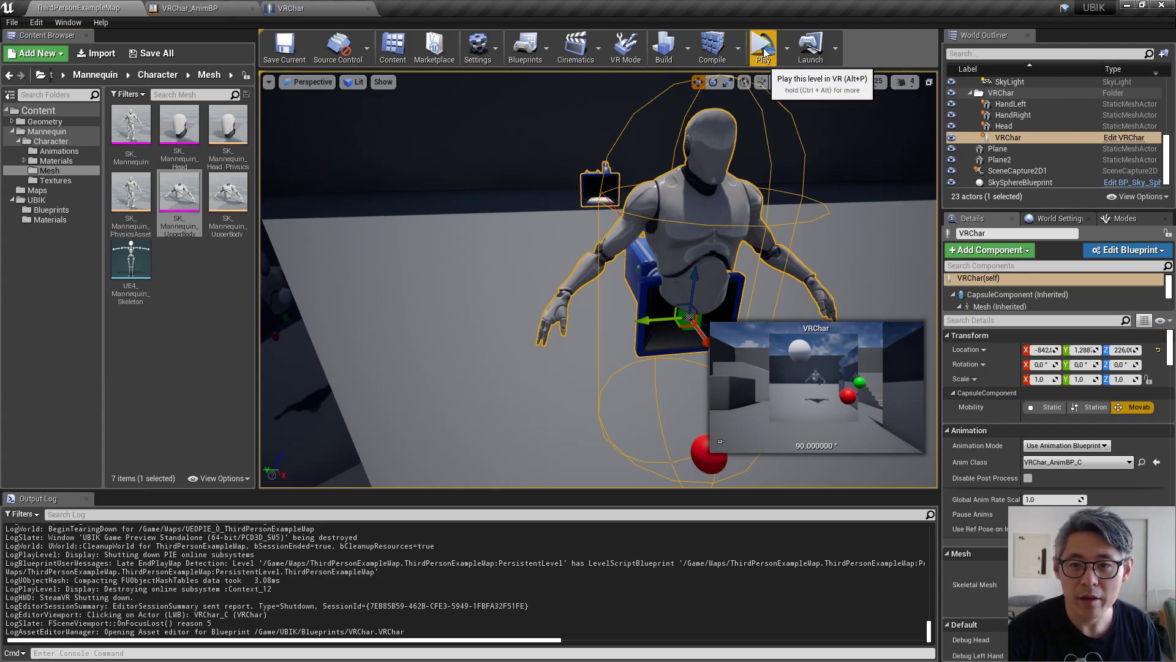
Test-play the level in VR, then highlight the Spine03 and Clavicle_r variables
{"action": "left_click", "coordinate": [762, 43]}
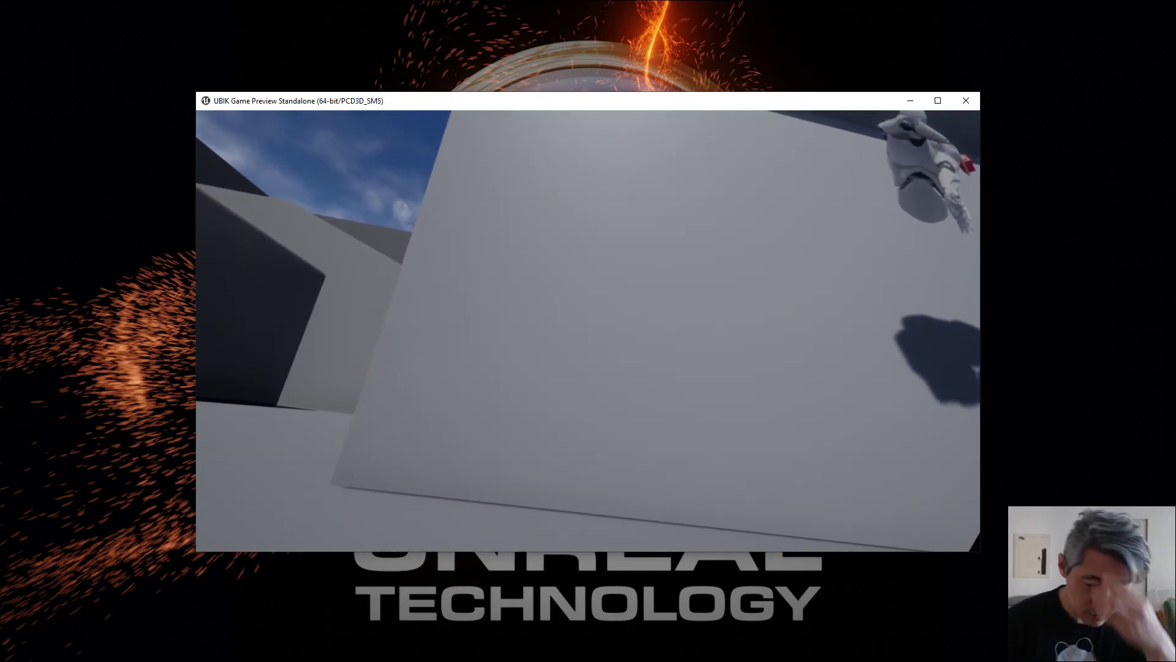
{"action": "key", "text": "Escape"}
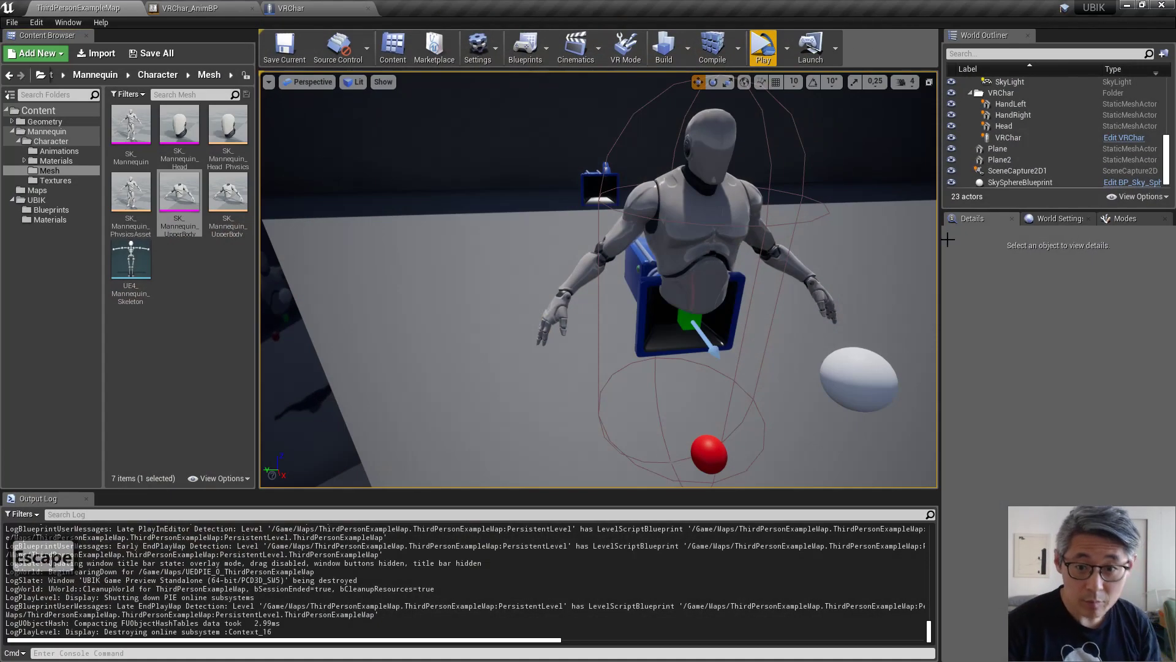
{"action": "mouse_move", "coordinate": [704, 141]}
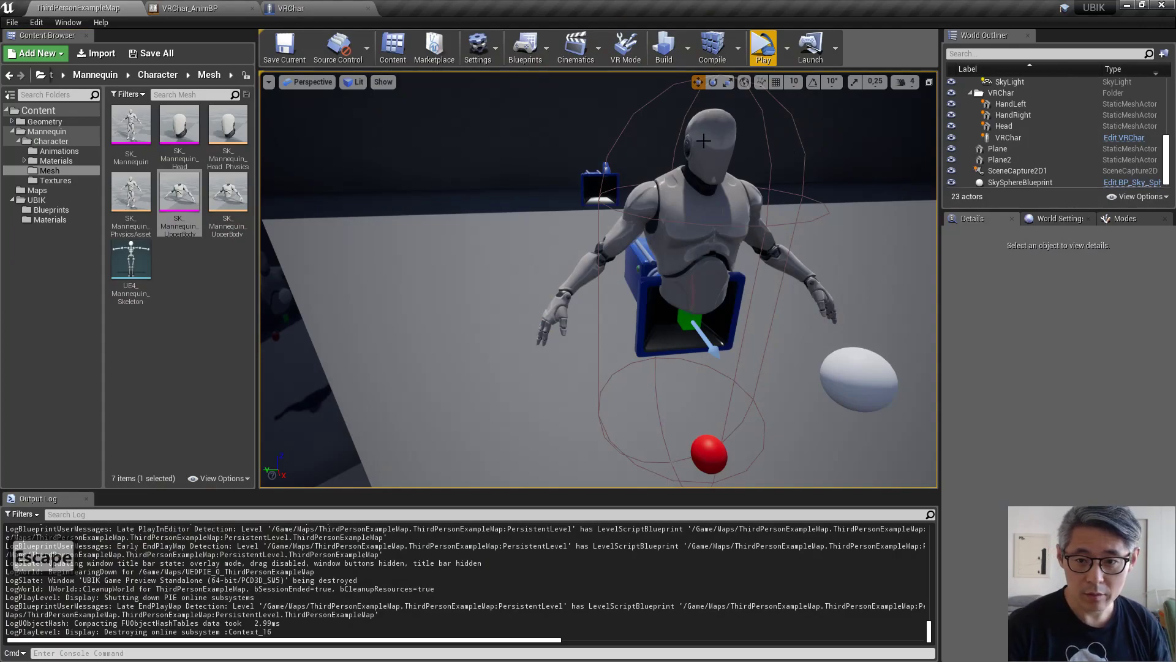
{"action": "mouse_move", "coordinate": [634, 261]}
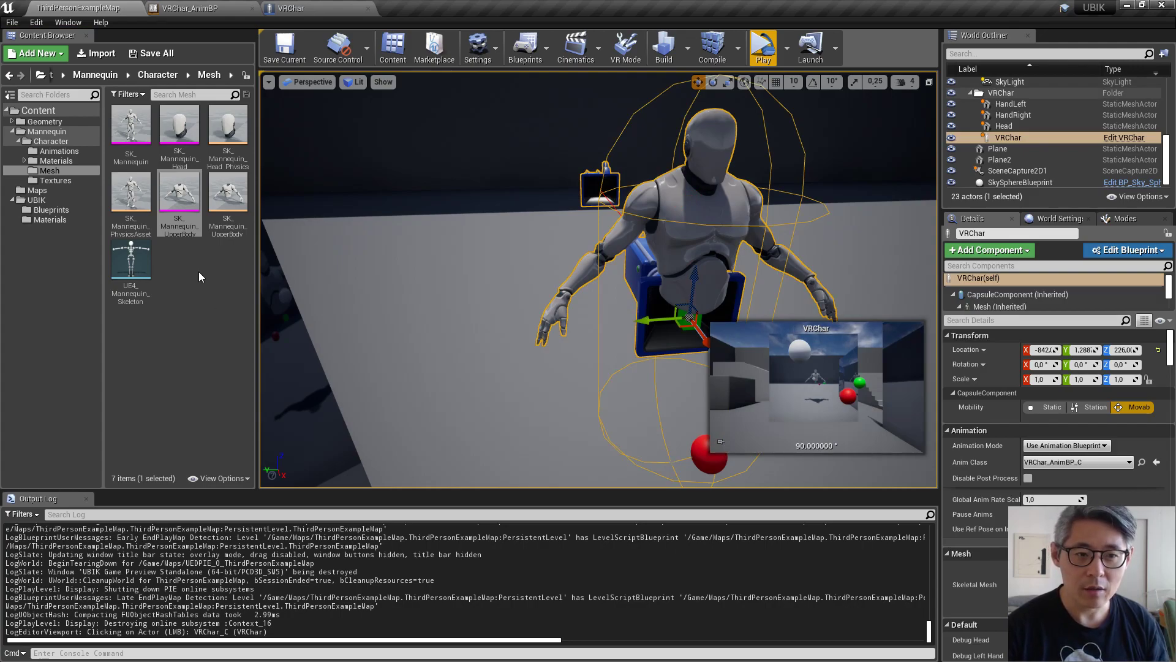
{"action": "mouse_move", "coordinate": [198, 276]}
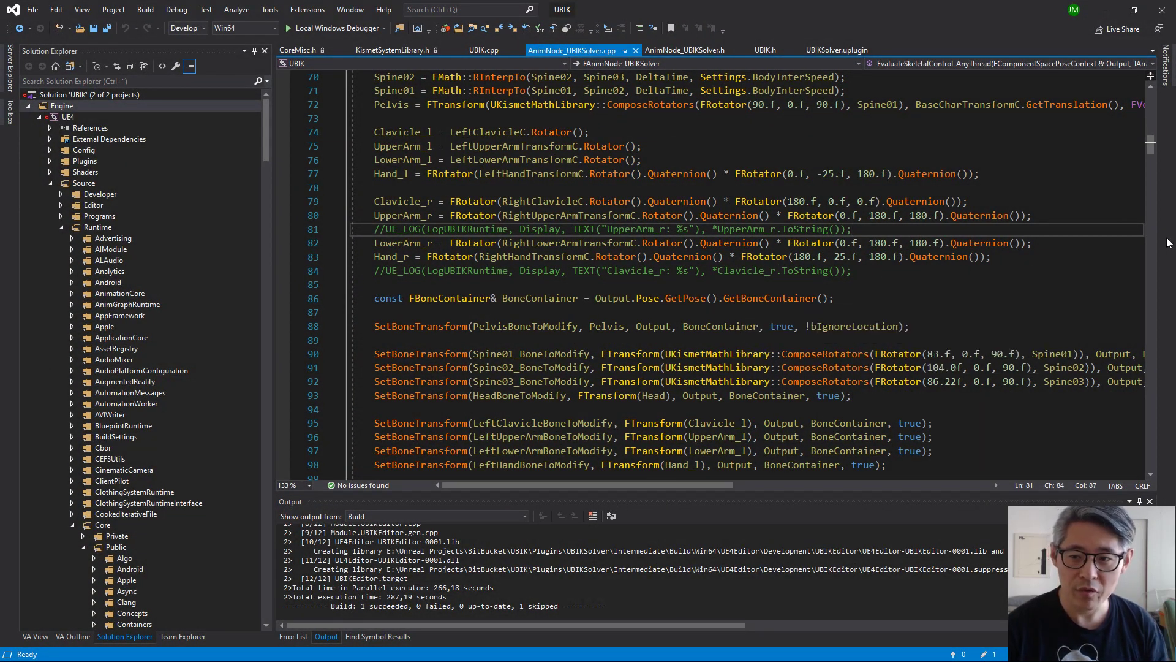
{"action": "mouse_move", "coordinate": [759, 173]}
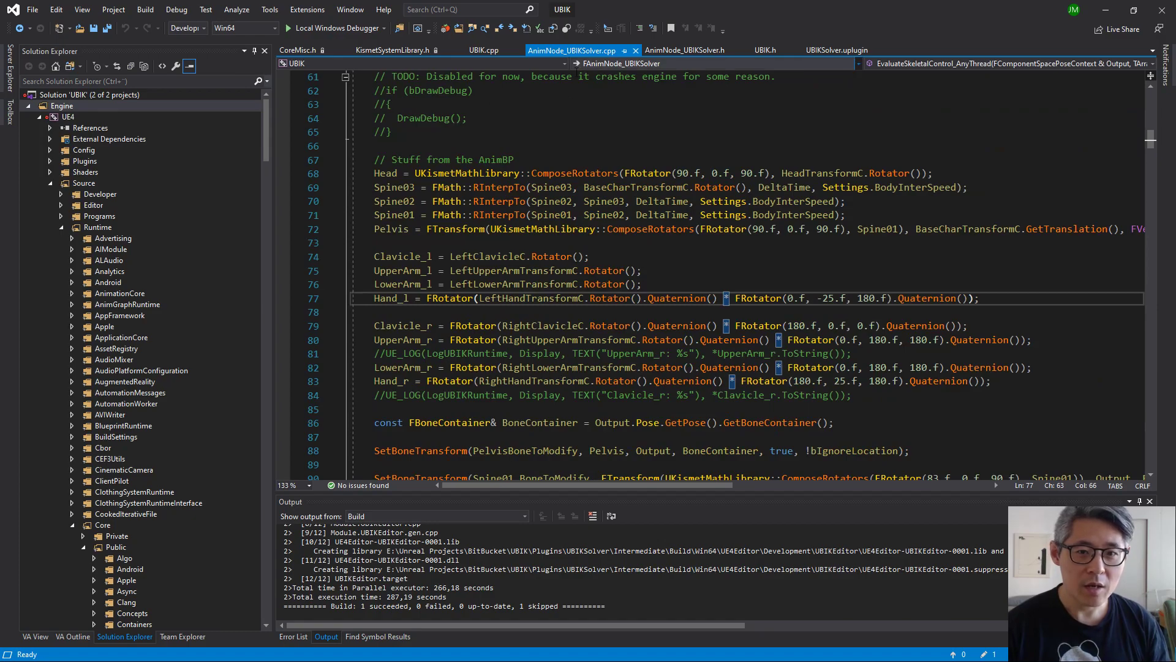
{"action": "mouse_move", "coordinate": [588, 98]}
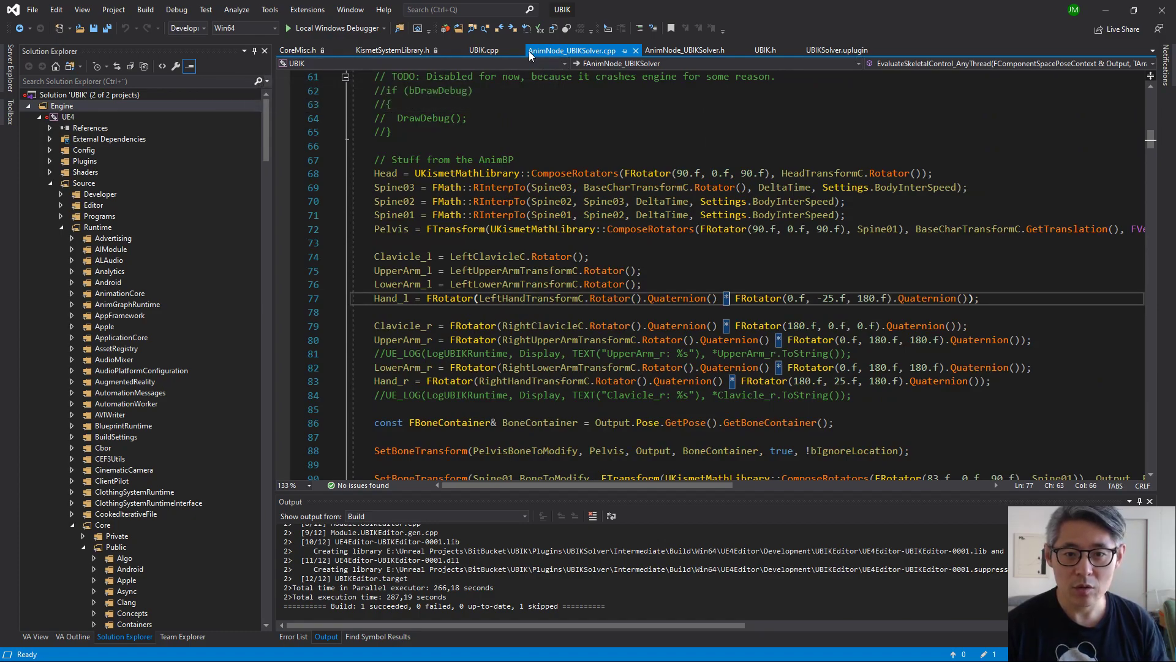
{"action": "mouse_move", "coordinate": [578, 51]}
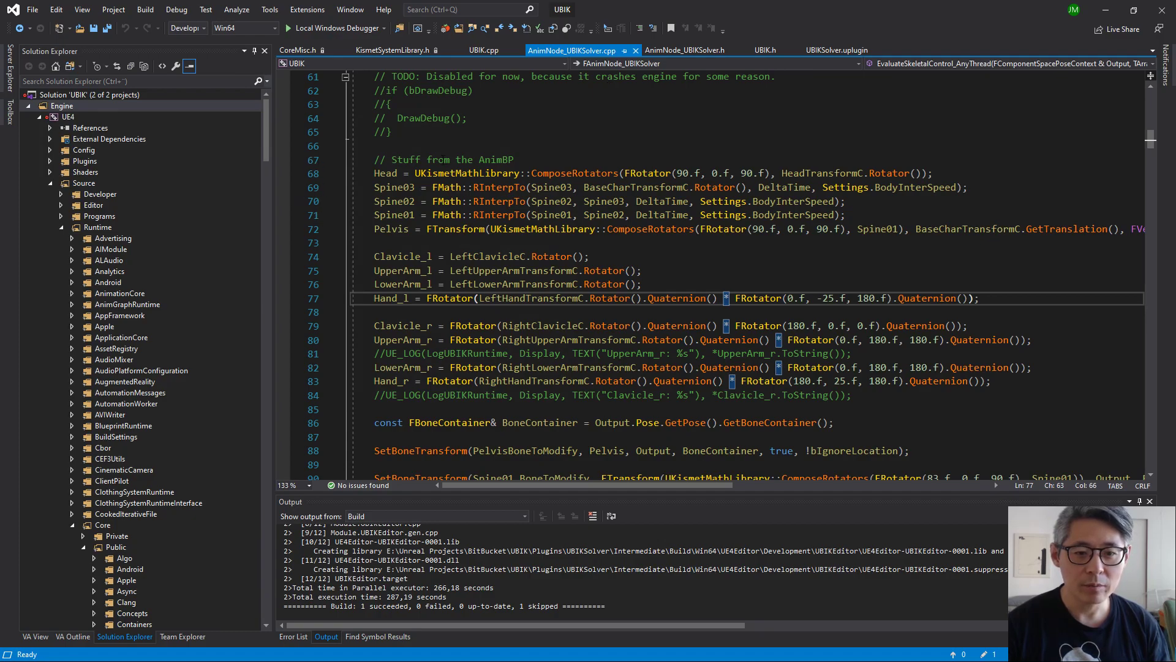
{"action": "double_click", "coordinate": [435, 160]}
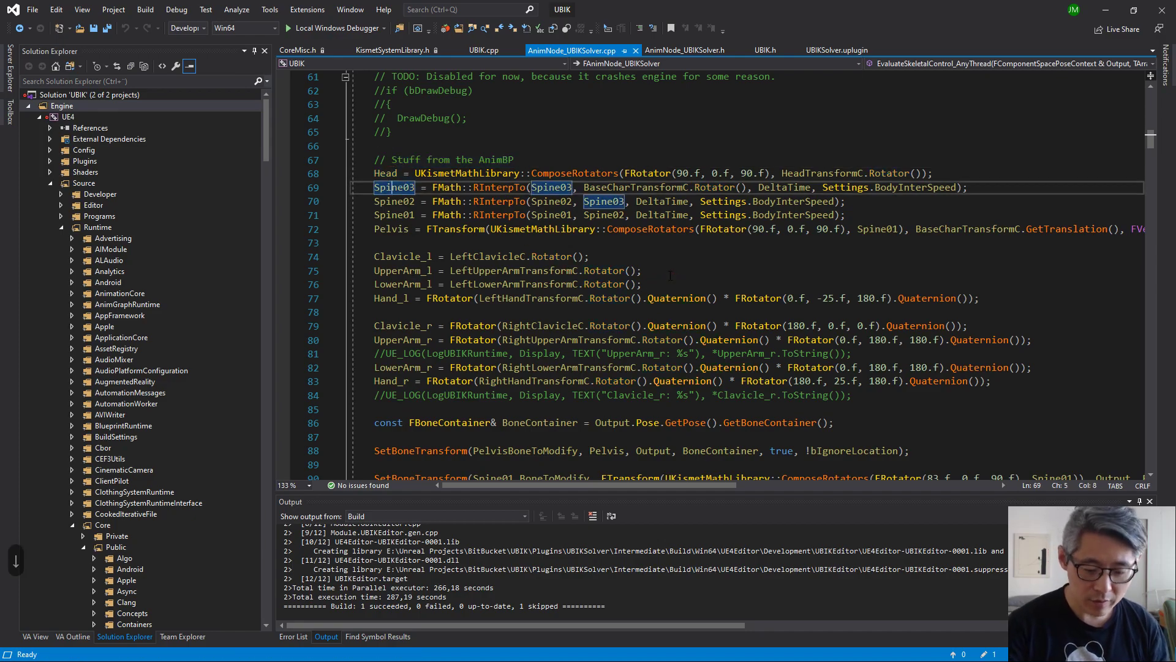
{"action": "key", "text": "F12"}
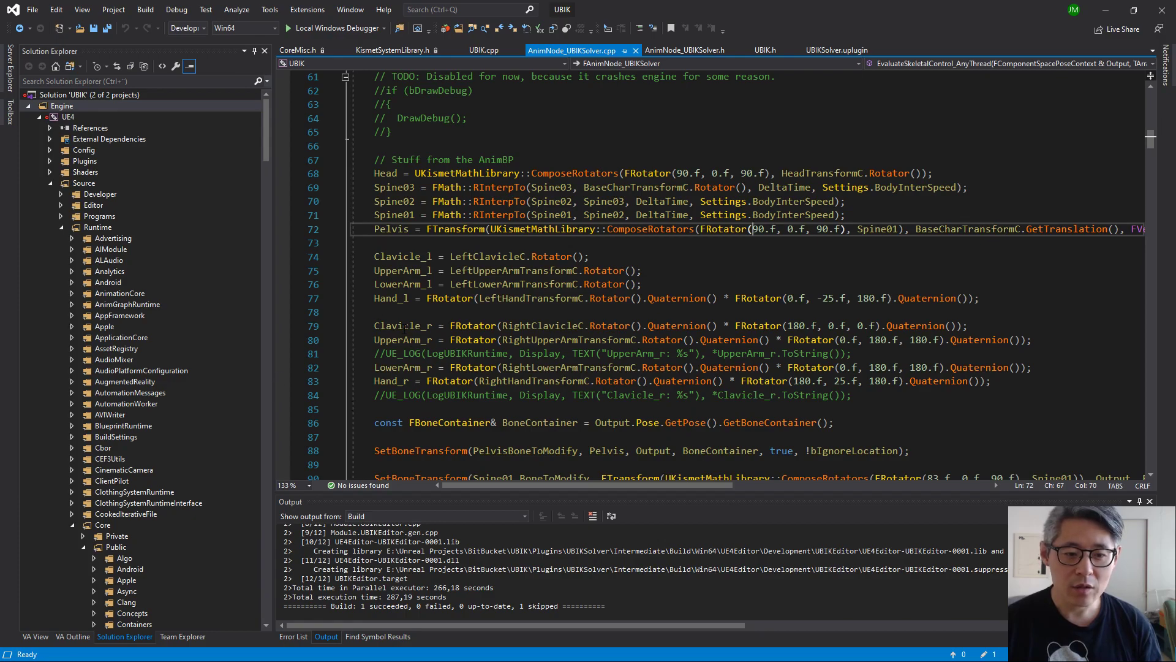
{"action": "double_click", "coordinate": [401, 325]}
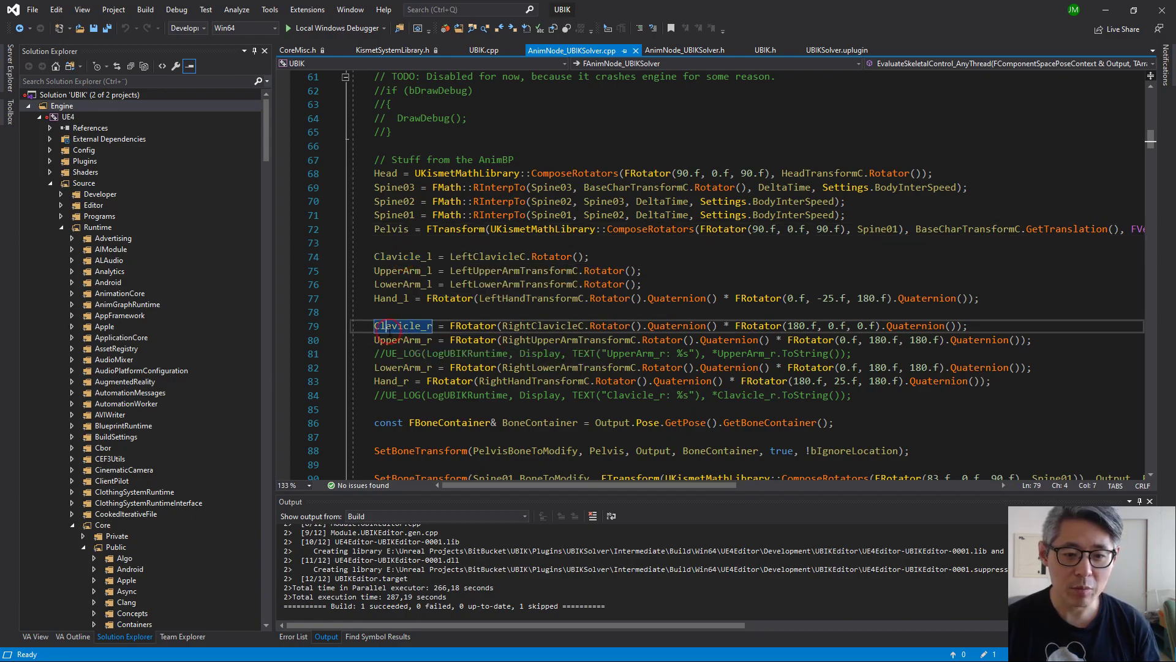
{"action": "mouse_move", "coordinate": [776, 339]}
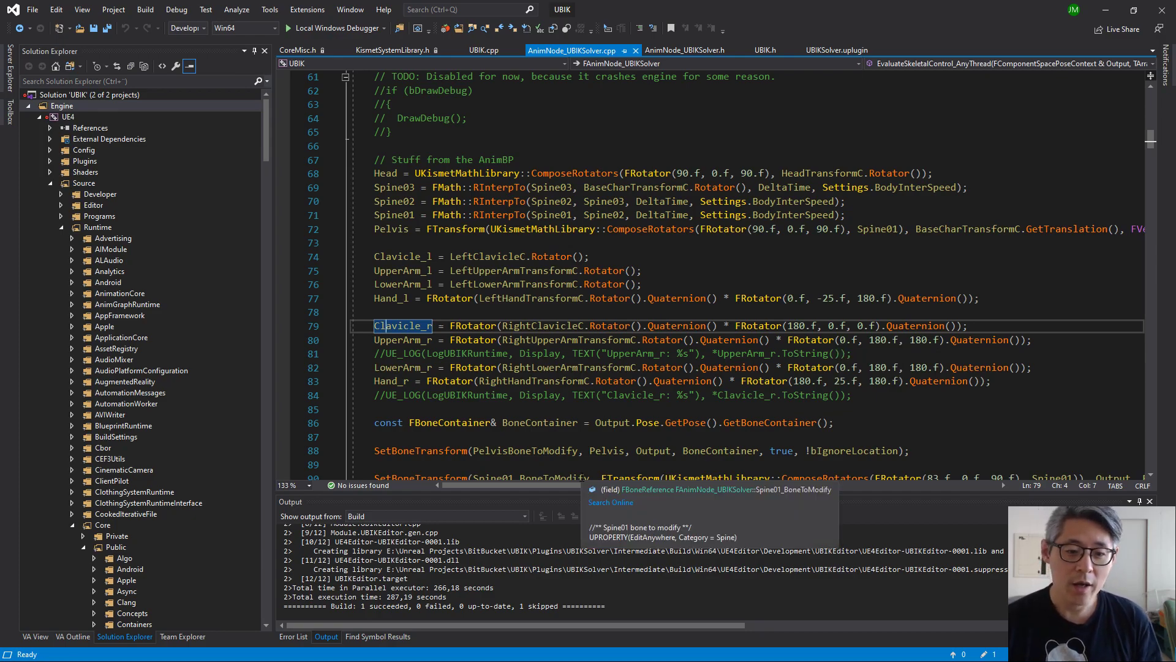
{"action": "mouse_move", "coordinate": [671, 314]}
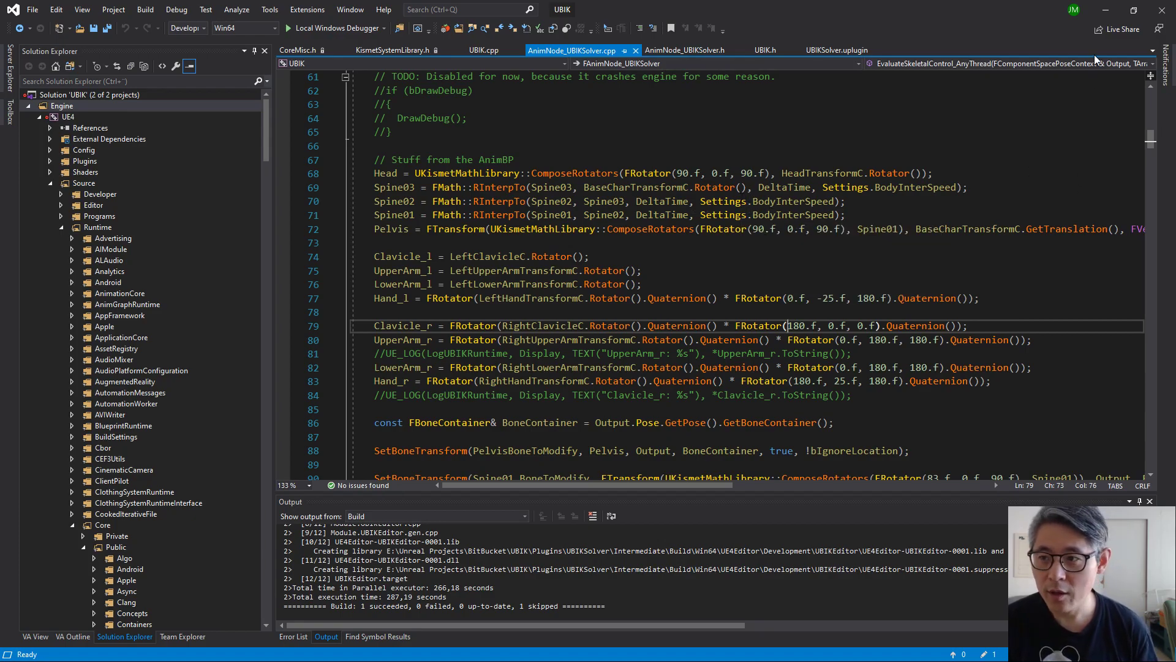
{"action": "mouse_move", "coordinate": [1105, 12]}
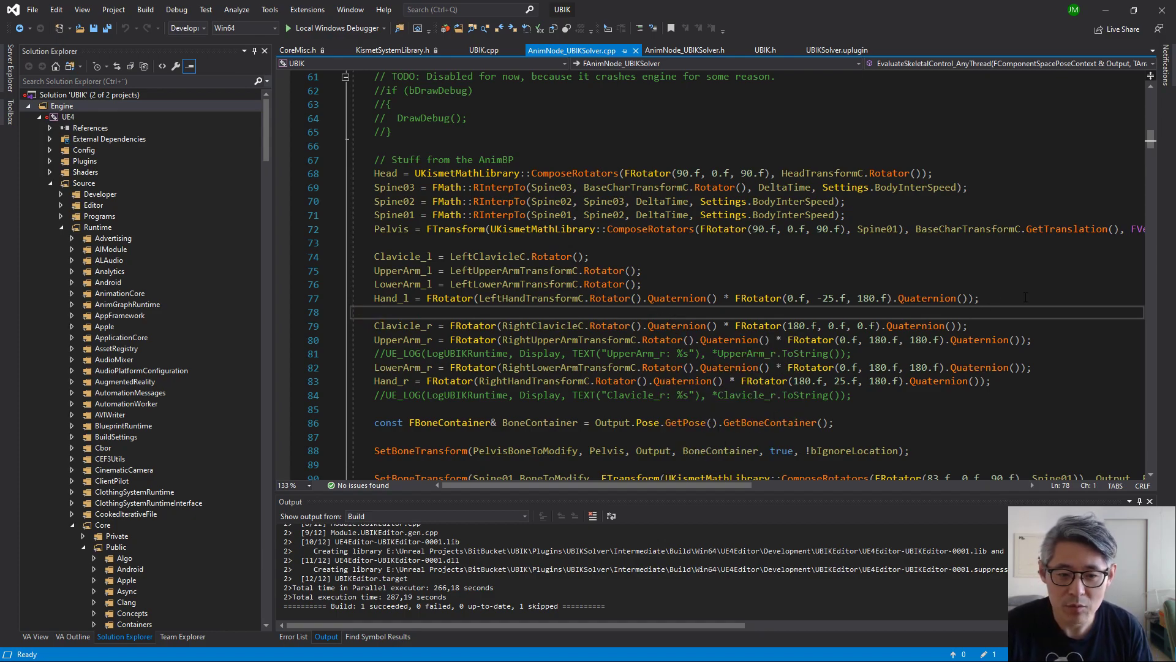
{"action": "mouse_move", "coordinate": [1106, 10]}
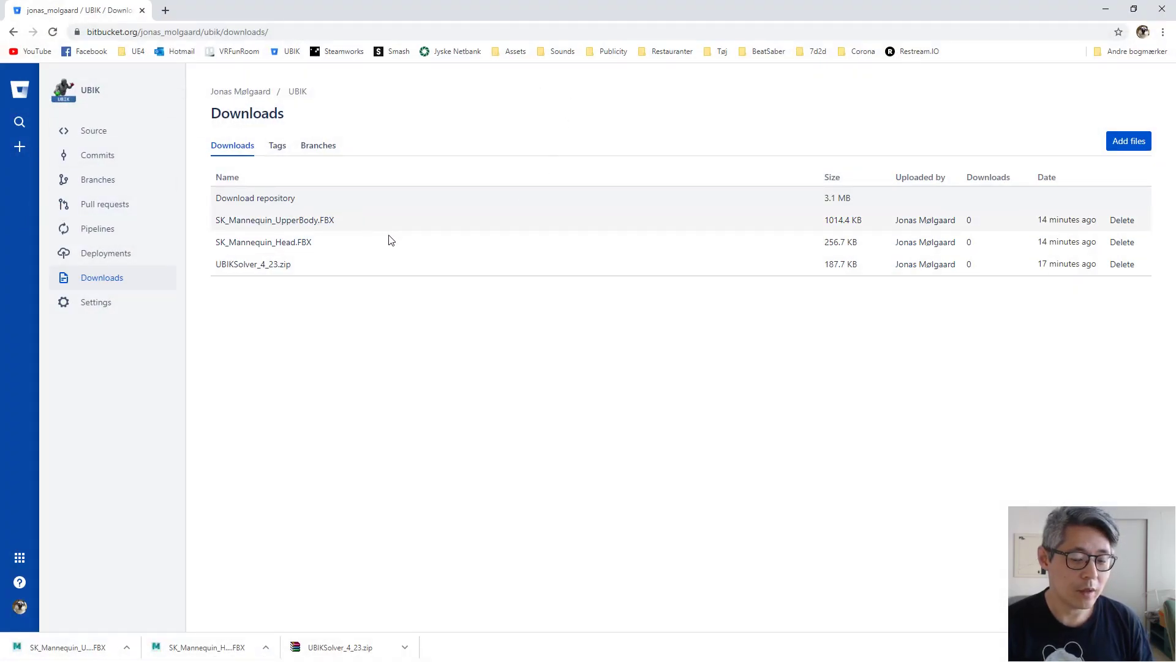
{"action": "mouse_move", "coordinate": [253, 264]}
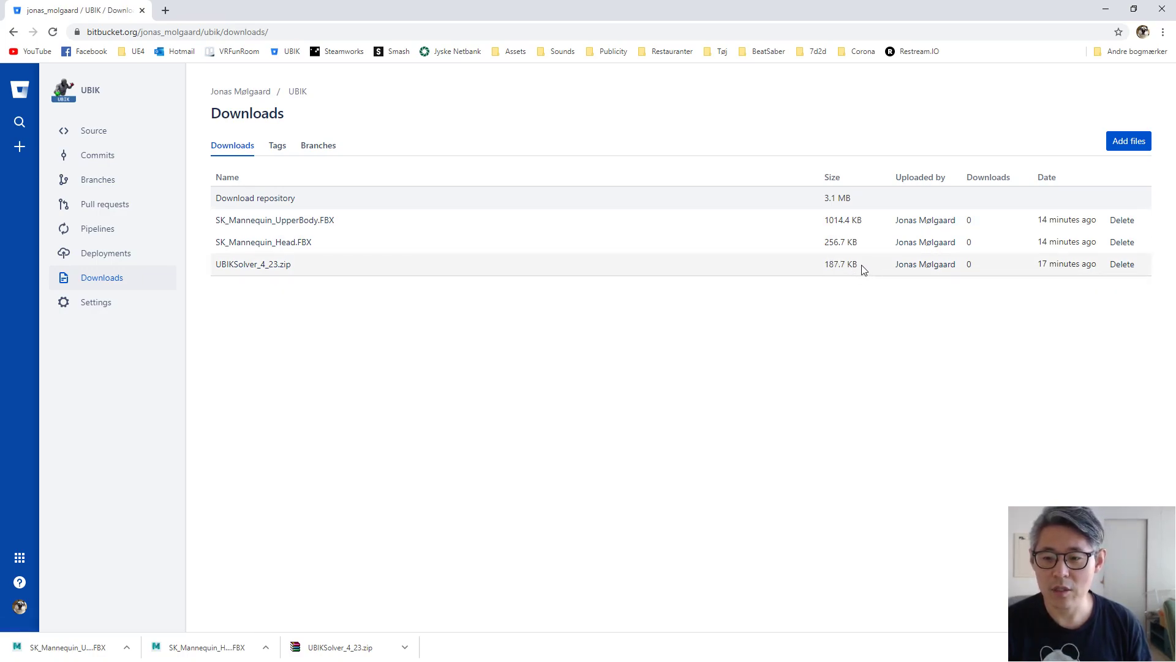
{"action": "mouse_move", "coordinate": [858, 264]}
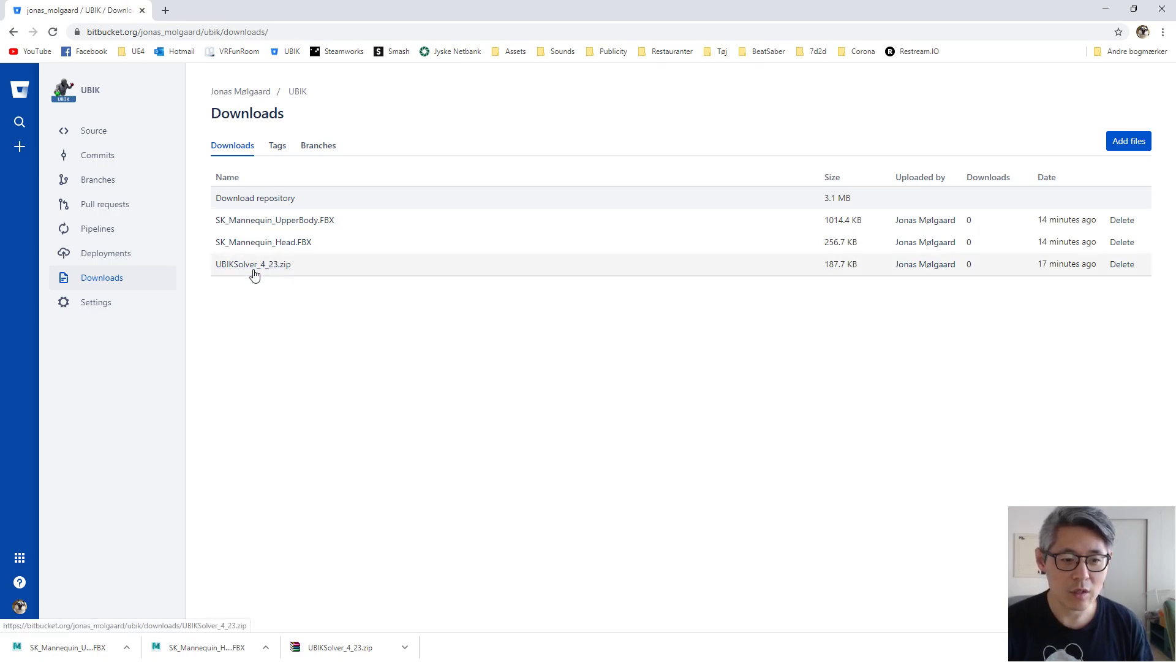
{"action": "mouse_move", "coordinate": [263, 241]}
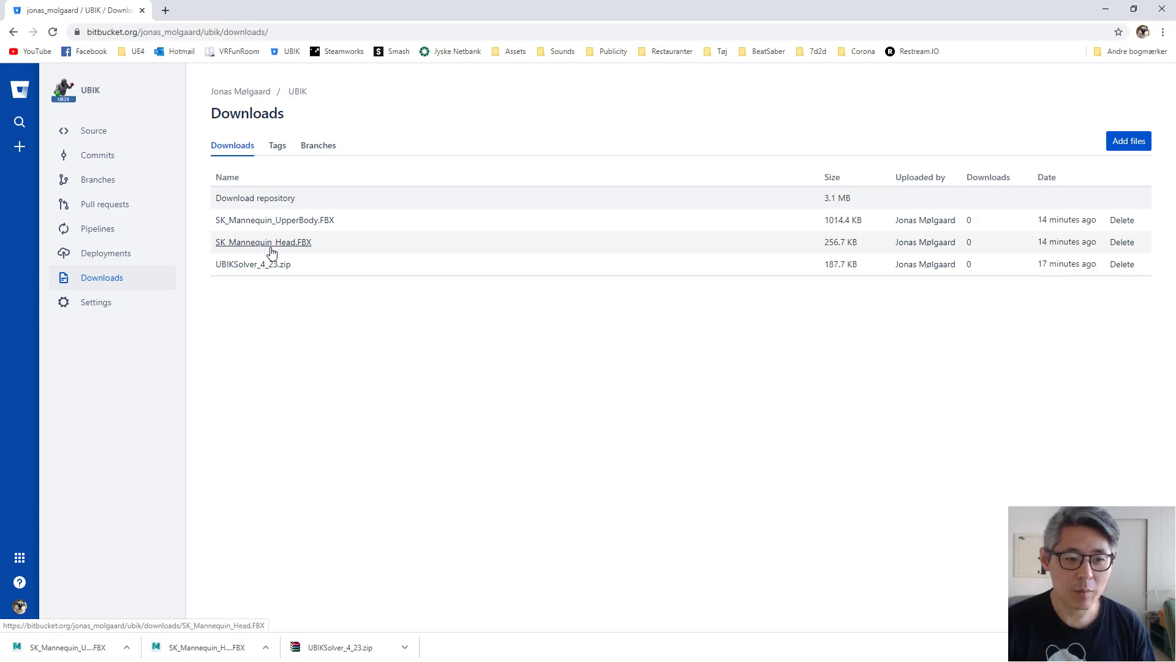
{"action": "mouse_move", "coordinate": [444, 242]}
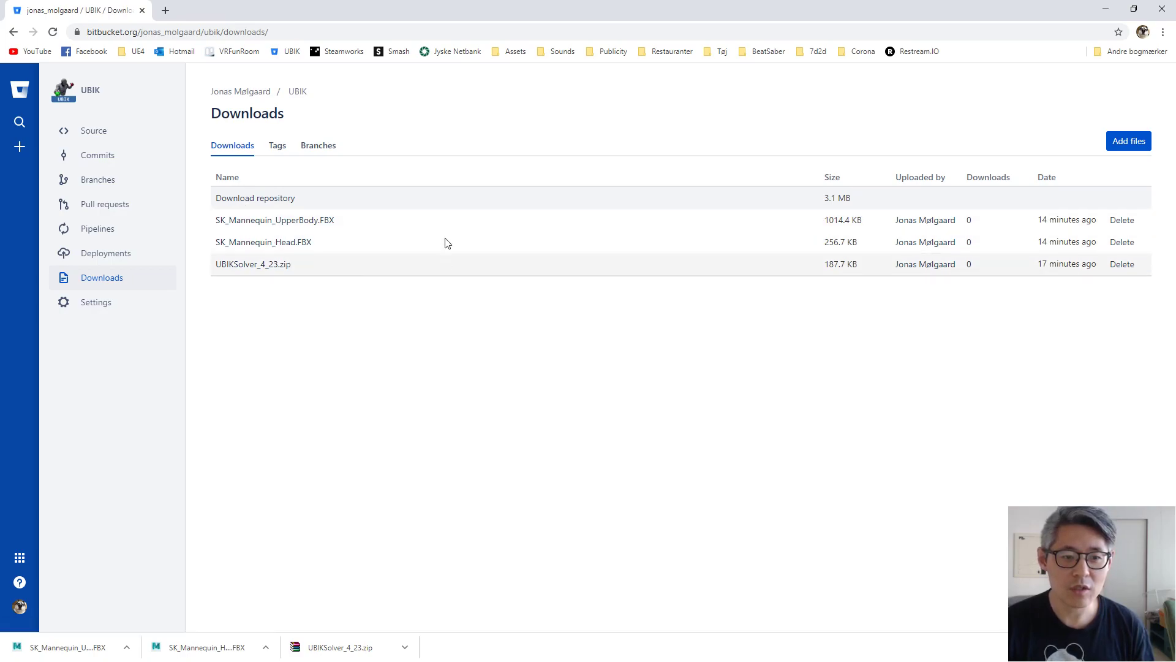
{"action": "mouse_move", "coordinate": [452, 294]}
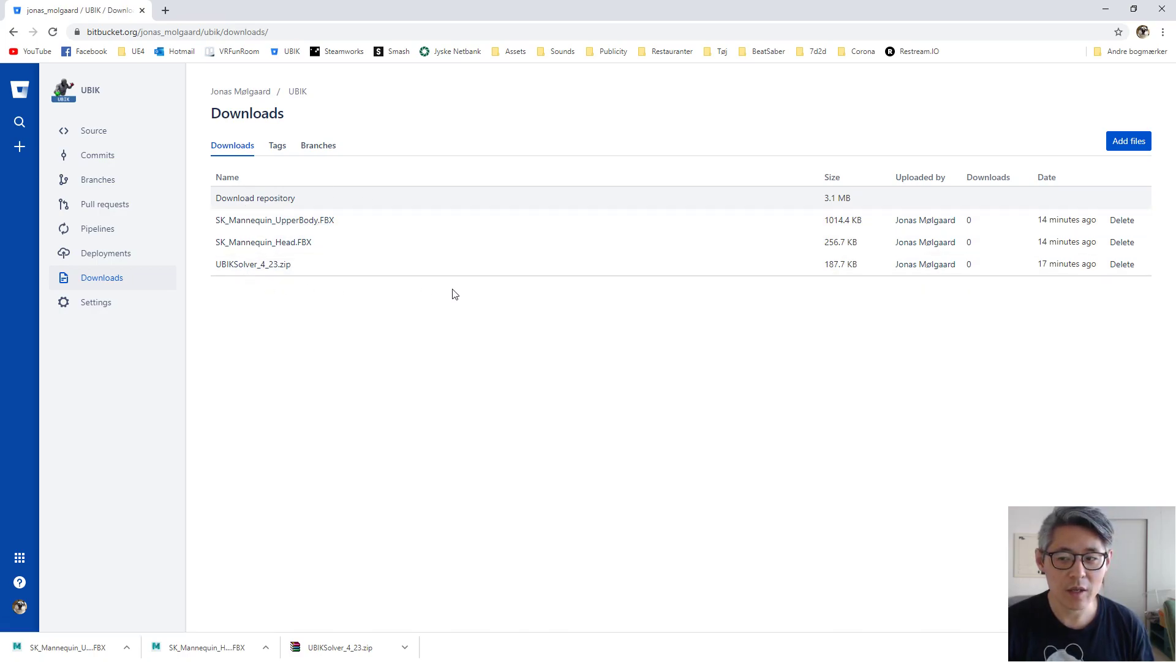
{"action": "mouse_move", "coordinate": [571, 304]}
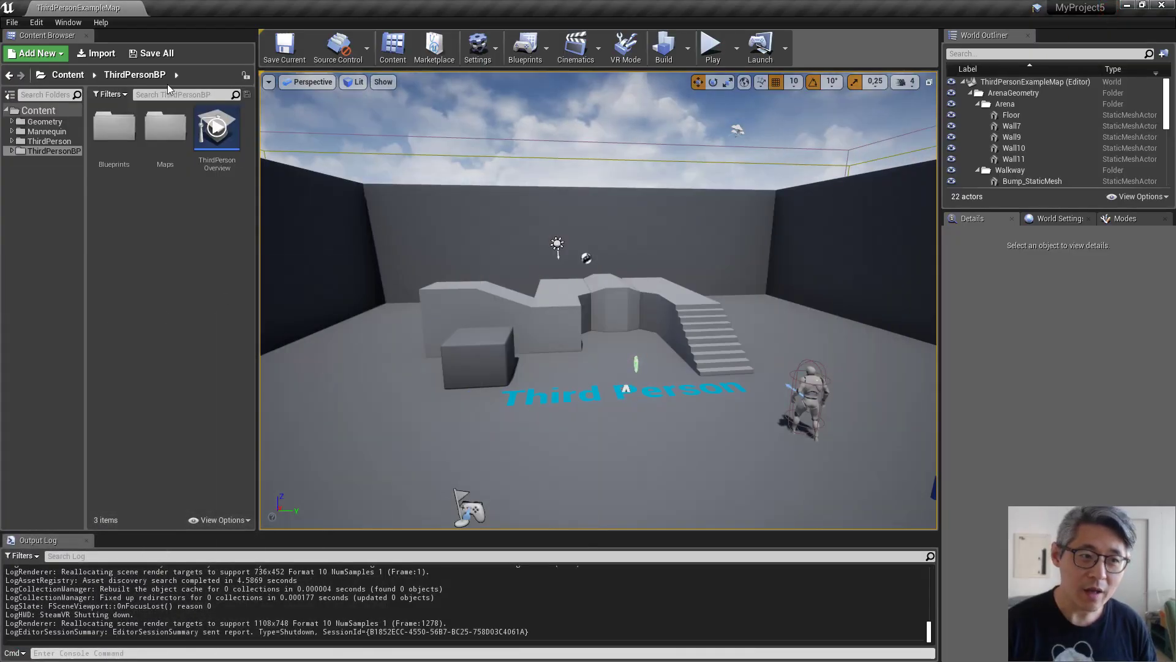
{"action": "mouse_move", "coordinate": [801, 353]}
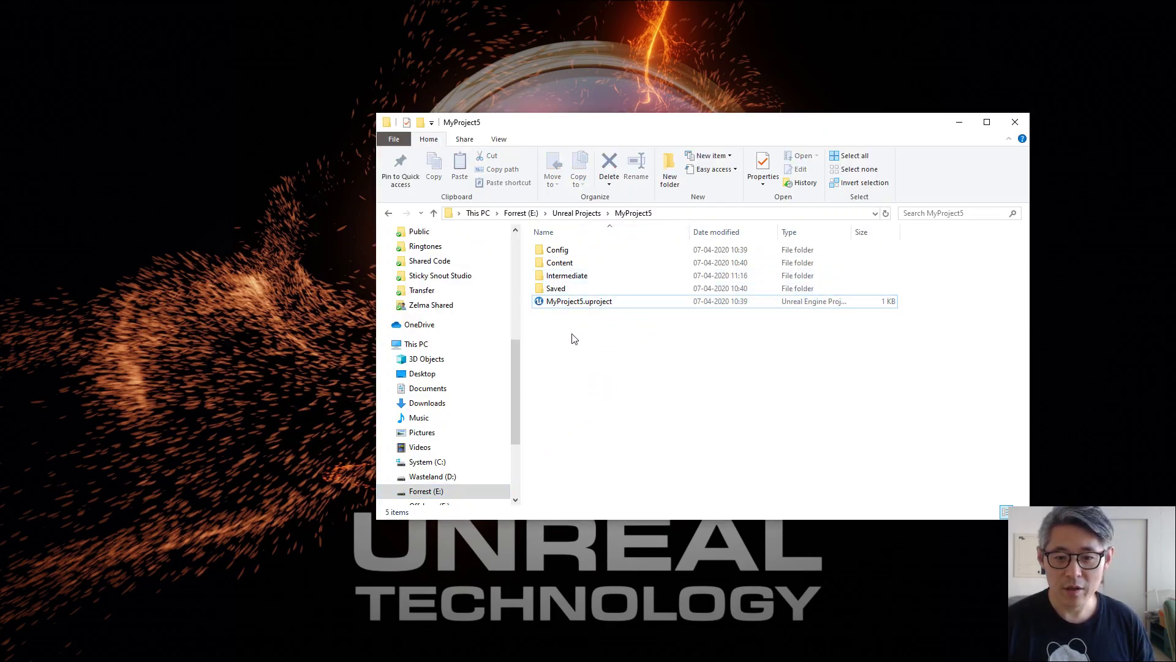
Create a Plugins folder in MyProject5 and open the extracted UBIKSolver_4_23 plugin folder
{"action": "right_click", "coordinate": [574, 338]}
{"action": "type", "text": "P"}
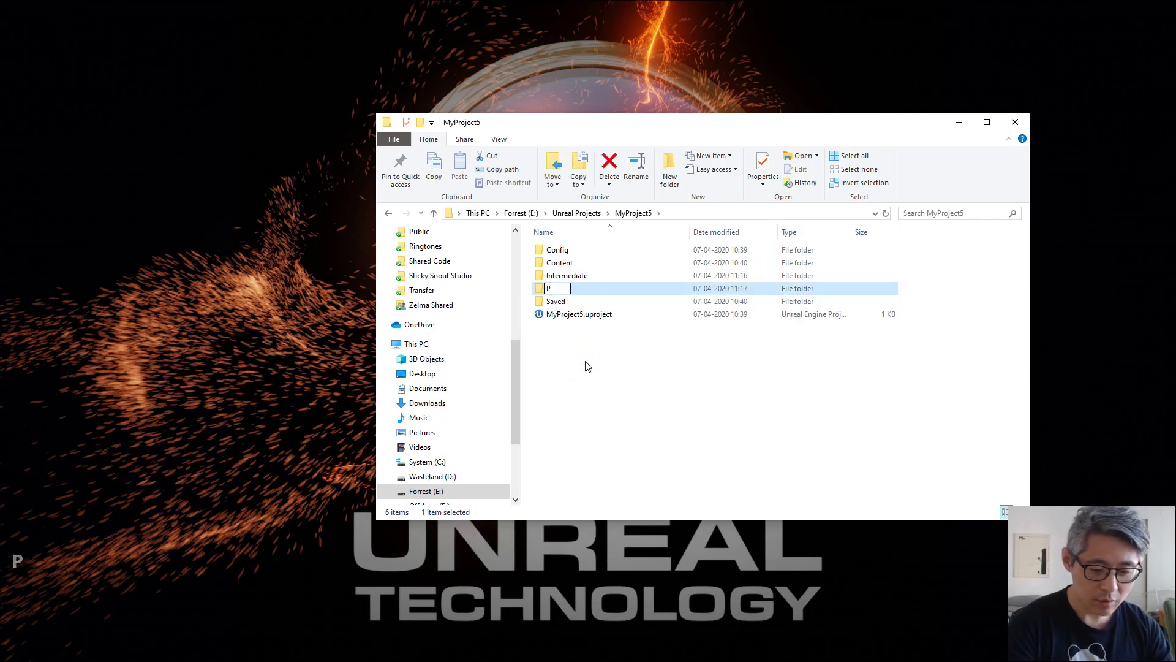
{"action": "type", "text": "lugins"}
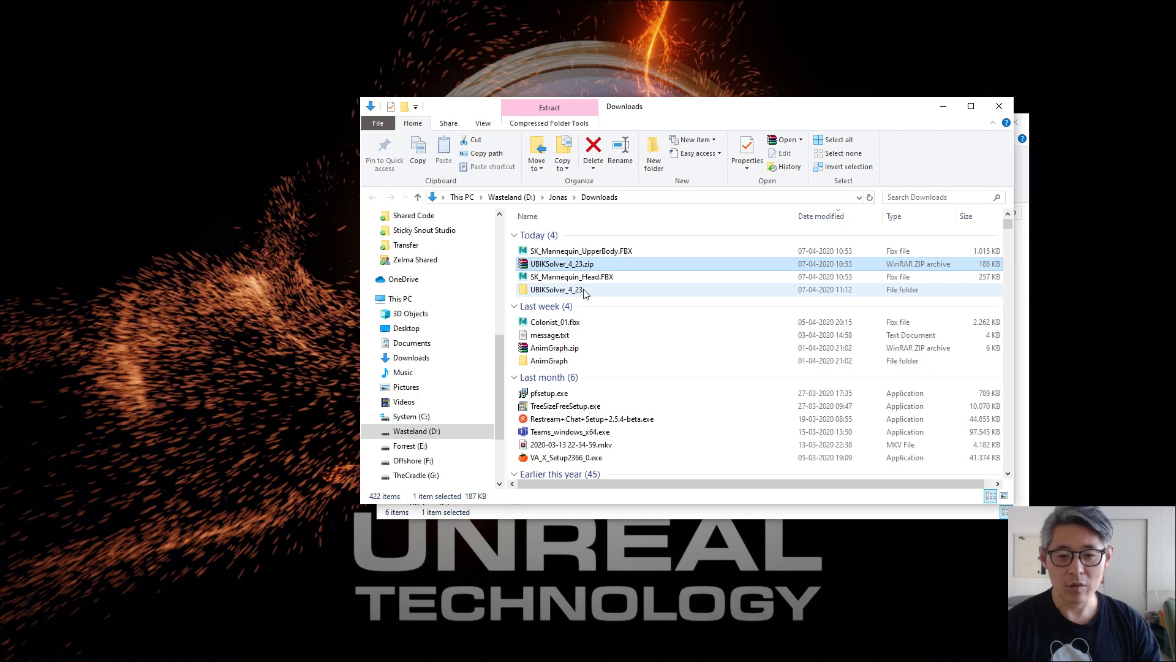
{"action": "double_click", "coordinate": [556, 289]}
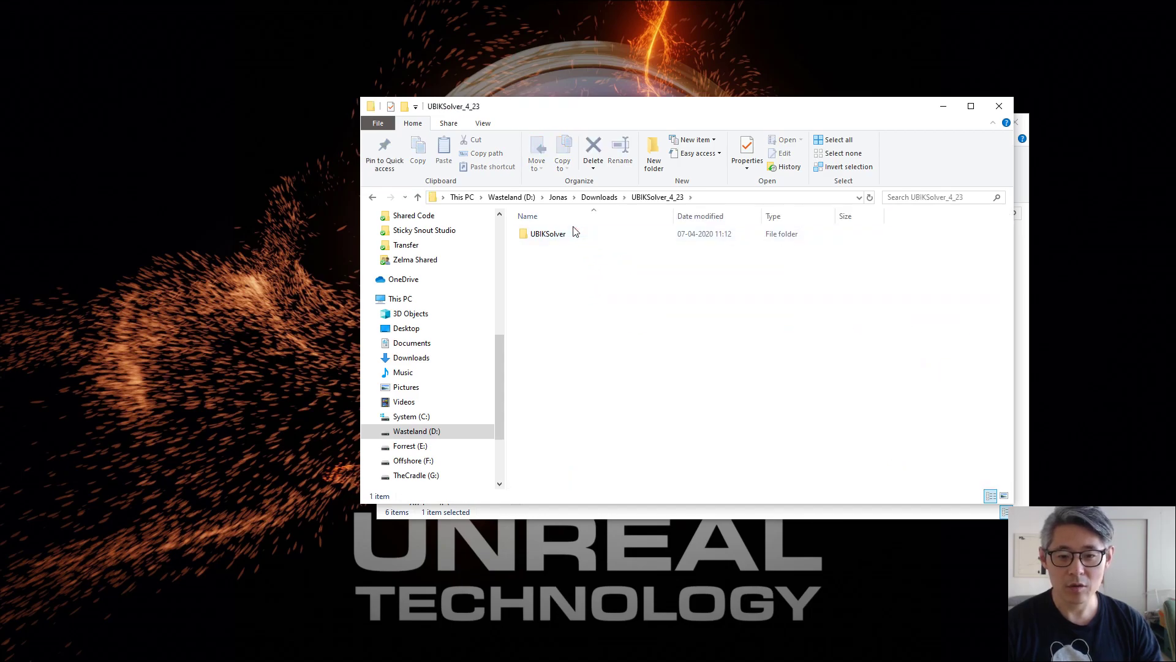
{"action": "left_click", "coordinate": [548, 233]}
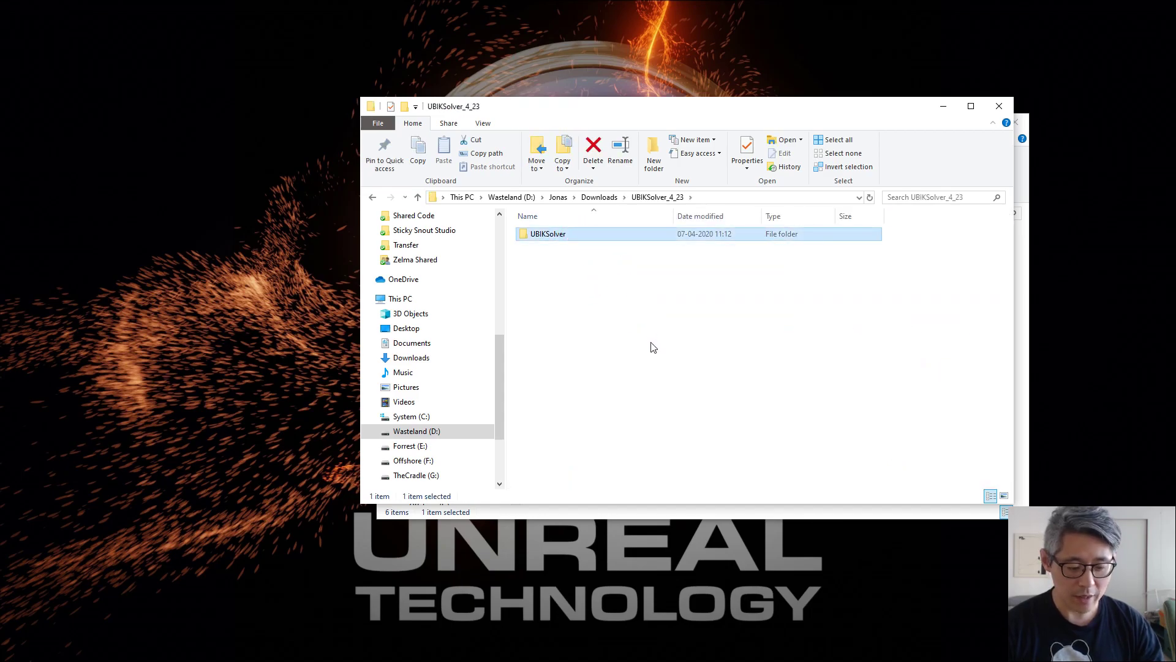
{"action": "double_click", "coordinate": [548, 233]}
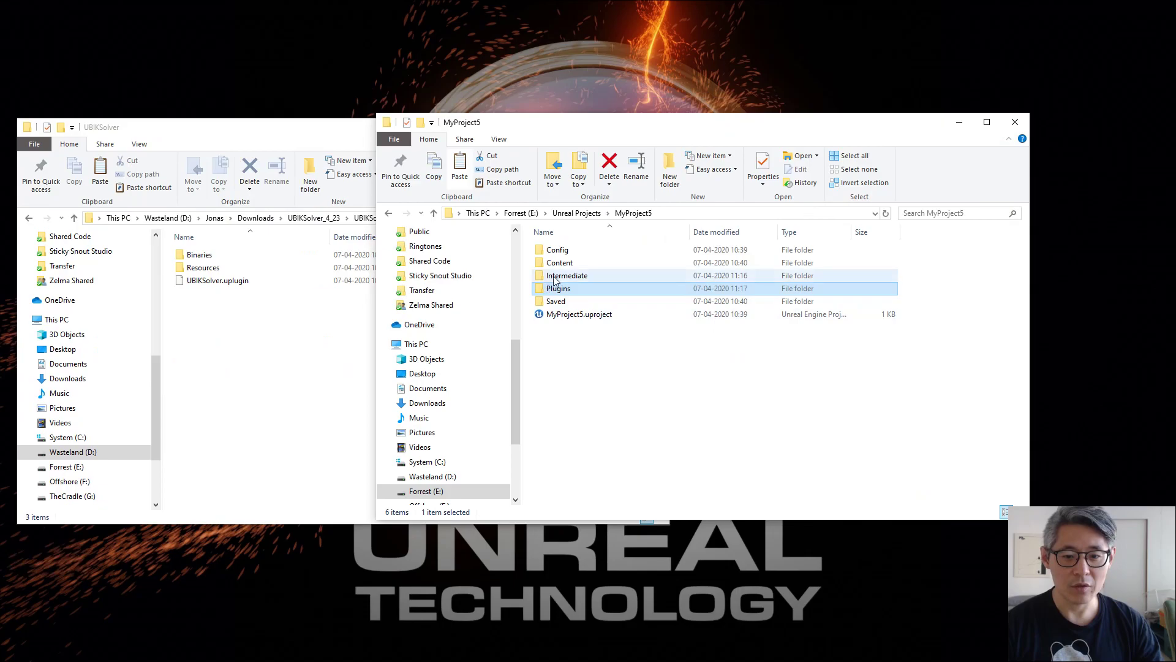
Paste UBIKSolver into MyProject5's Plugins folder and launch MyProject5.uproject
{"action": "double_click", "coordinate": [559, 288]}
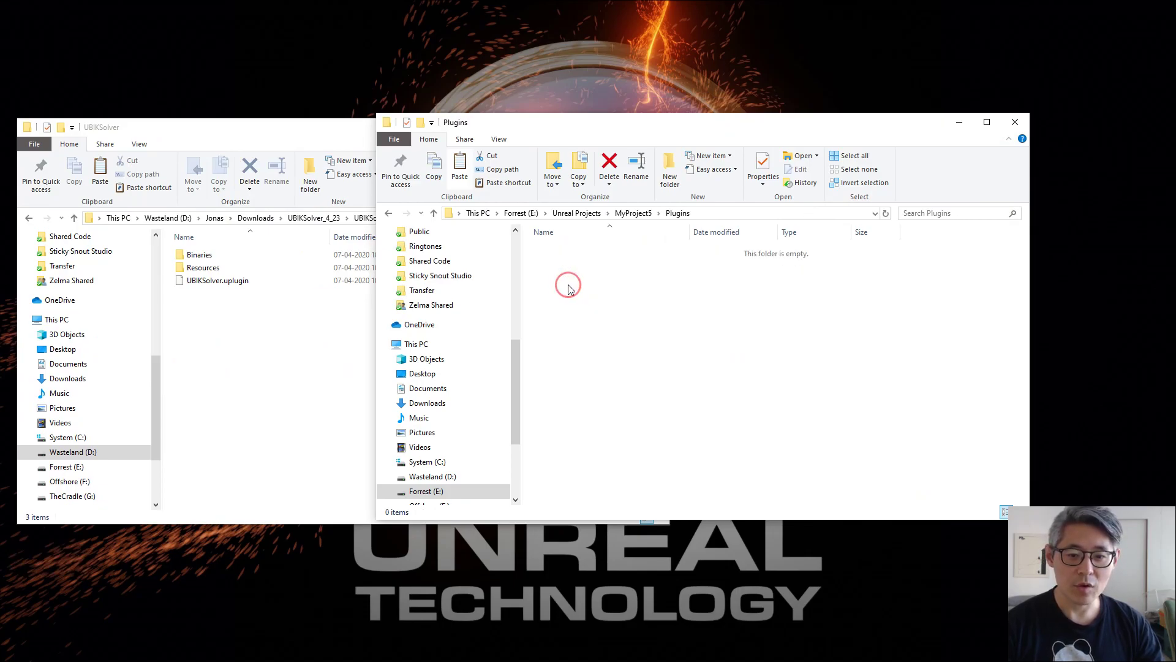
{"action": "key", "text": "ctrl+v"}
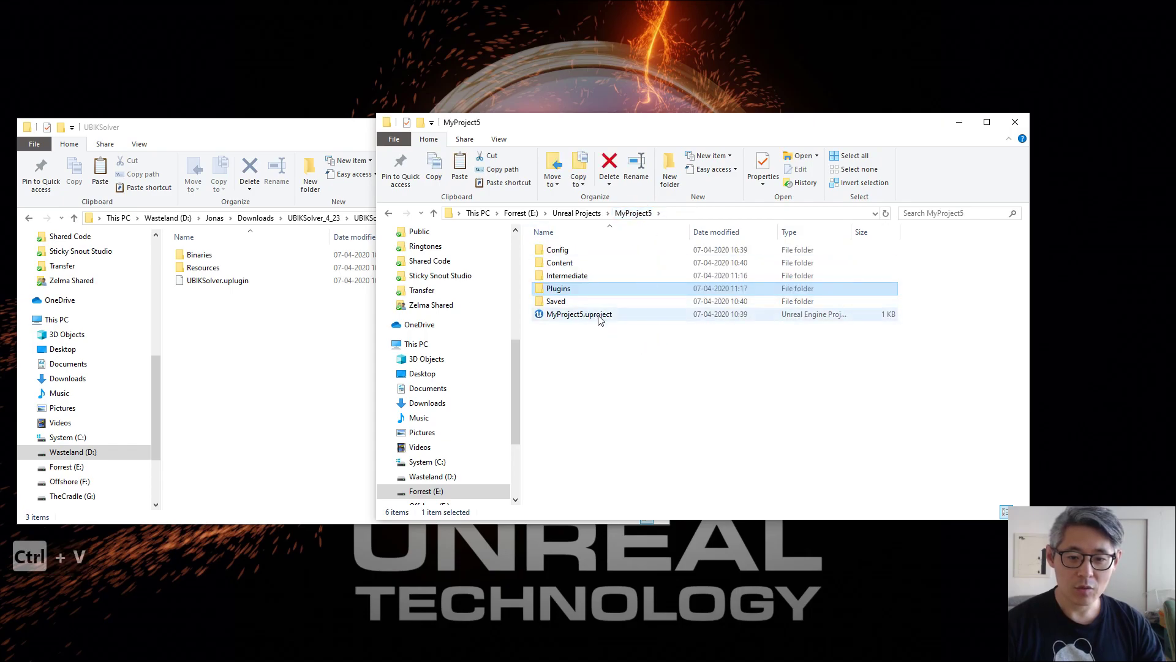
{"action": "left_click", "coordinate": [579, 314]}
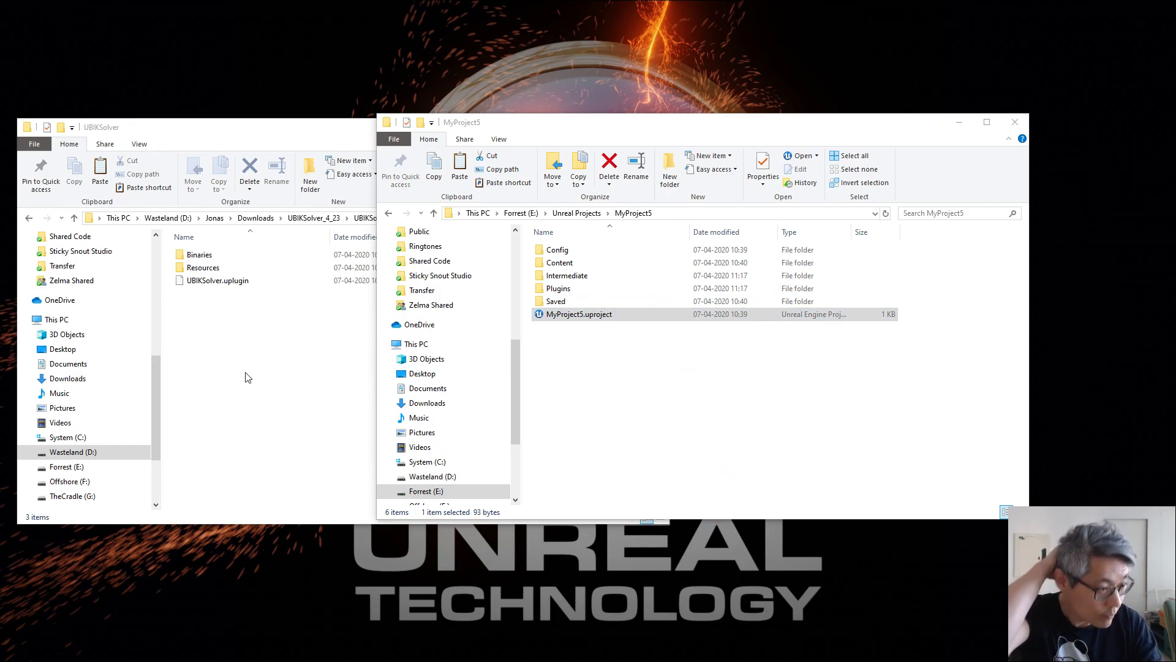
{"action": "double_click", "coordinate": [578, 314]}
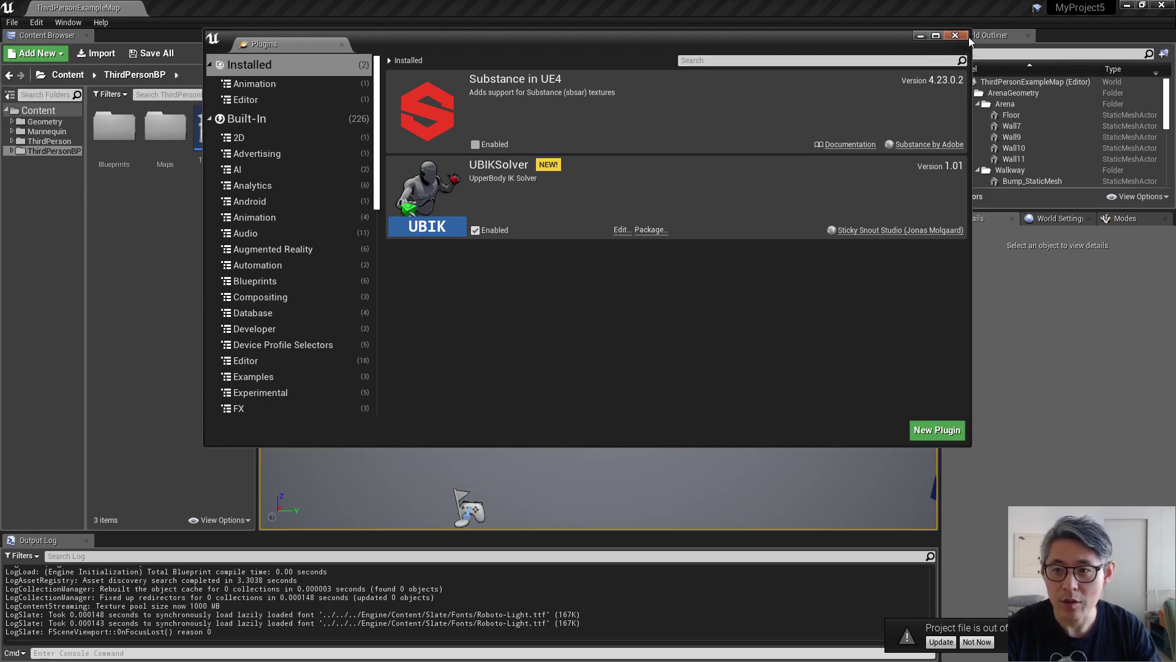
Close the Plugins list with UBIKSolver enabled and go to the ThirdPersonCharacter Blueprint
{"action": "left_click", "coordinate": [955, 36]}
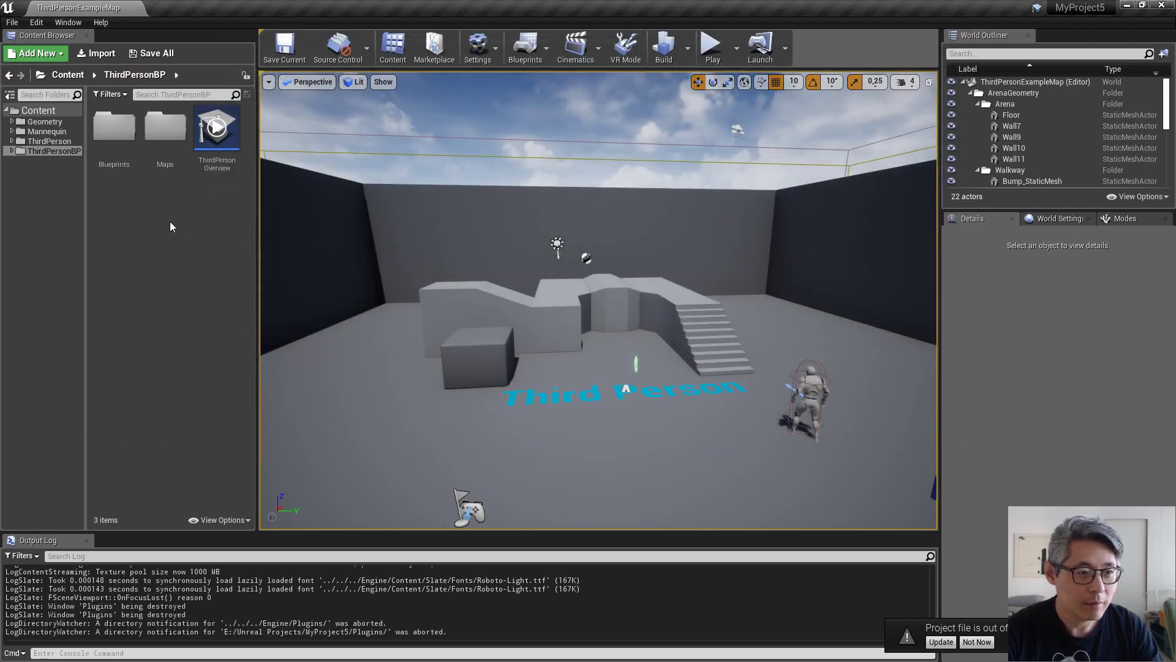
{"action": "left_click", "coordinate": [806, 397]}
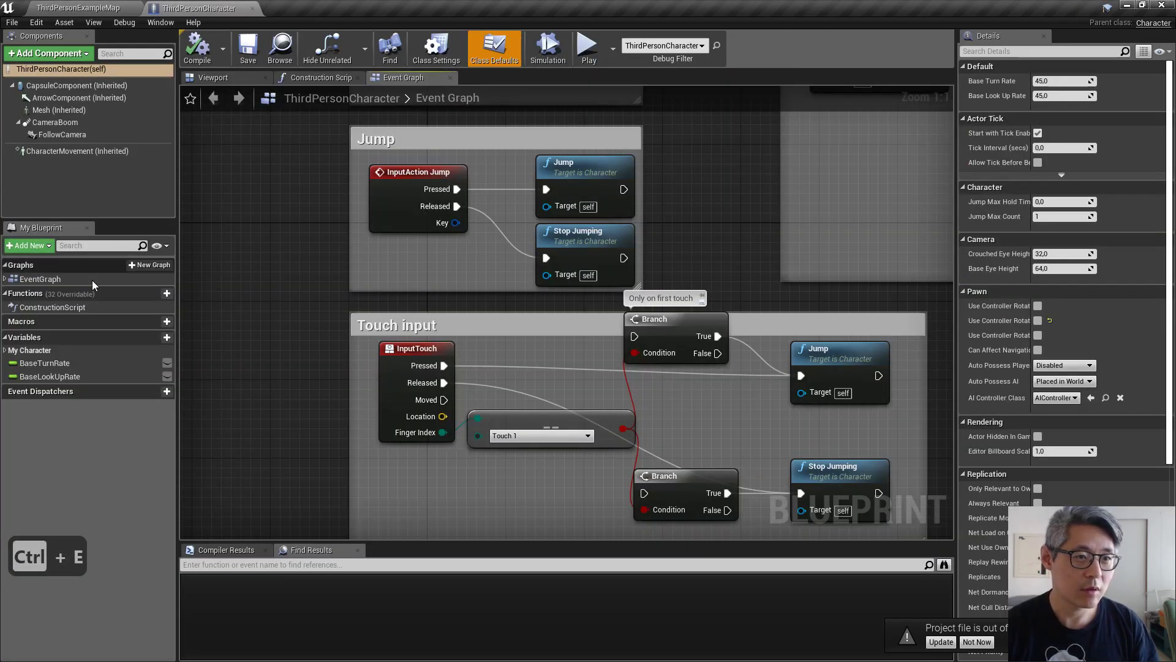
{"action": "mouse_move", "coordinate": [54, 123]}
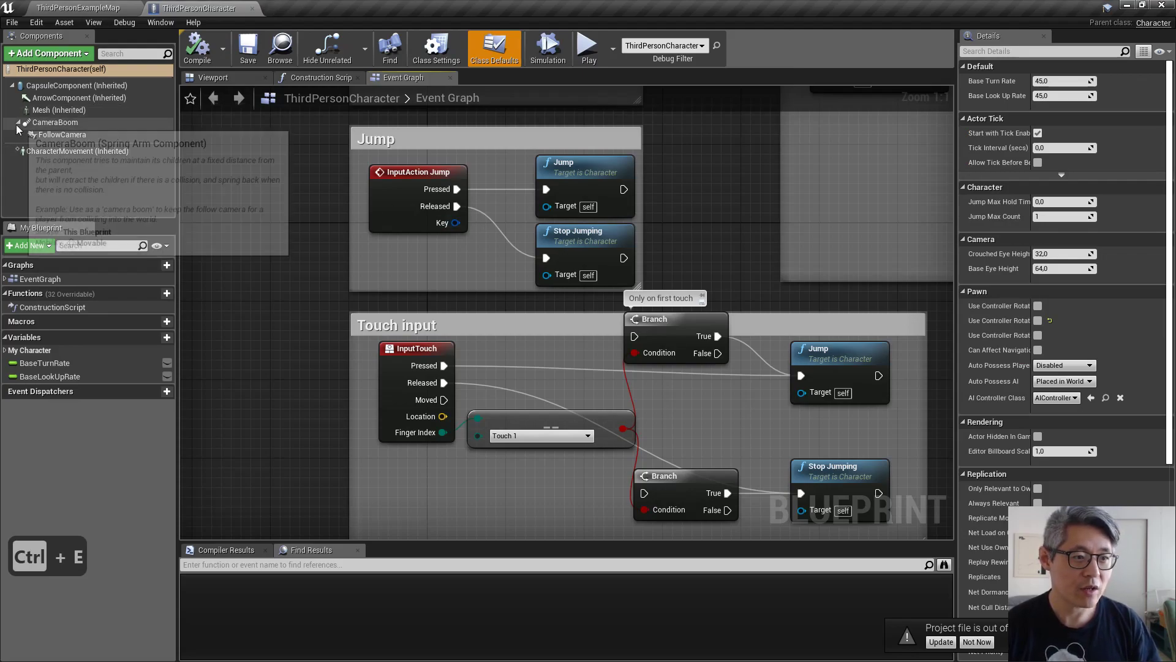
Delete CameraBoom and add a LeftMC motion controller under FollowCamera
{"action": "left_click", "coordinate": [55, 122]}
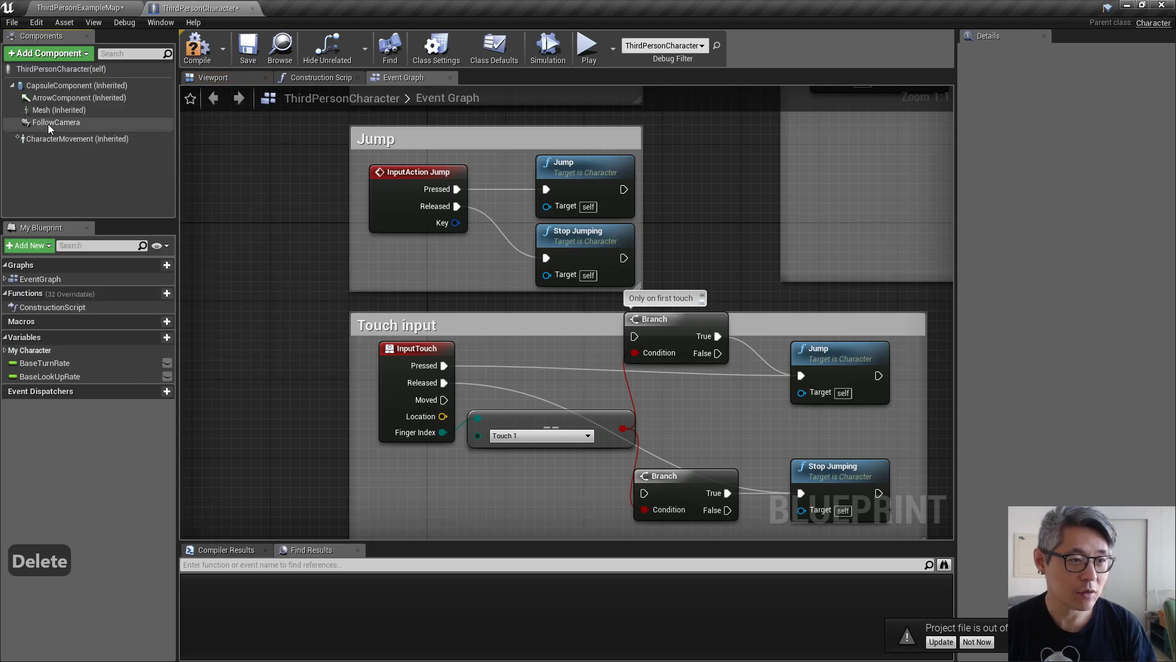
{"action": "left_click", "coordinate": [57, 123]}
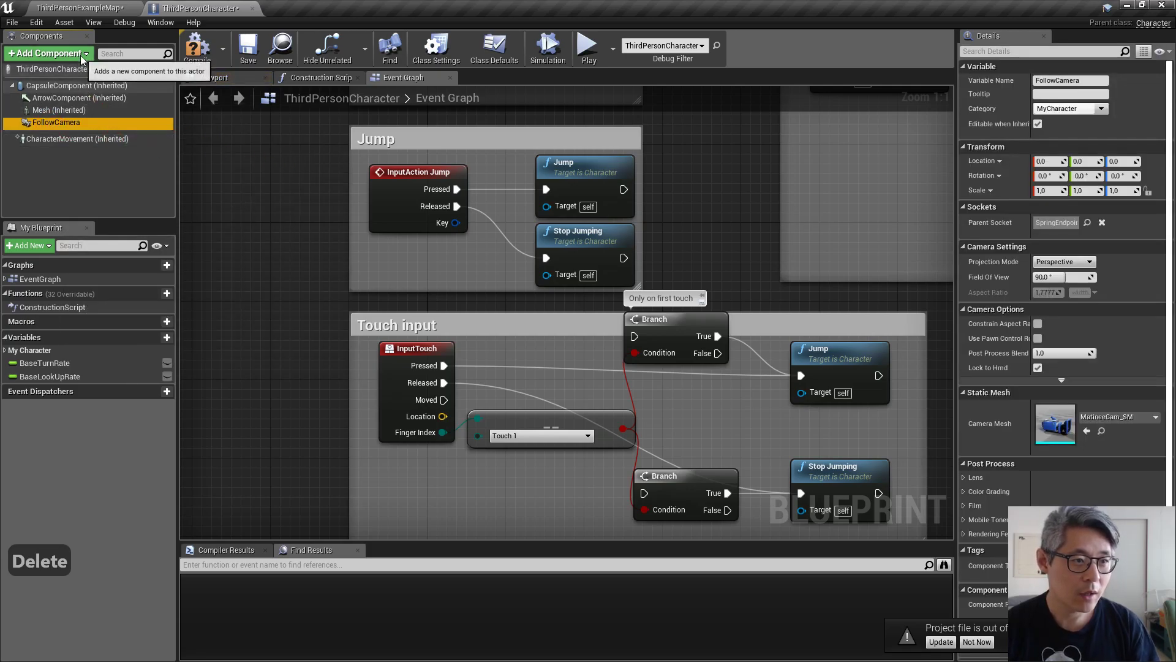
{"action": "type", "text": "mo"}
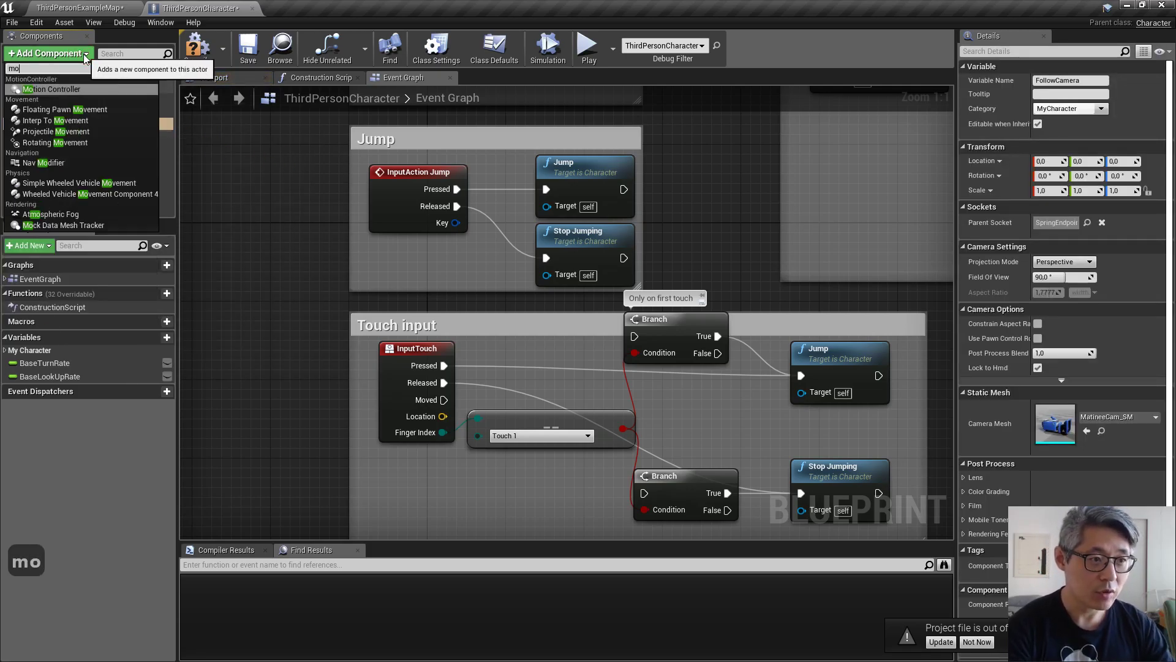
{"action": "left_click", "coordinate": [50, 89]}
{"action": "type", "text": "LeftMC"}
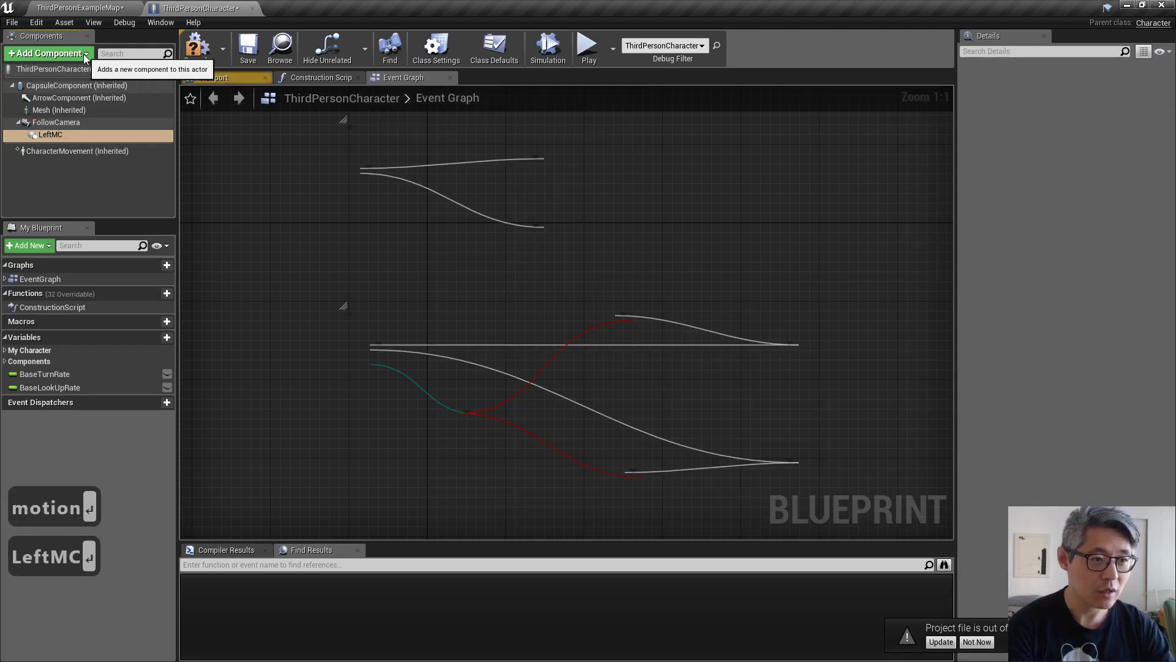
Add a RightMC motion controller and set which hand its Motion Source tracks
{"action": "right_click", "coordinate": [50, 134]}
{"action": "type", "text": "RightMC"}
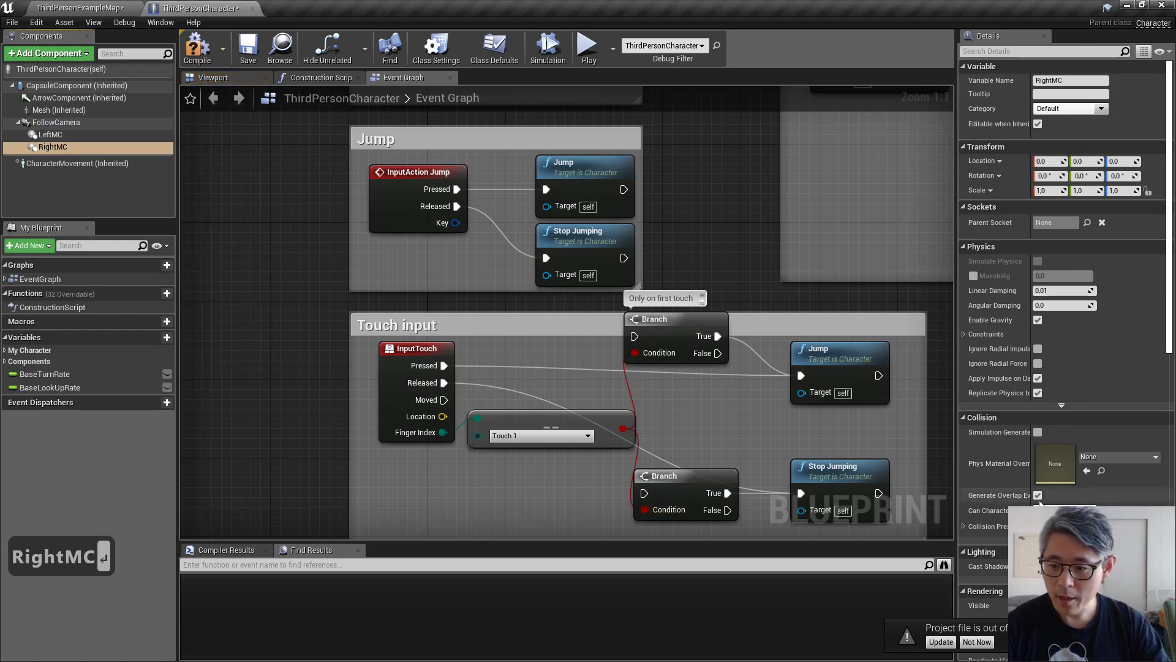
{"action": "scroll", "scroll_direction": "down", "scroll_amount": 3}
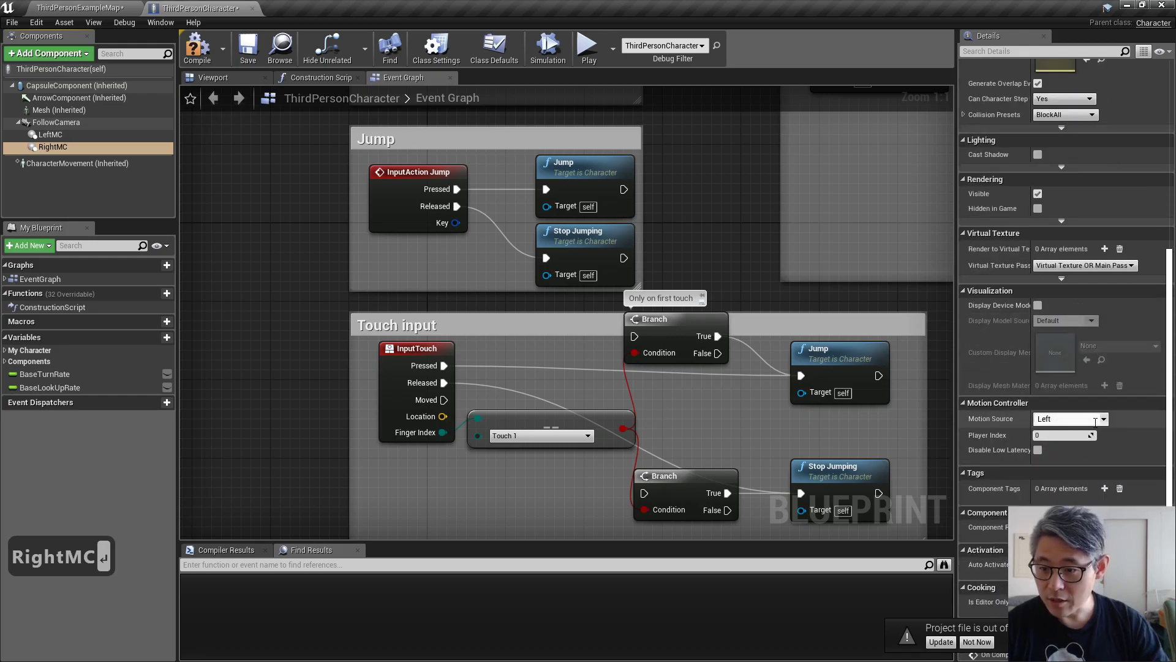
{"action": "scroll", "scroll_direction": "down", "scroll_amount": 3}
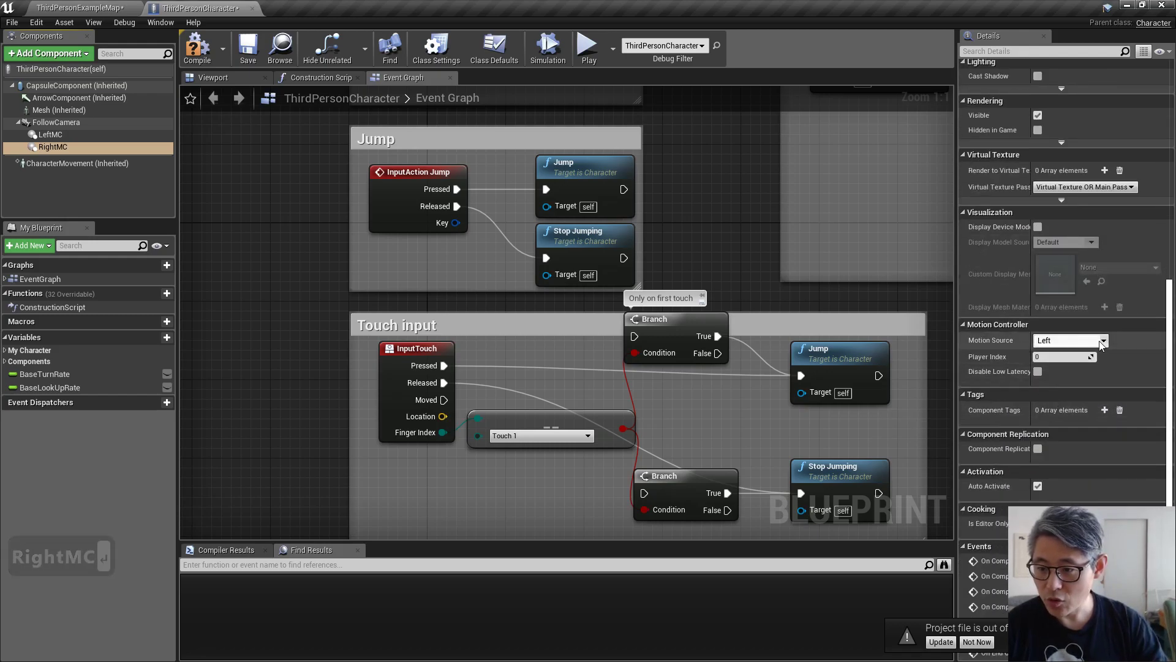
{"action": "left_click", "coordinate": [1069, 339]}
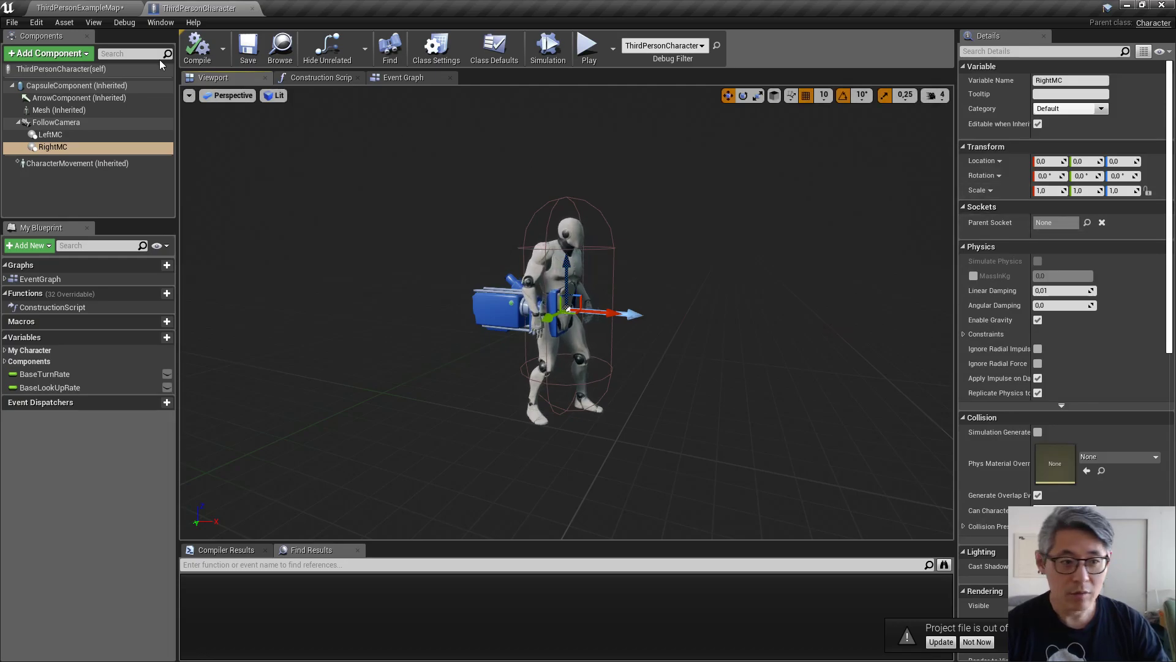
{"action": "left_click", "coordinate": [60, 109]}
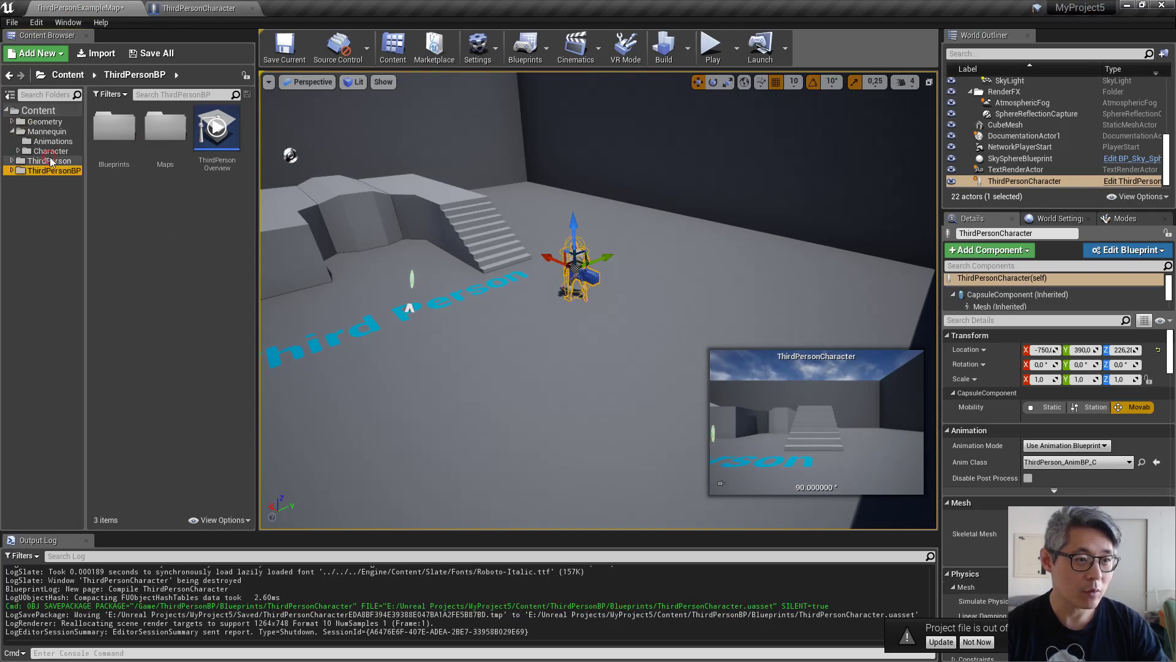
Import SK_Mannequin_UpperBody and SK_Mannequin_Head FBX files from Downloads into Mannequin/Character/Mesh
{"action": "left_click", "coordinate": [51, 150]}
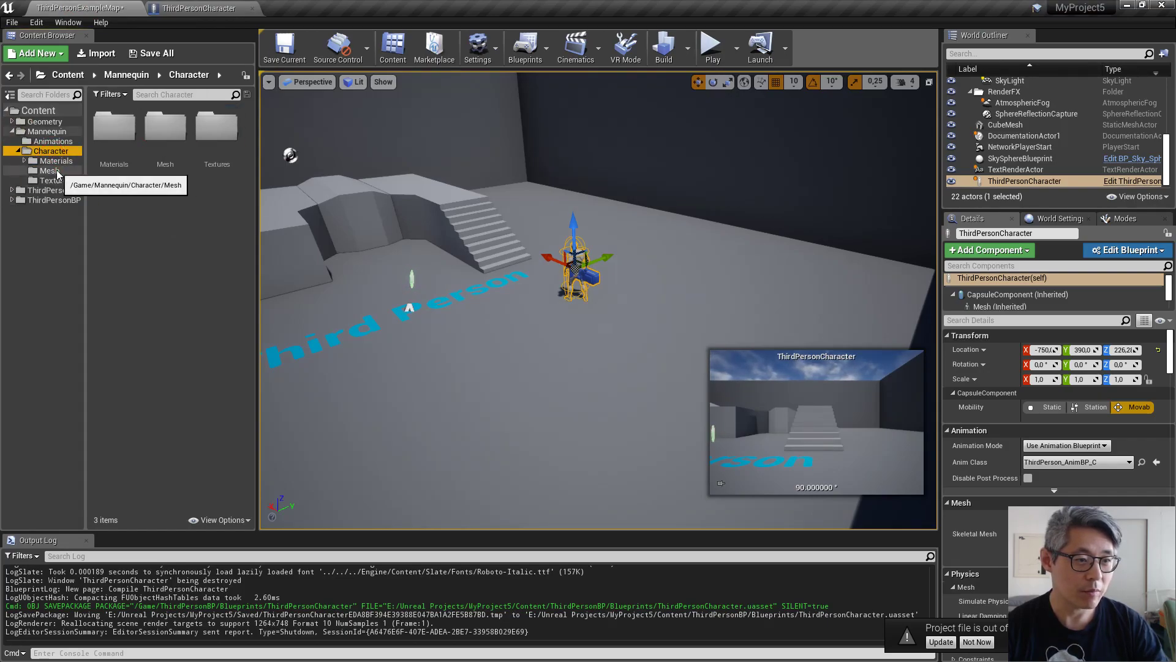
{"action": "left_click", "coordinate": [49, 170]}
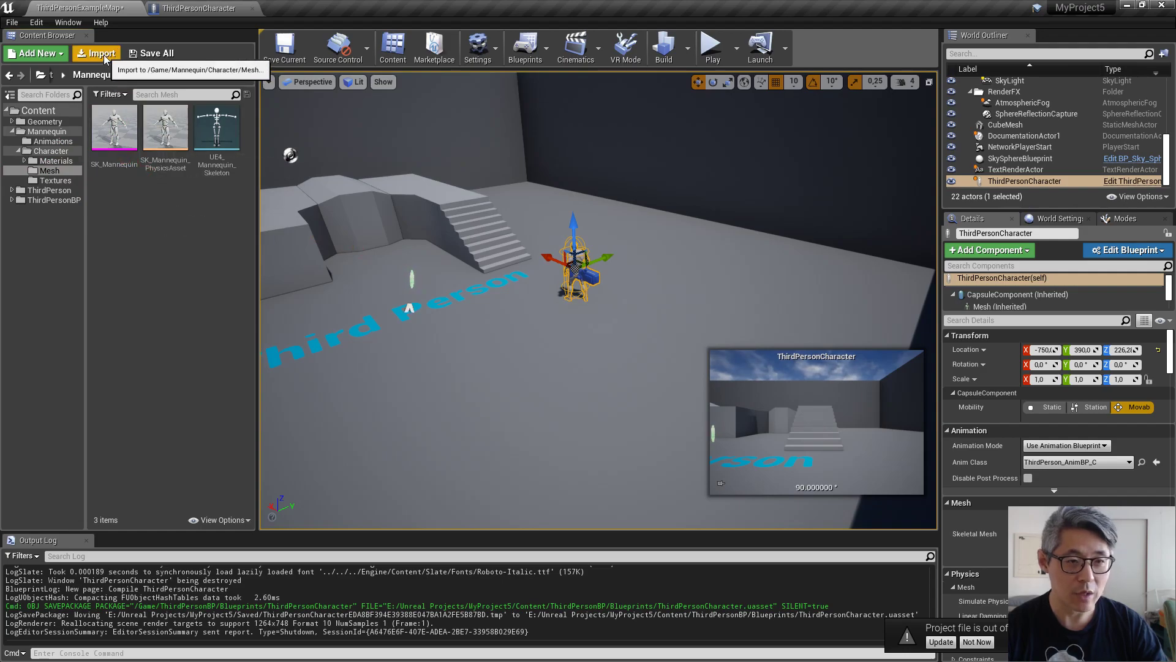
{"action": "left_click", "coordinate": [96, 52]}
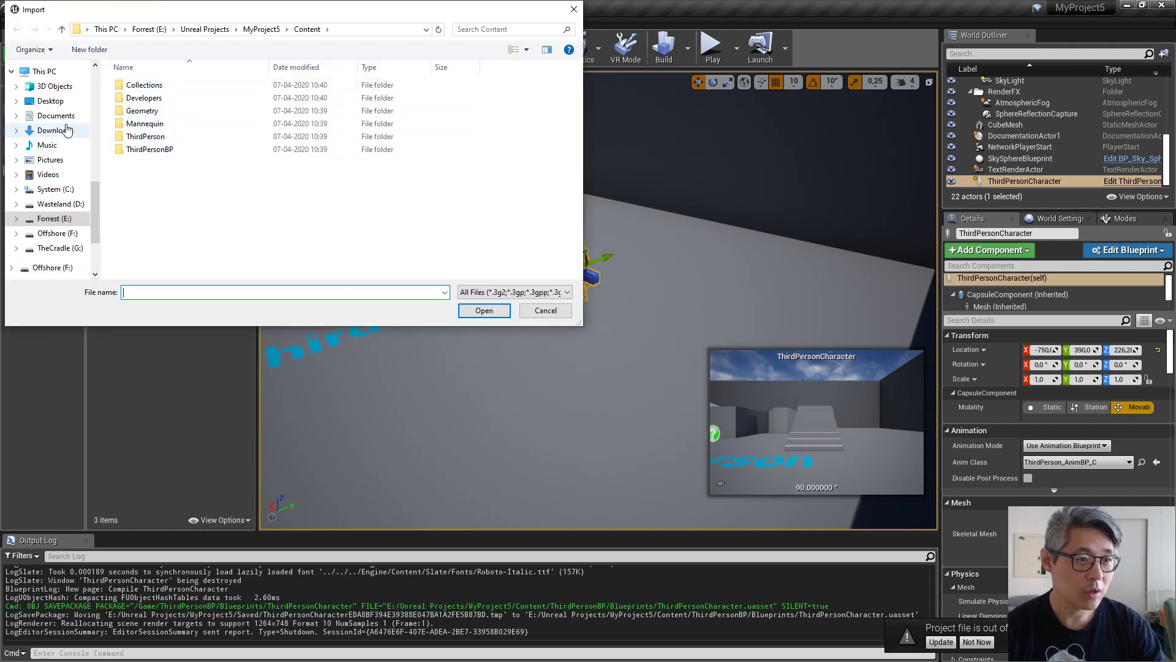
{"action": "left_click", "coordinate": [53, 130]}
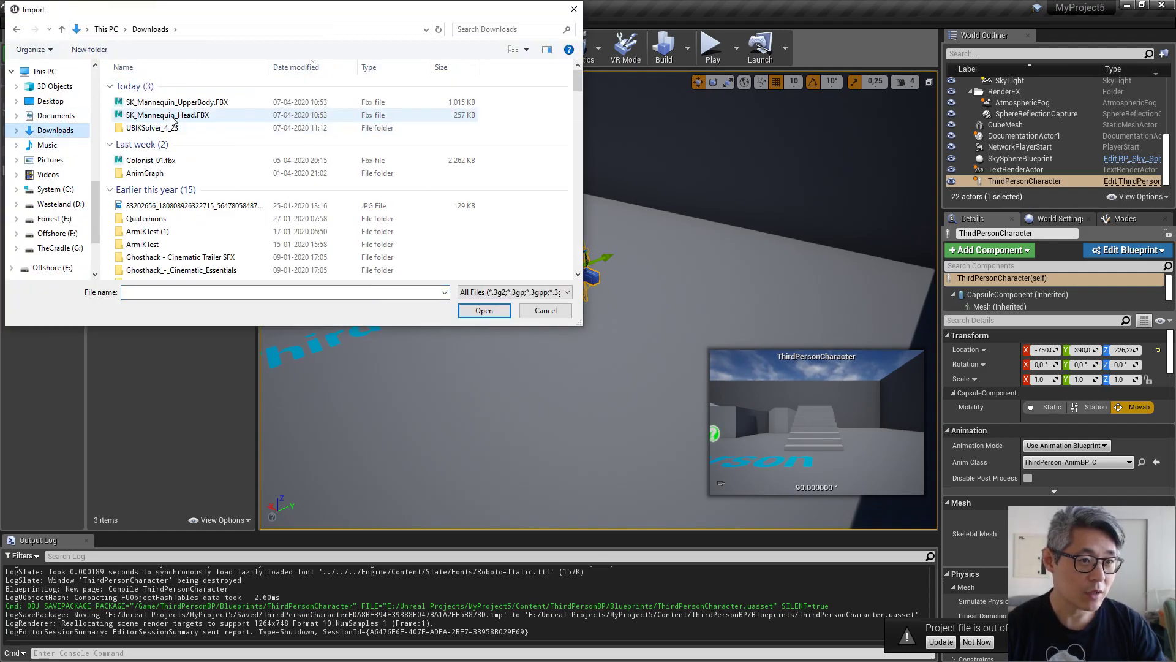
{"action": "left_click", "coordinate": [177, 101]}
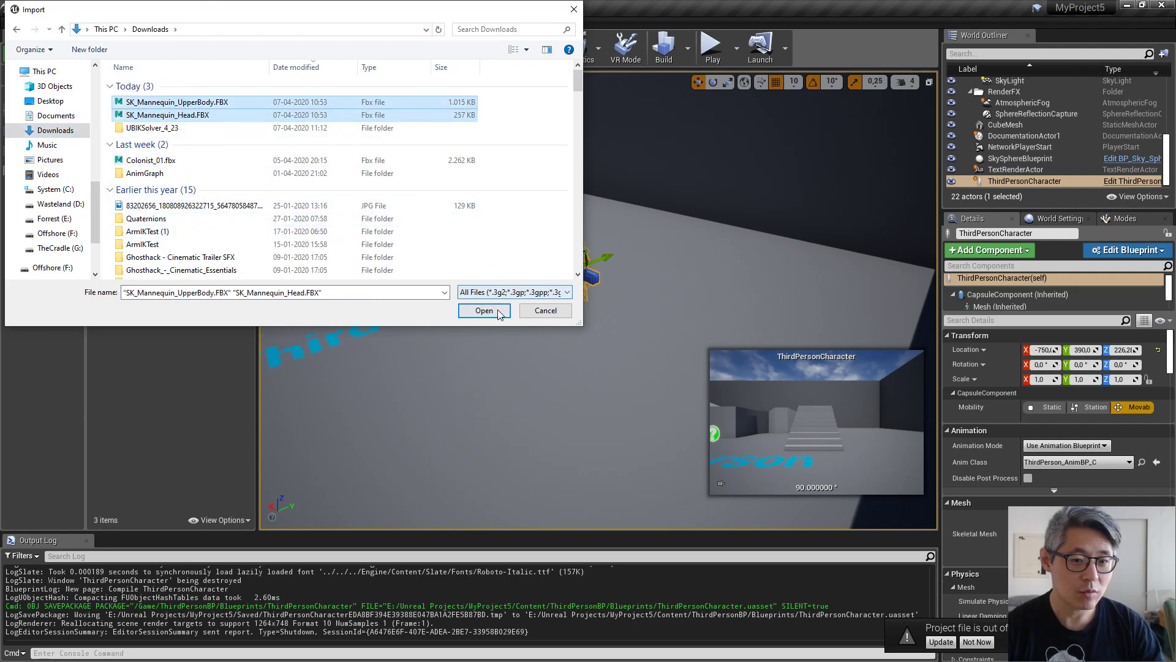
{"action": "left_click", "coordinate": [484, 311]}
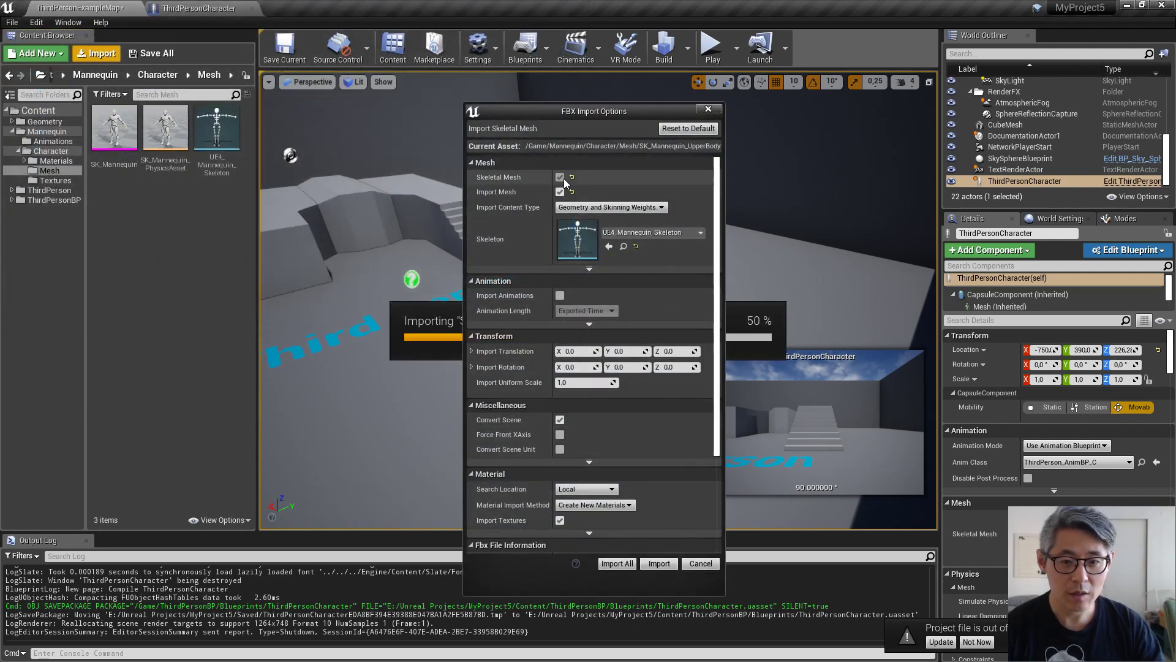
Import both meshes with Do Not Create Material and Import Textures unchecked
{"action": "left_click", "coordinate": [699, 231]}
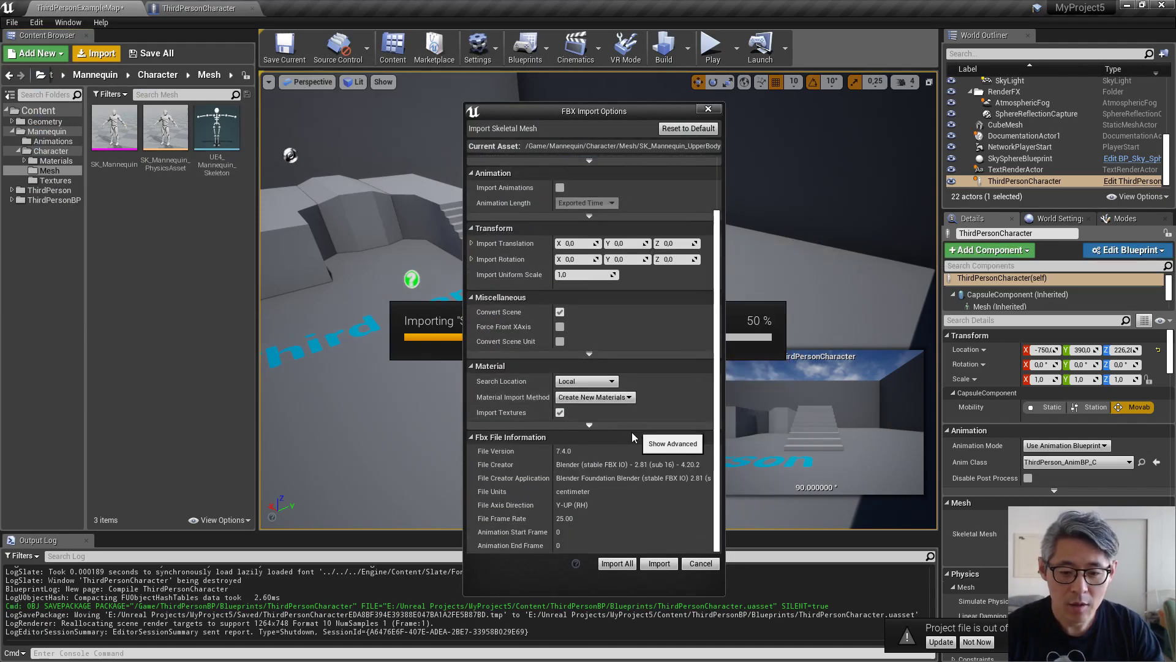
{"action": "left_click", "coordinate": [593, 396]}
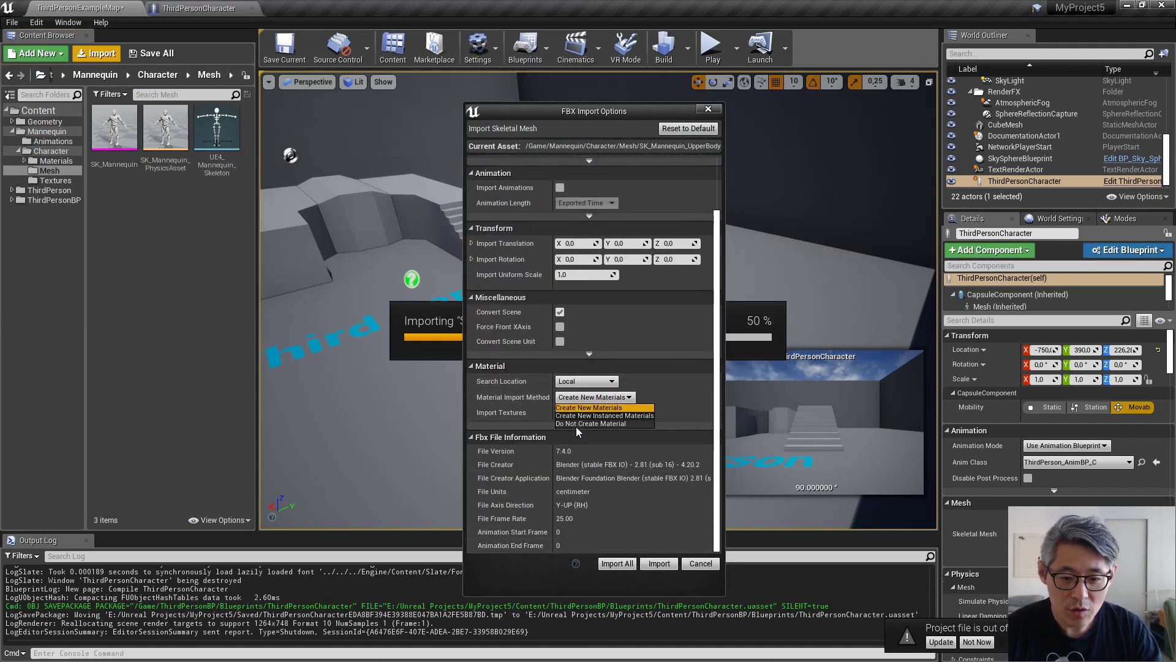
{"action": "left_click", "coordinate": [590, 423]}
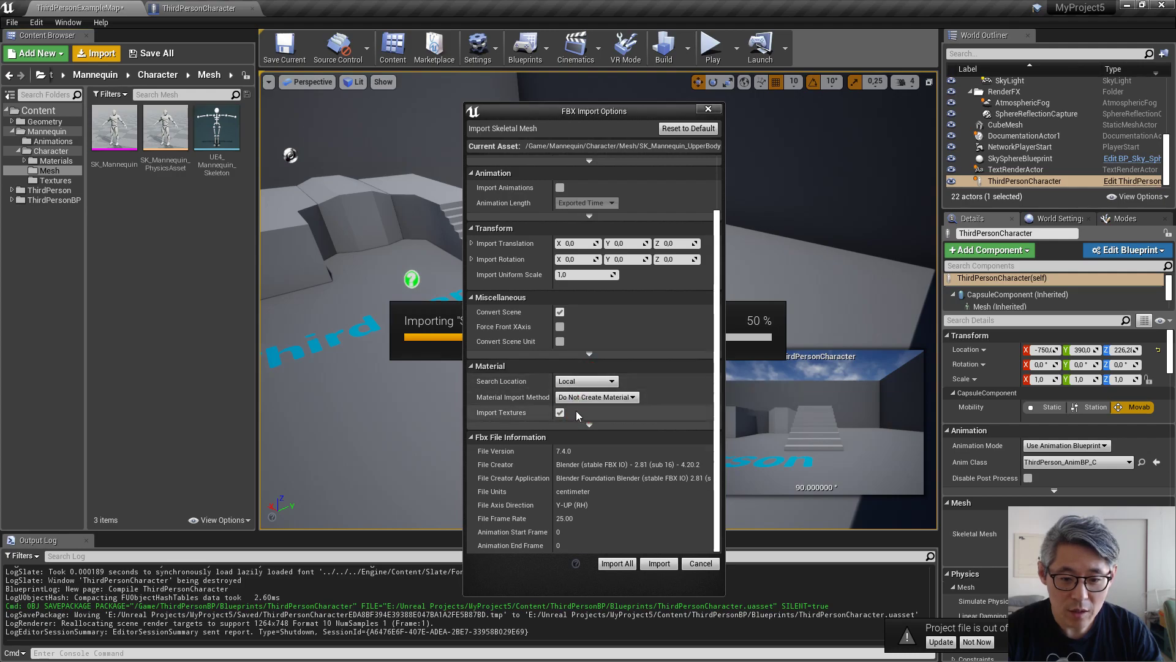
{"action": "left_click", "coordinate": [559, 413]}
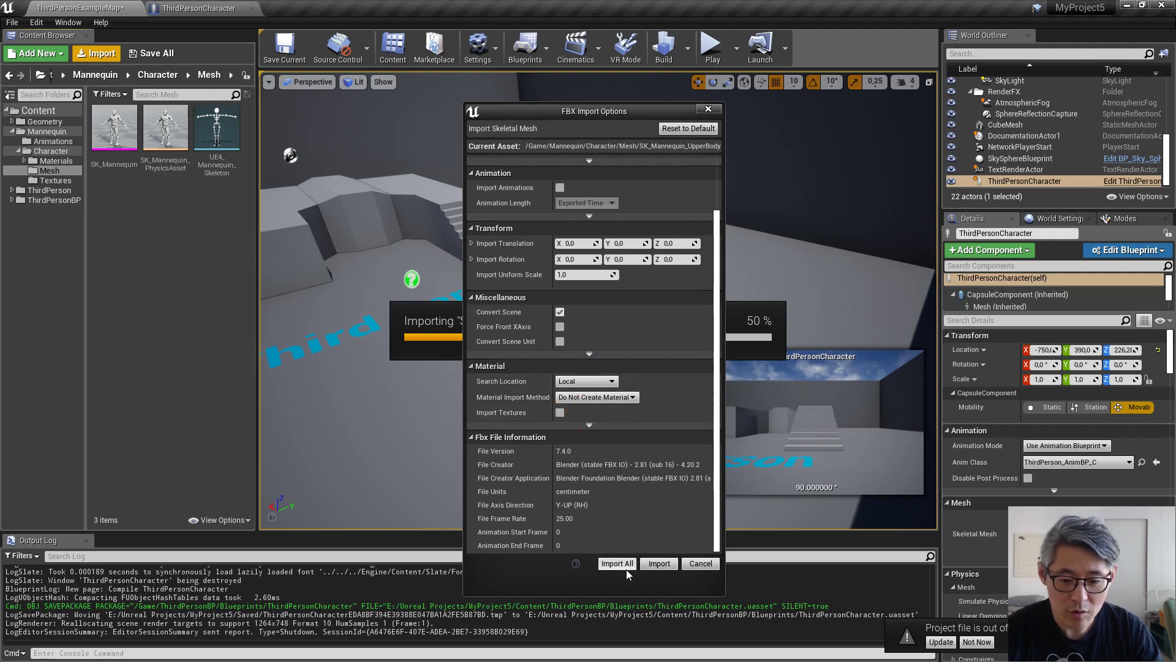
{"action": "left_click", "coordinate": [617, 564]}
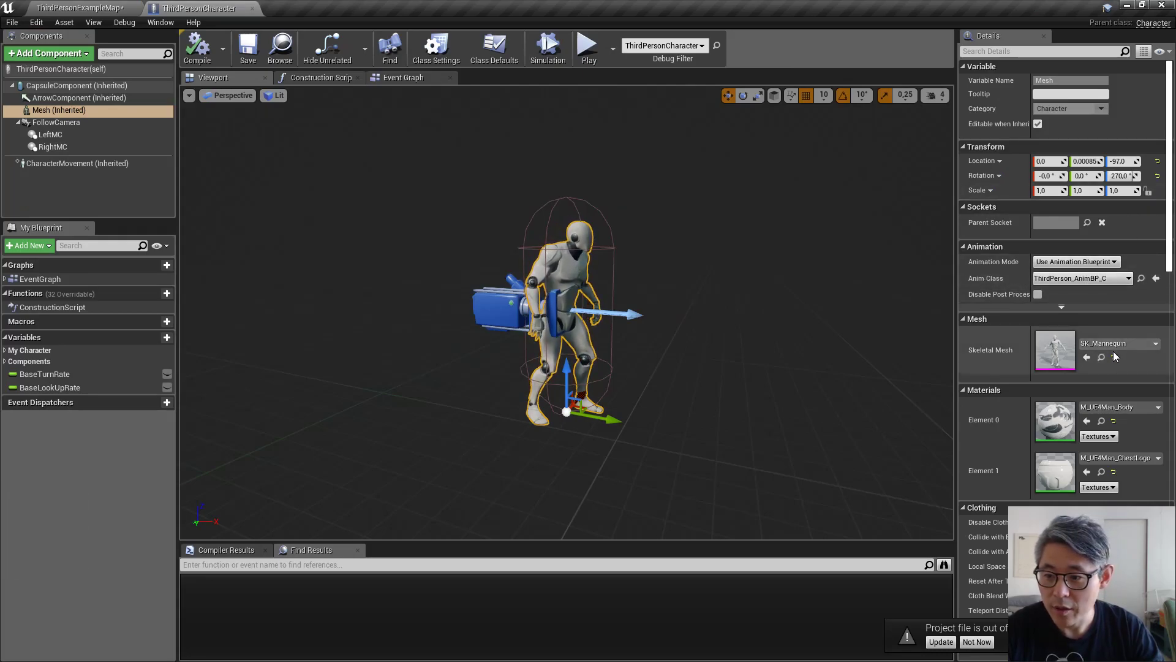
Set the character Mesh to SK_Mannequin_UpperBody and add an SK_Mannequin_Head skeletal mesh component
{"action": "left_click", "coordinate": [1155, 343]}
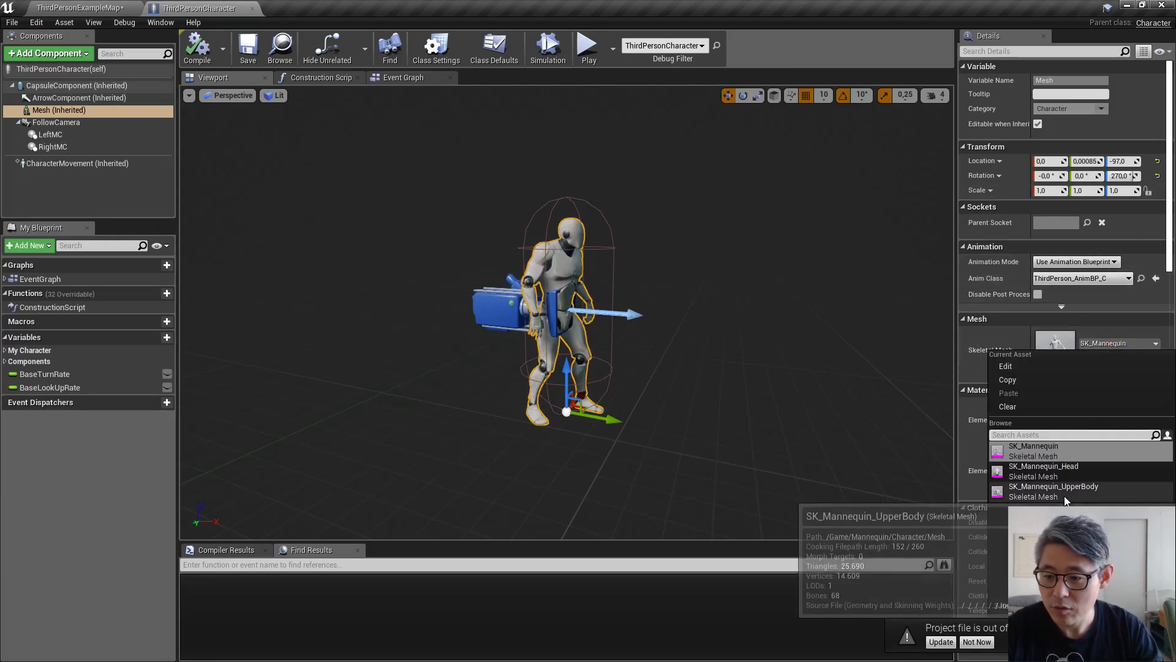
{"action": "left_click", "coordinate": [1053, 486]}
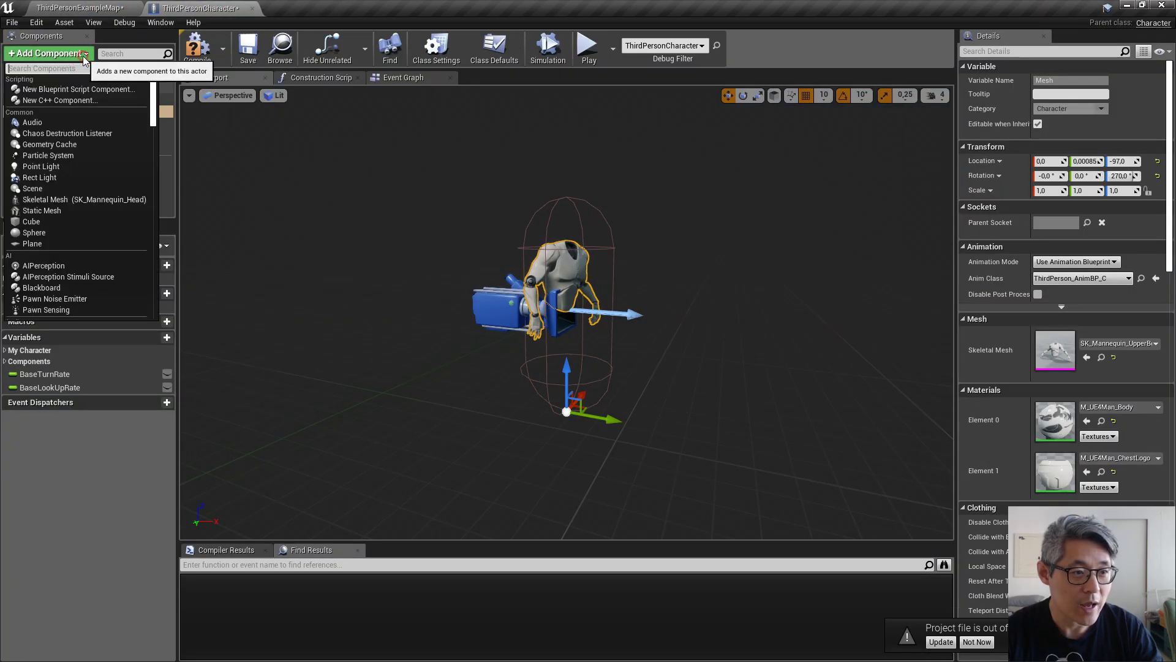
{"action": "mouse_move", "coordinate": [84, 198]}
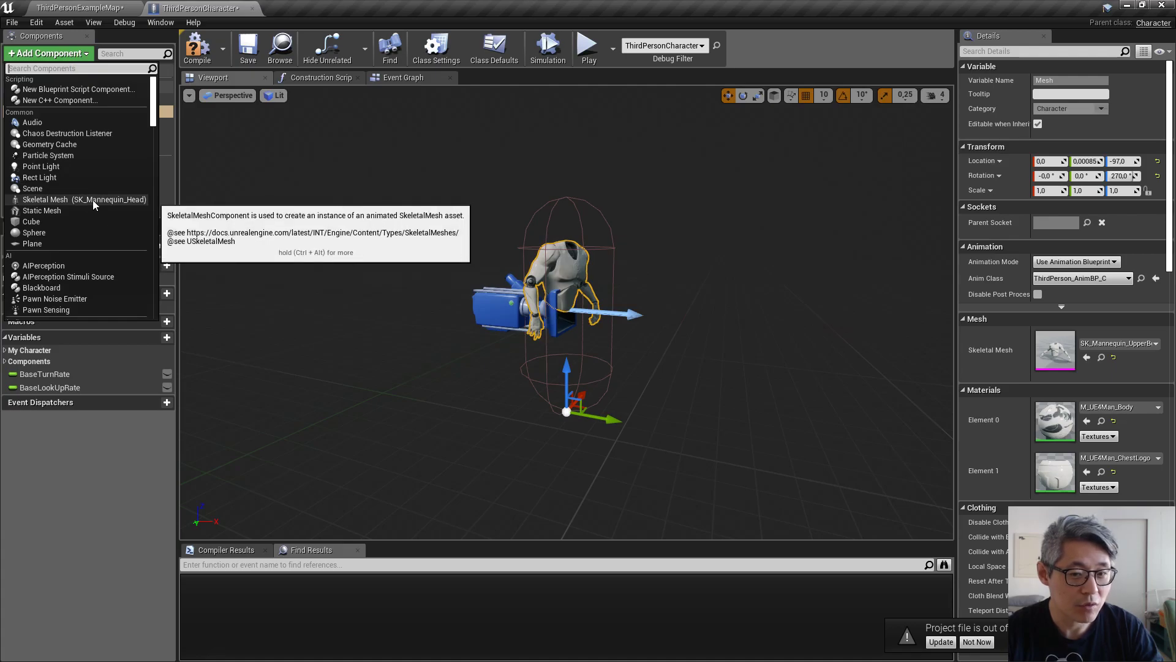
{"action": "left_click", "coordinate": [84, 198]}
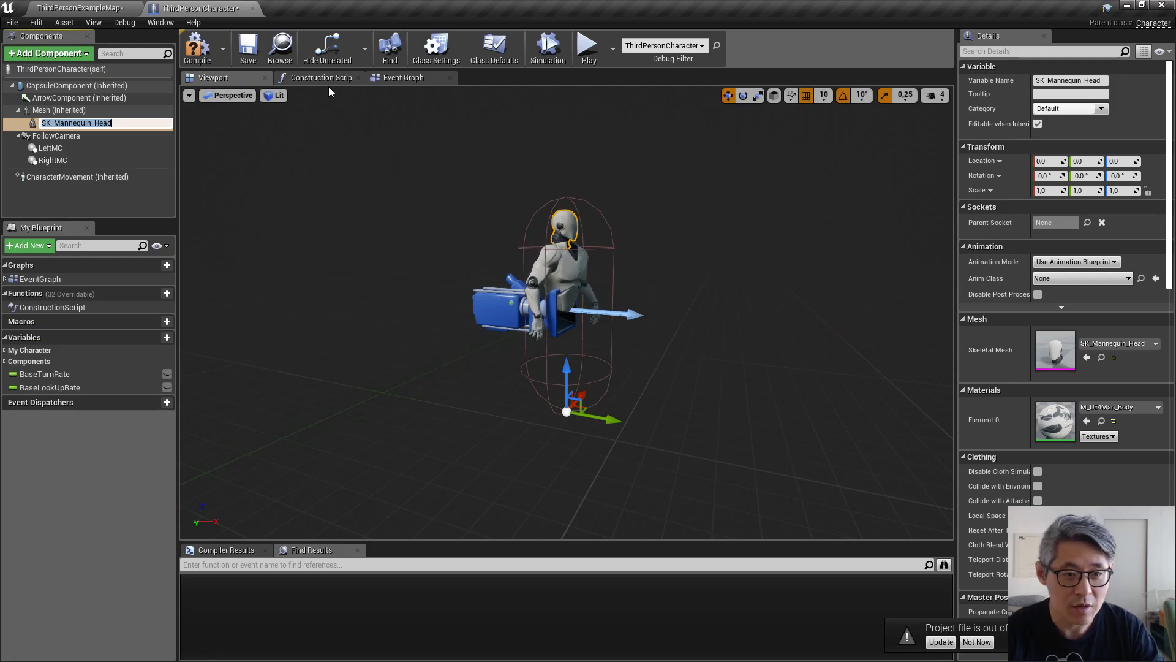
Add Set Master Pose Component to the Construction Script, making Mesh the head's master
{"action": "left_click", "coordinate": [321, 77]}
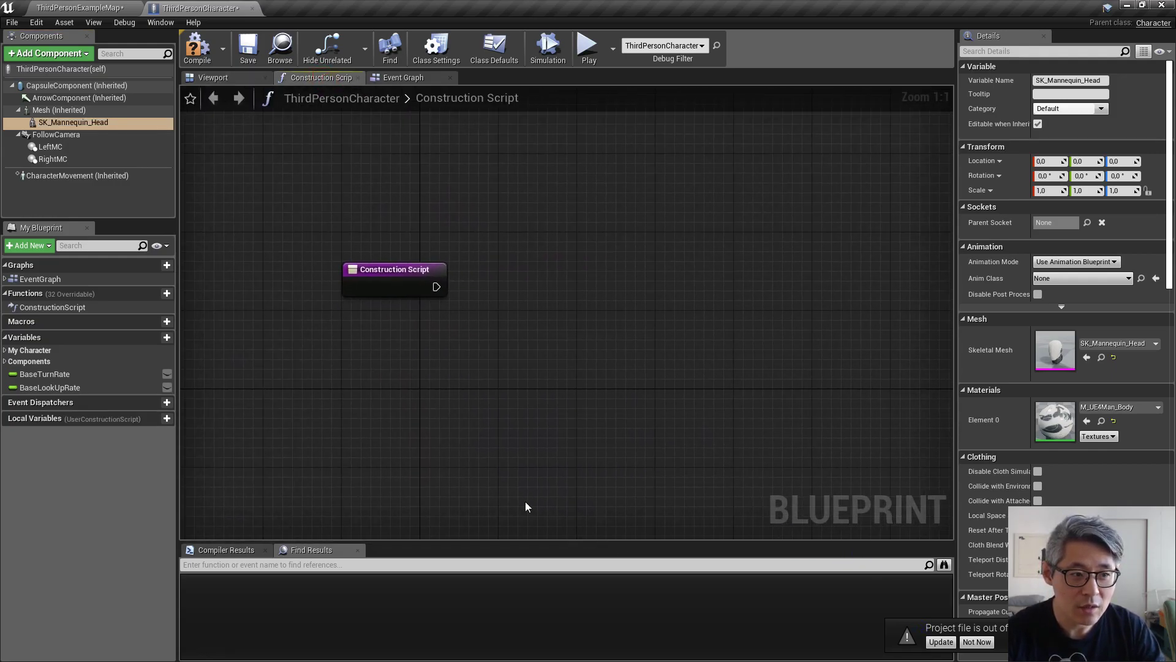
{"action": "left_click_drag", "start_coordinate": [437, 286], "coordinate": [558, 292]}
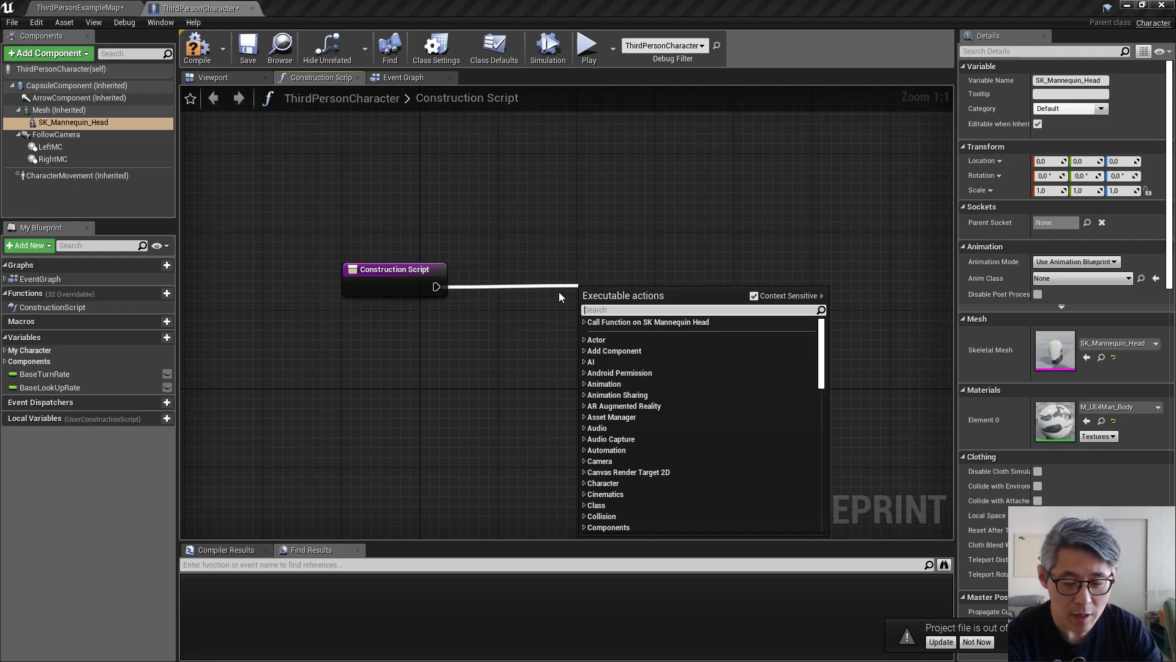
{"action": "type", "text": "set mast"}
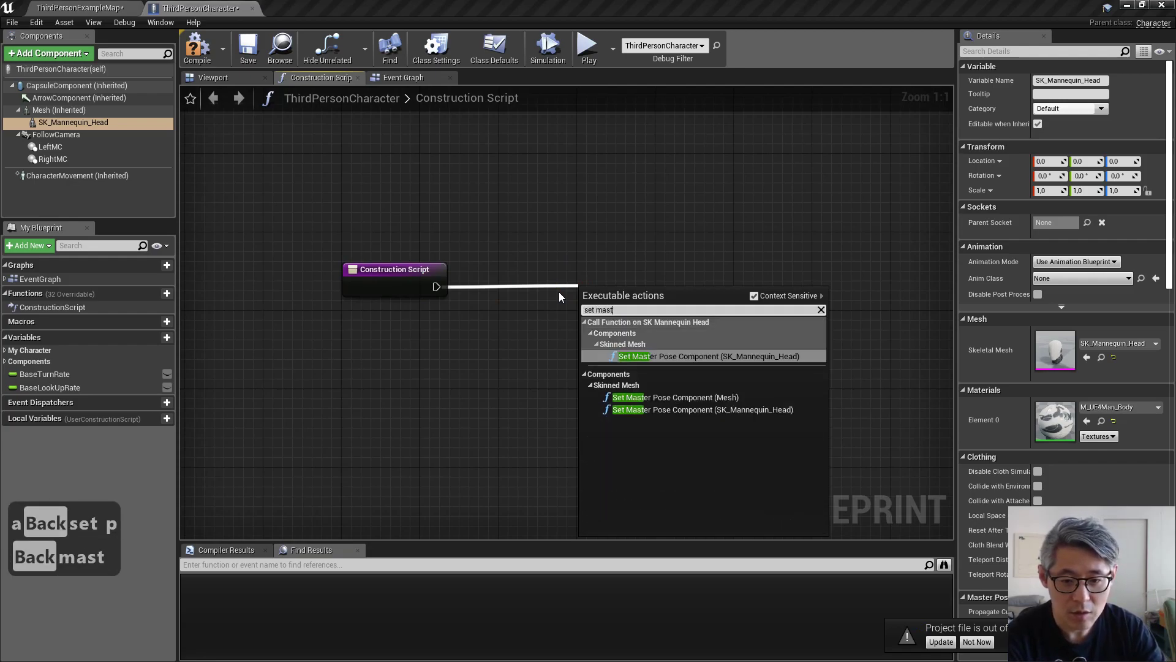
{"action": "type", "text": "erpose"}
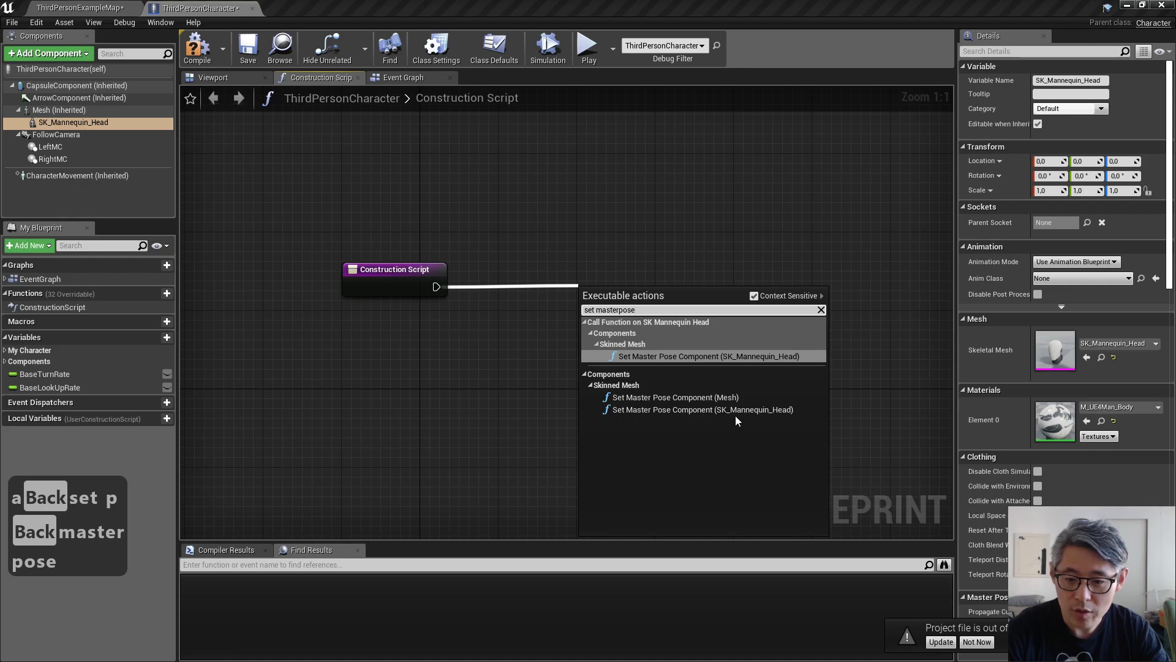
{"action": "left_click", "coordinate": [710, 355]}
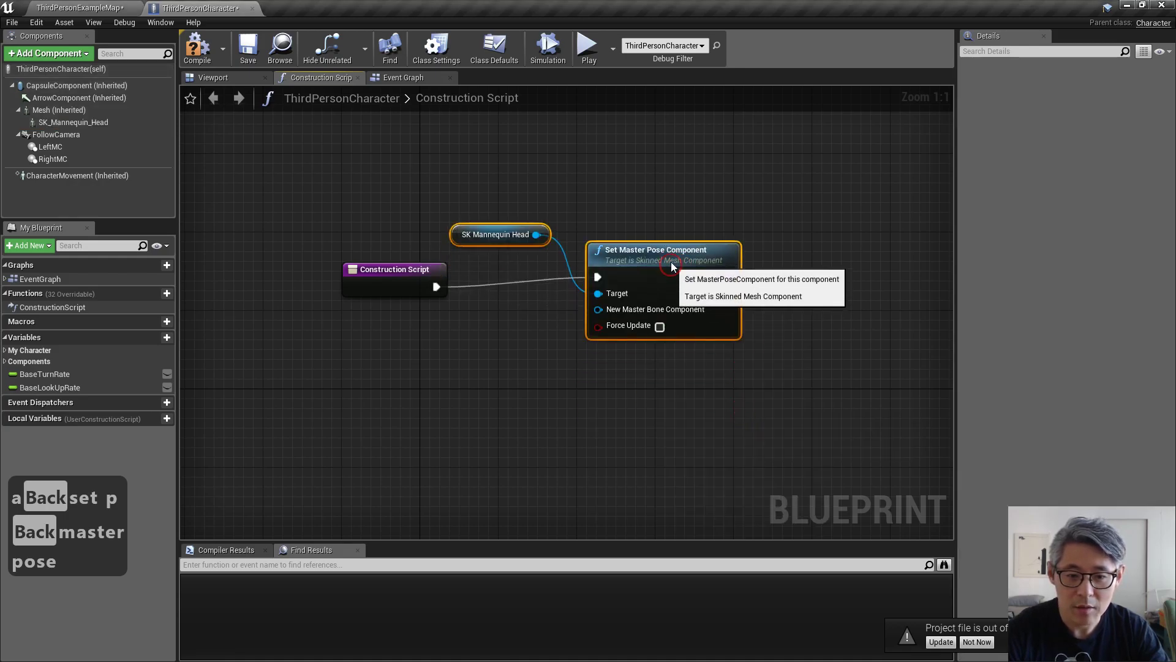
{"action": "mouse_move", "coordinate": [52, 110]}
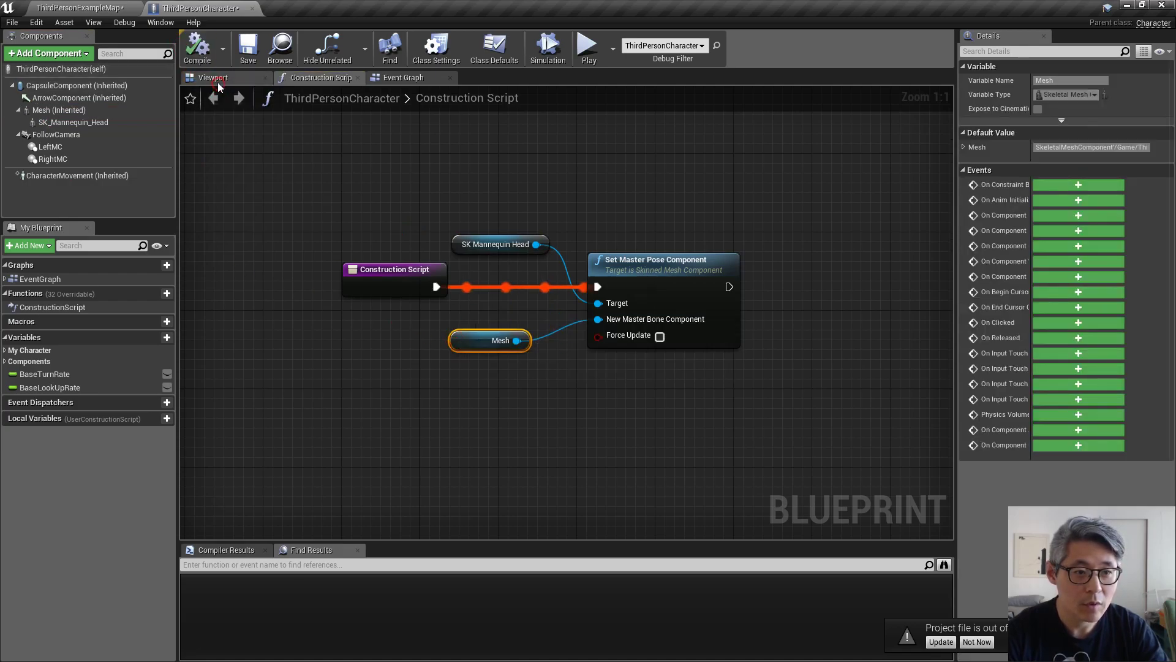
{"action": "left_click", "coordinate": [213, 77]}
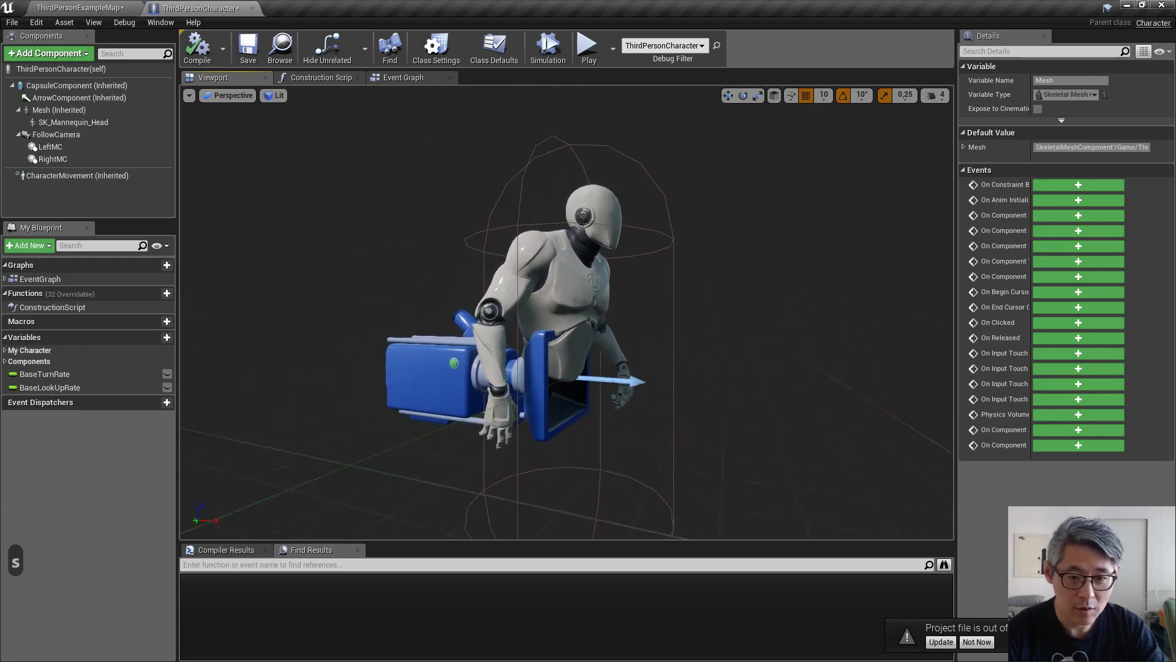
{"action": "scroll", "scroll_direction": "down", "scroll_amount": 3}
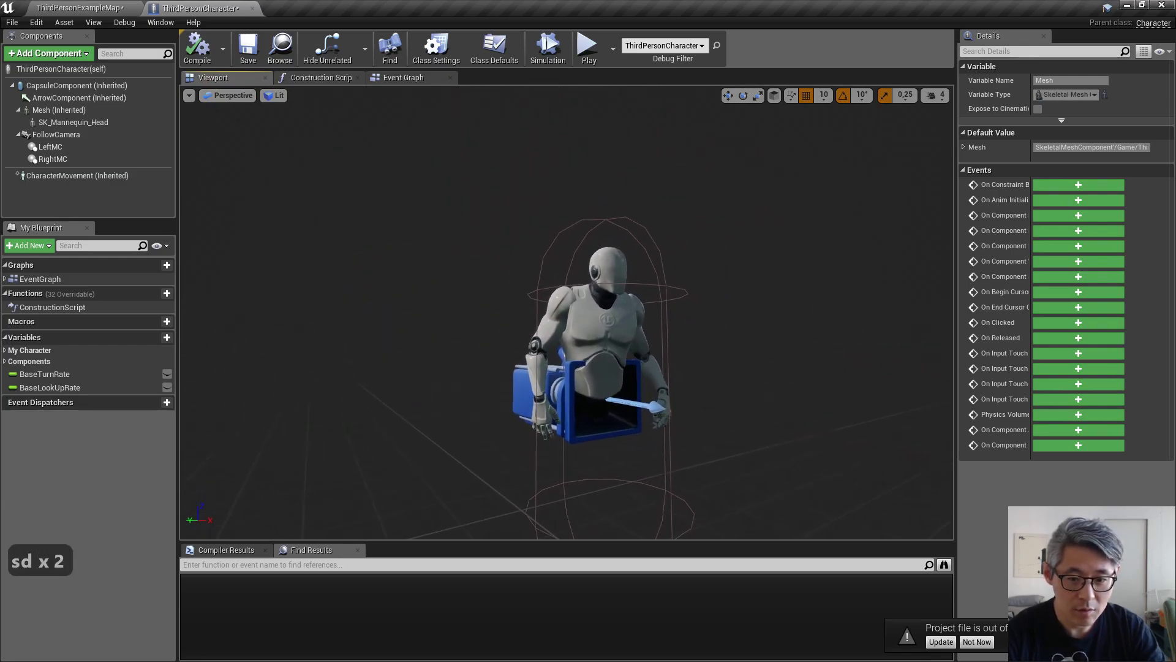
Test-play the Third Person map, then open ThirdPerson_AnimBP's AnimGraph from Mannequin Animations
{"action": "left_click", "coordinate": [79, 8]}
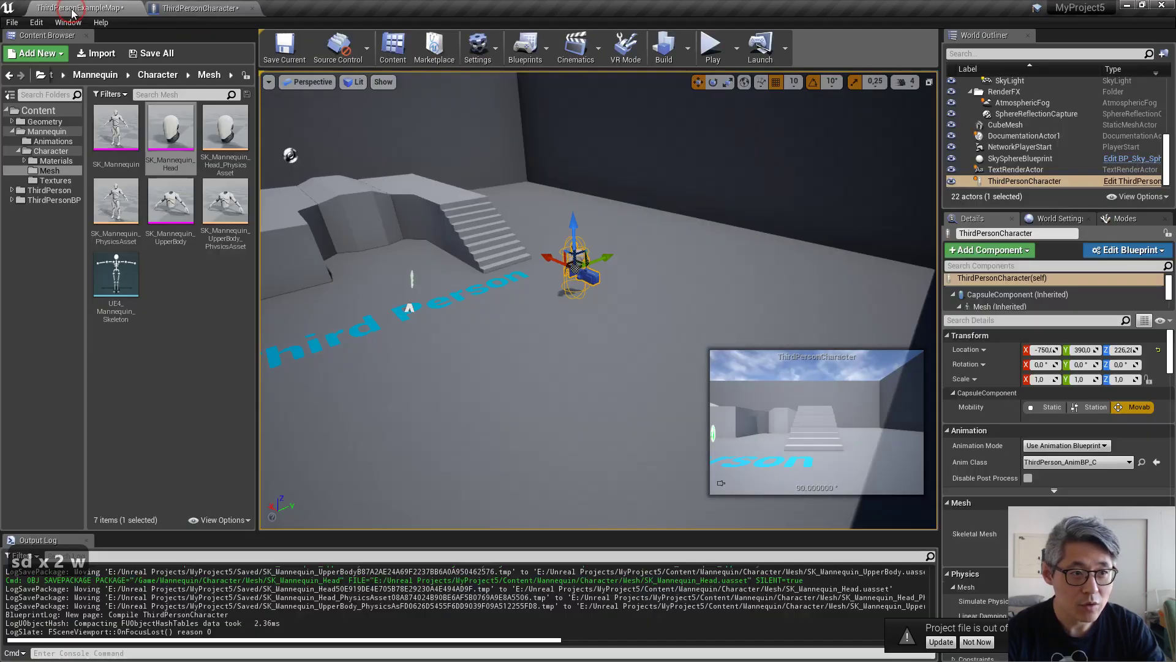
{"action": "left_click", "coordinate": [711, 43]}
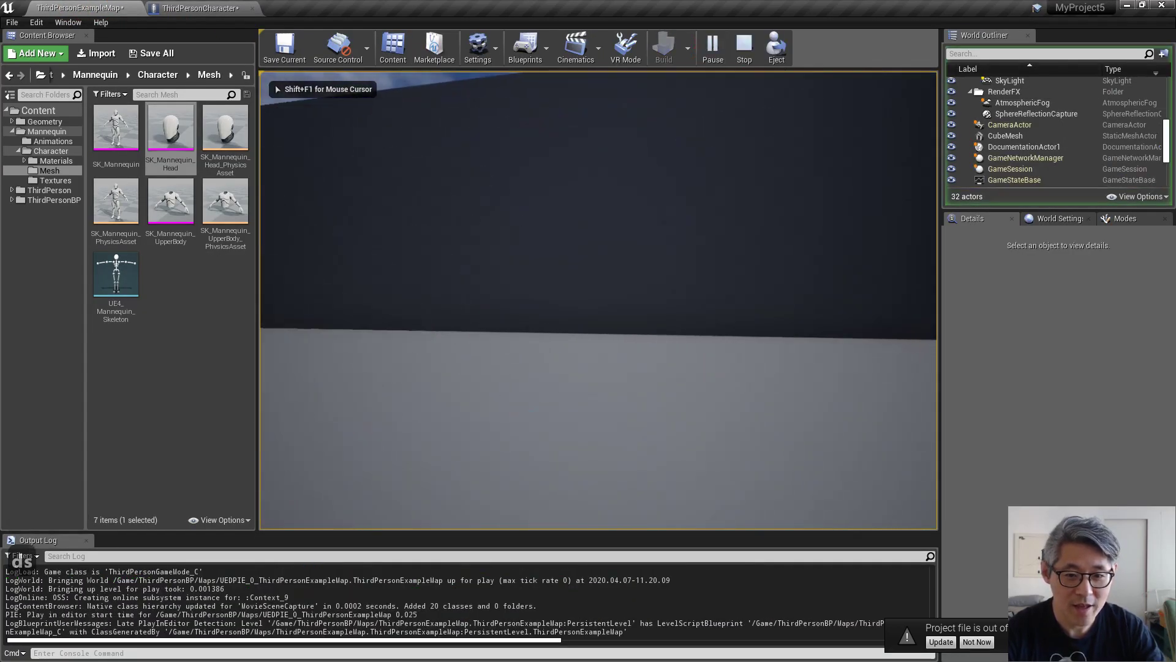
{"action": "left_click", "coordinate": [742, 46]}
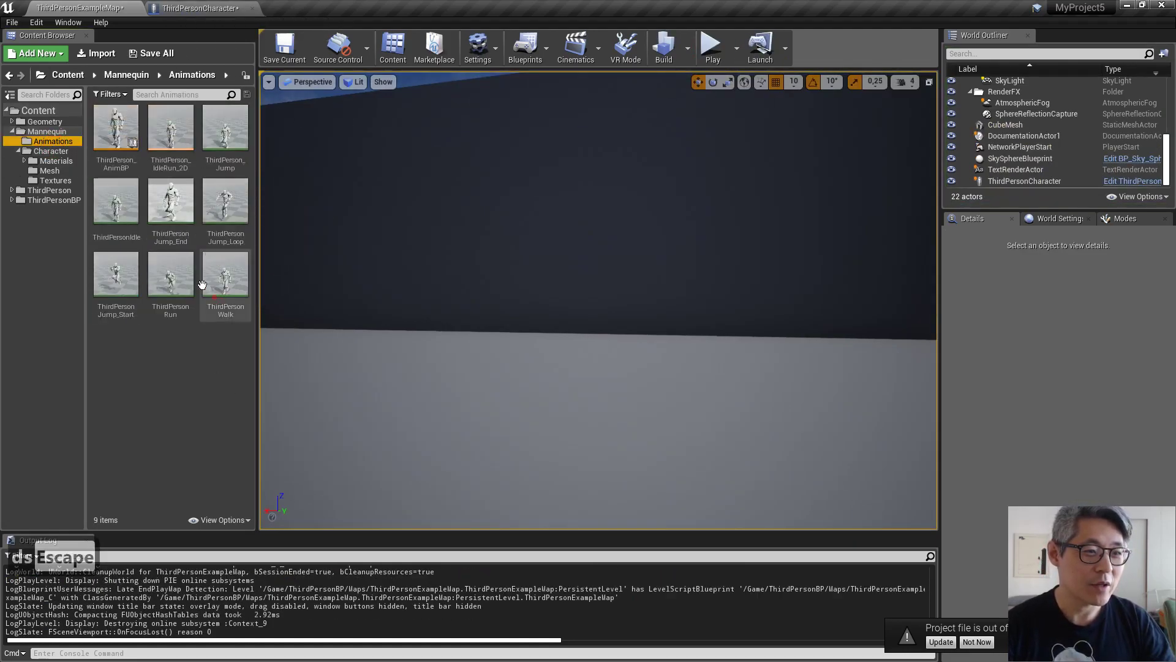
{"action": "double_click", "coordinate": [116, 126]}
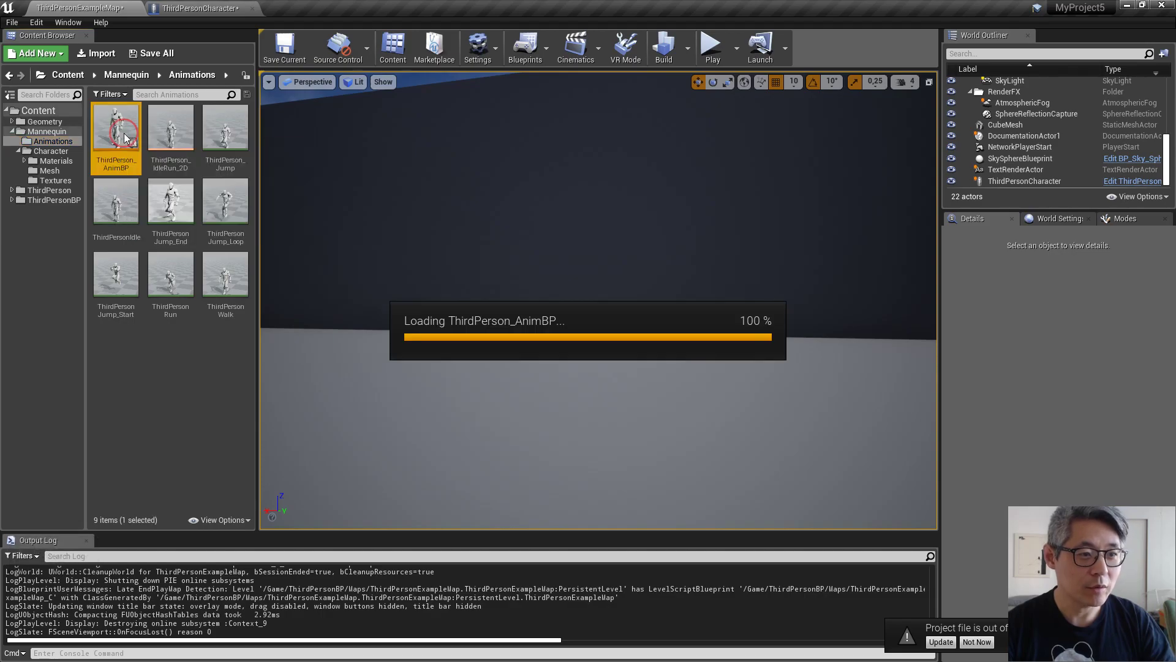
{"action": "double_click", "coordinate": [115, 128]}
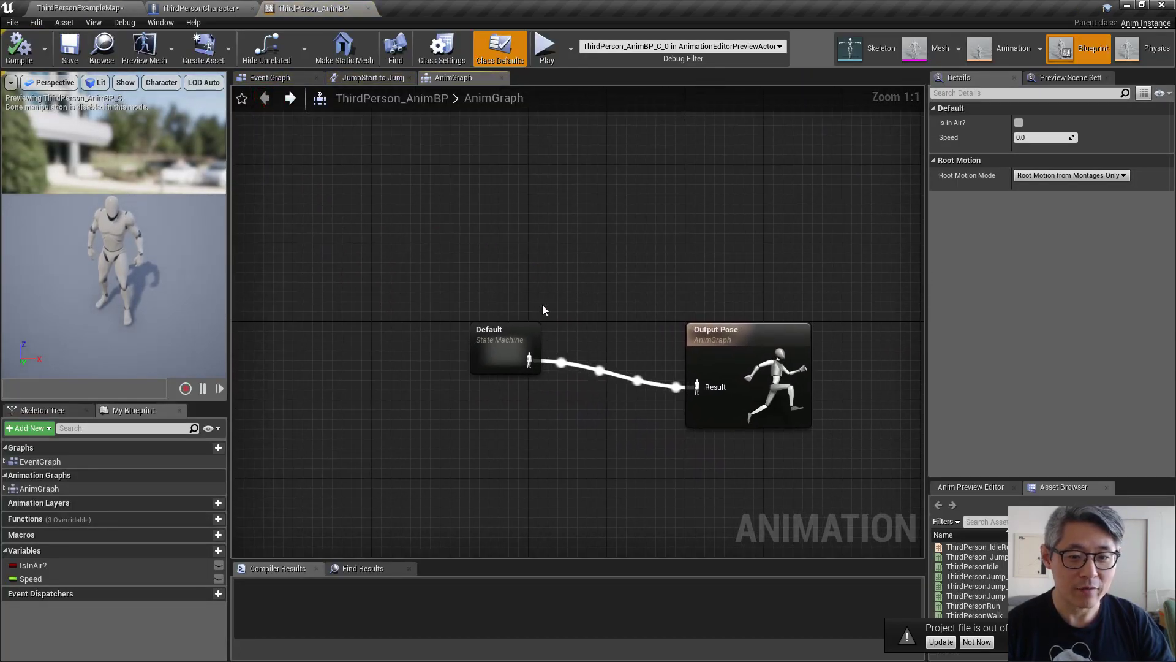
{"action": "left_click", "coordinate": [527, 348]}
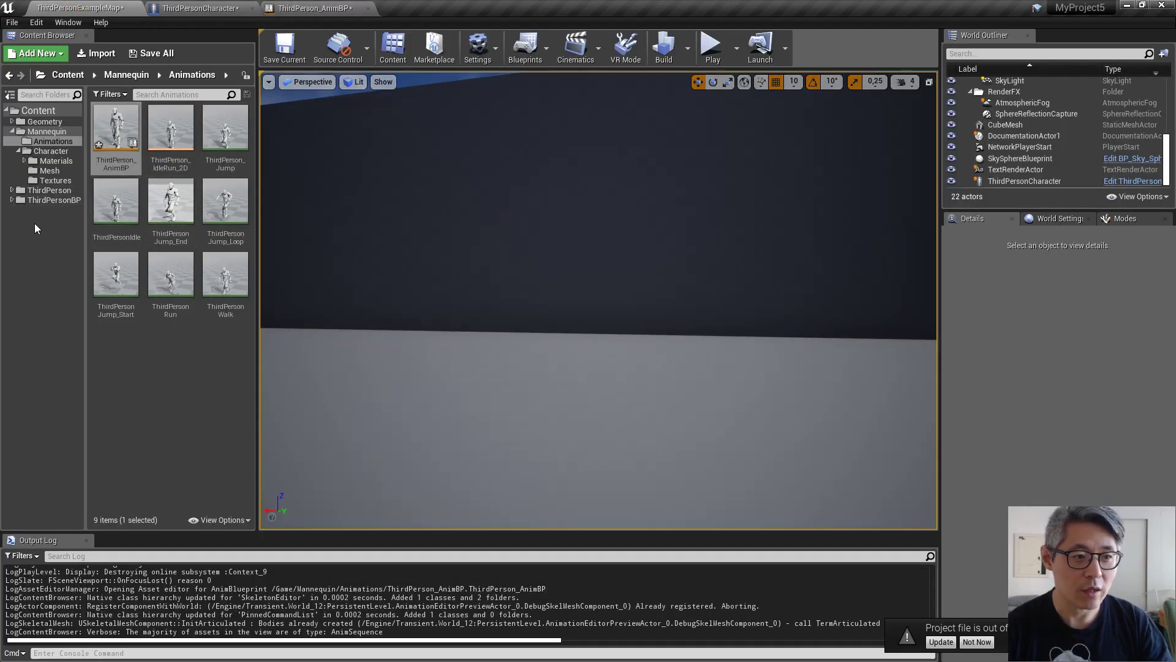
{"action": "mouse_move", "coordinate": [50, 170]}
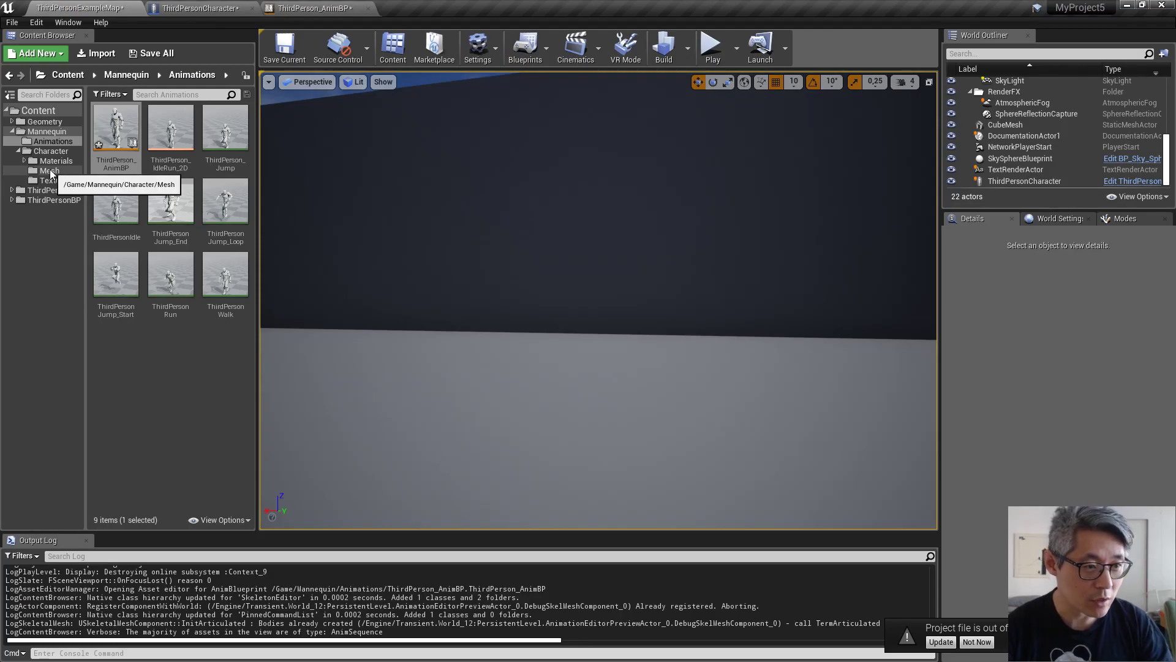
Open SK_Mannequin_UpperBody and create an animation from its reference pose
{"action": "left_click", "coordinate": [49, 170]}
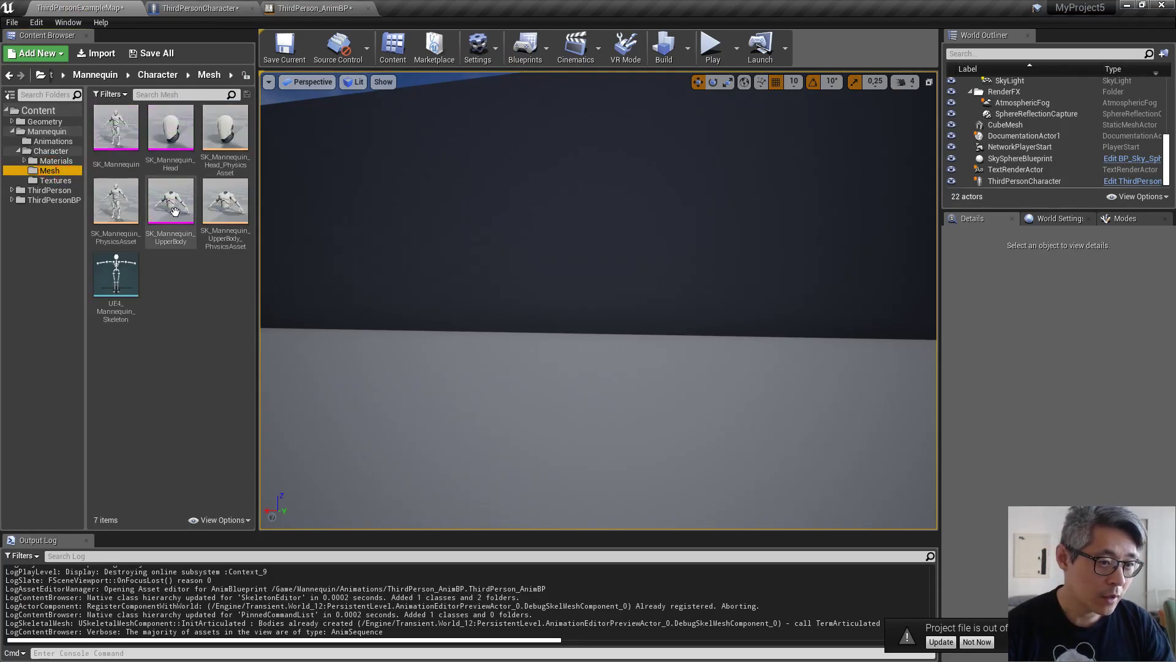
{"action": "mouse_move", "coordinate": [169, 200]}
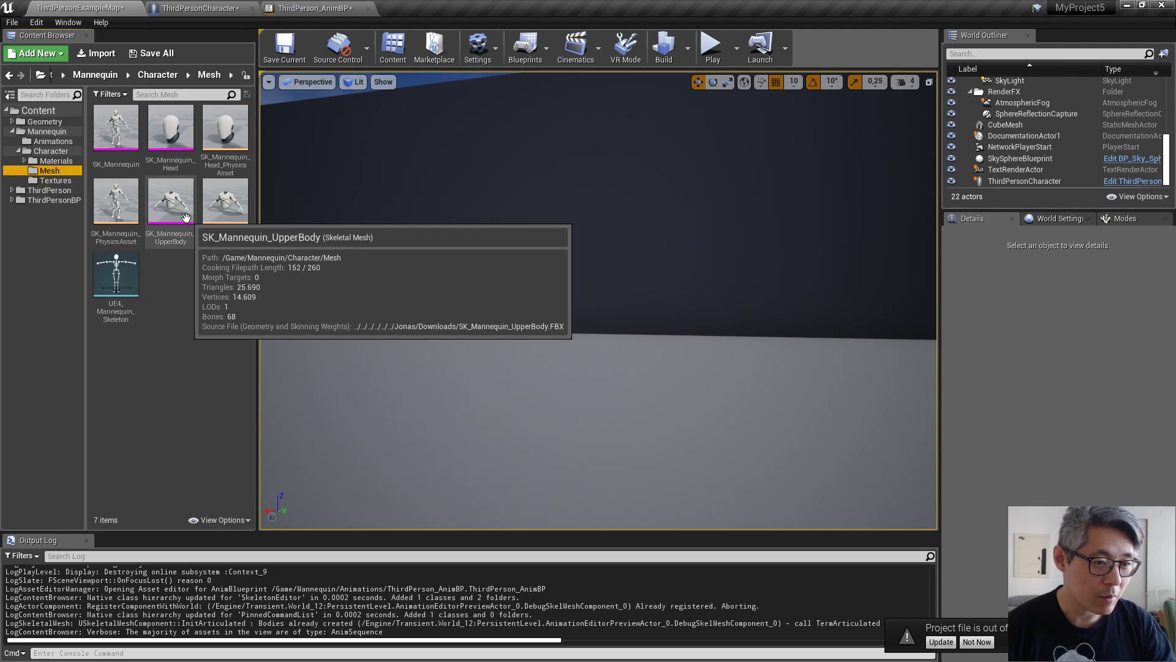
{"action": "double_click", "coordinate": [170, 199]}
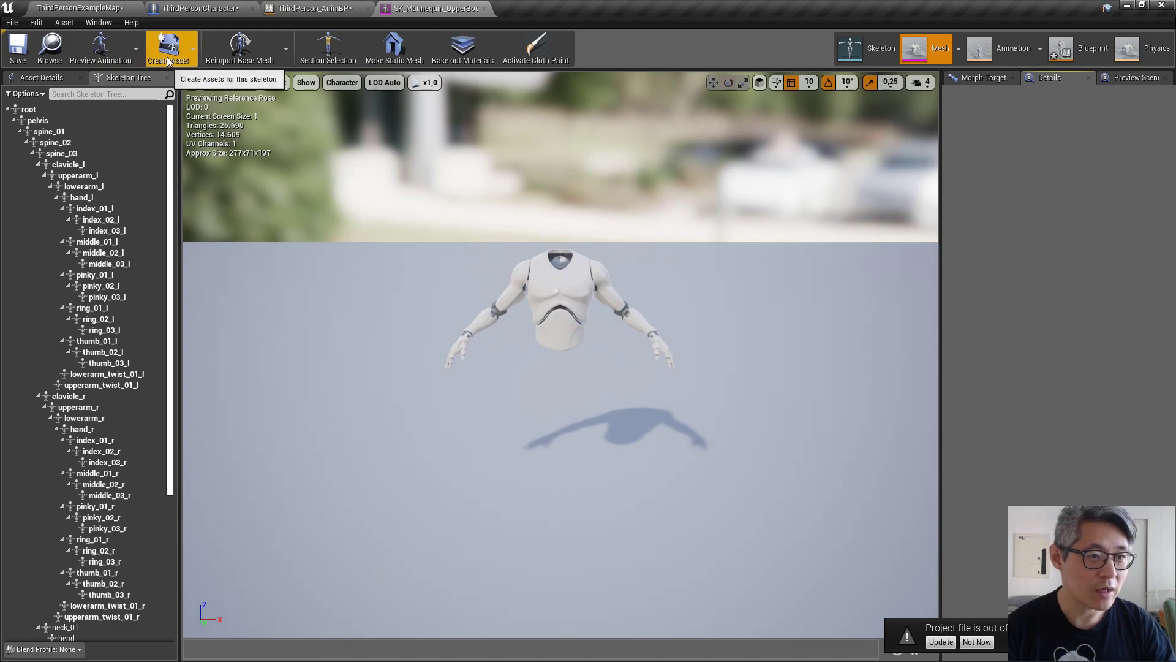
{"action": "left_click", "coordinate": [168, 48]}
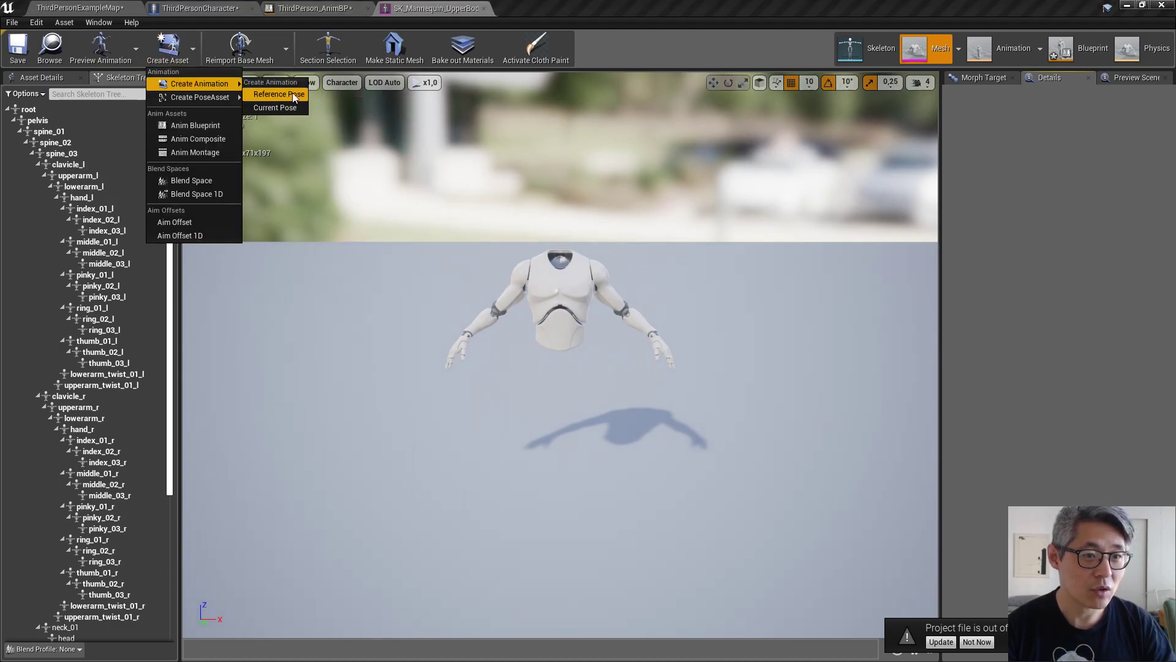
{"action": "left_click", "coordinate": [277, 93]}
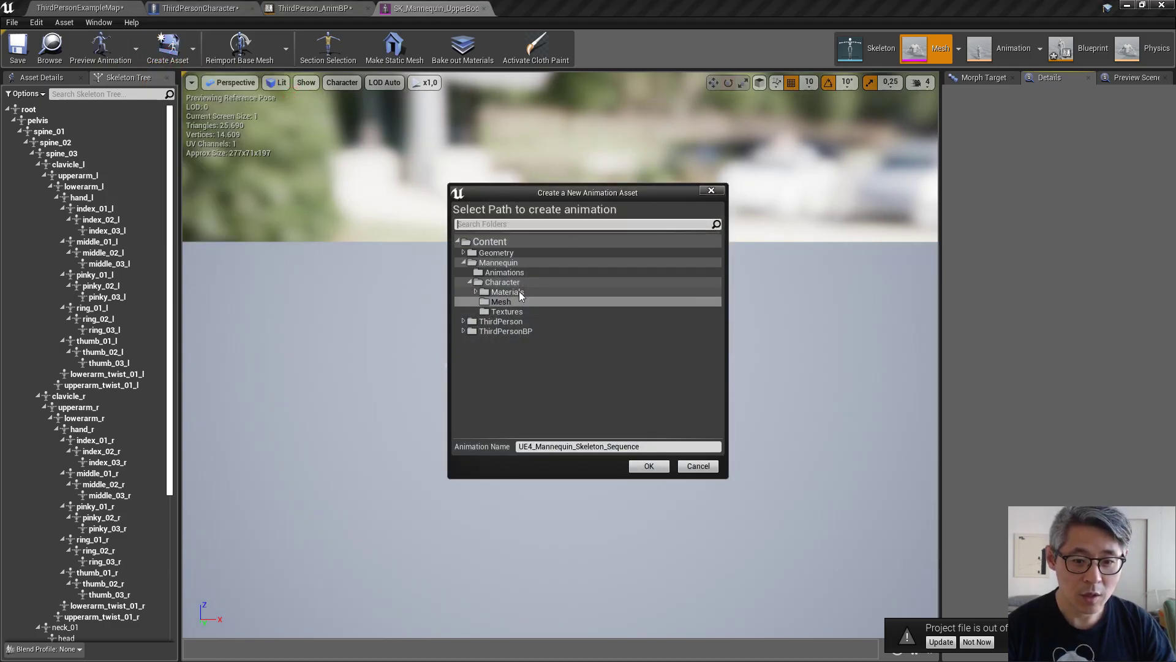
Save the animation as UE4_Mannequin_A-Pose in the Animations folder and return to ThirdPerson_AnimBP
{"action": "left_click", "coordinate": [502, 281]}
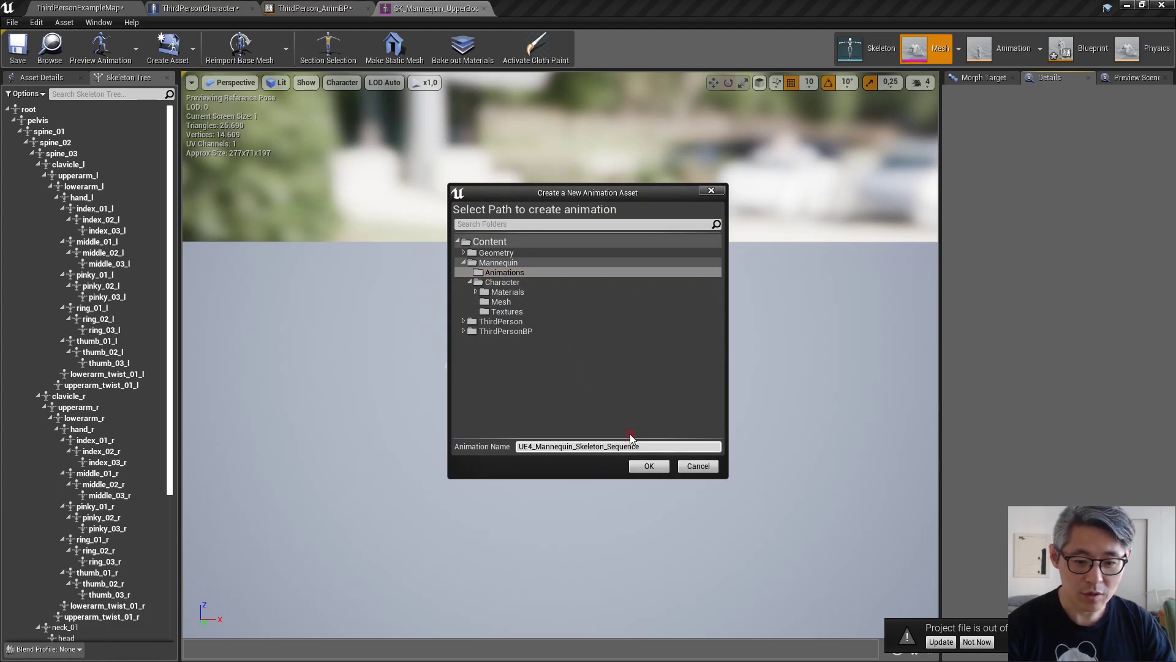
{"action": "key", "text": "backspace"}
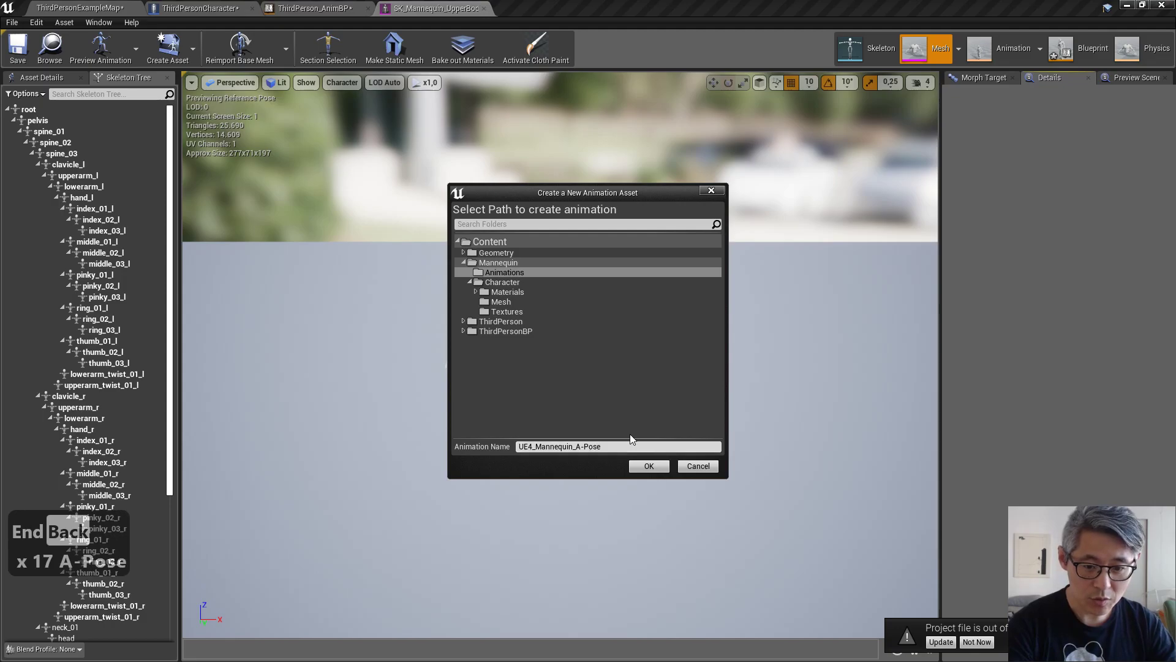
{"action": "left_click", "coordinate": [648, 465]}
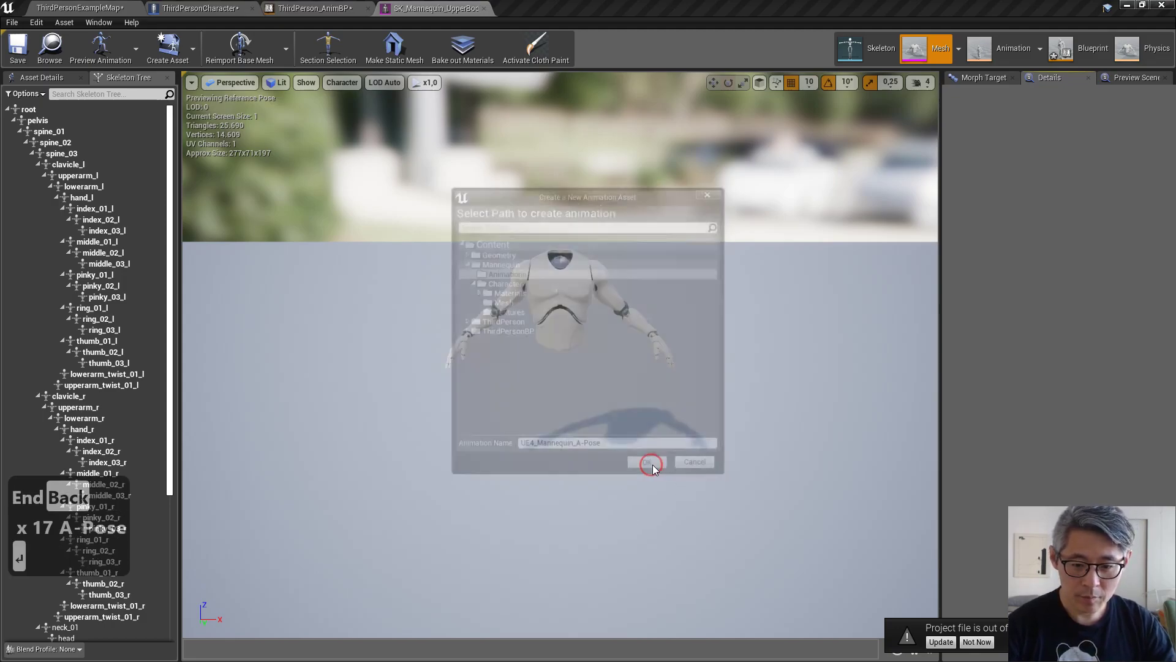
{"action": "left_click", "coordinate": [647, 461]}
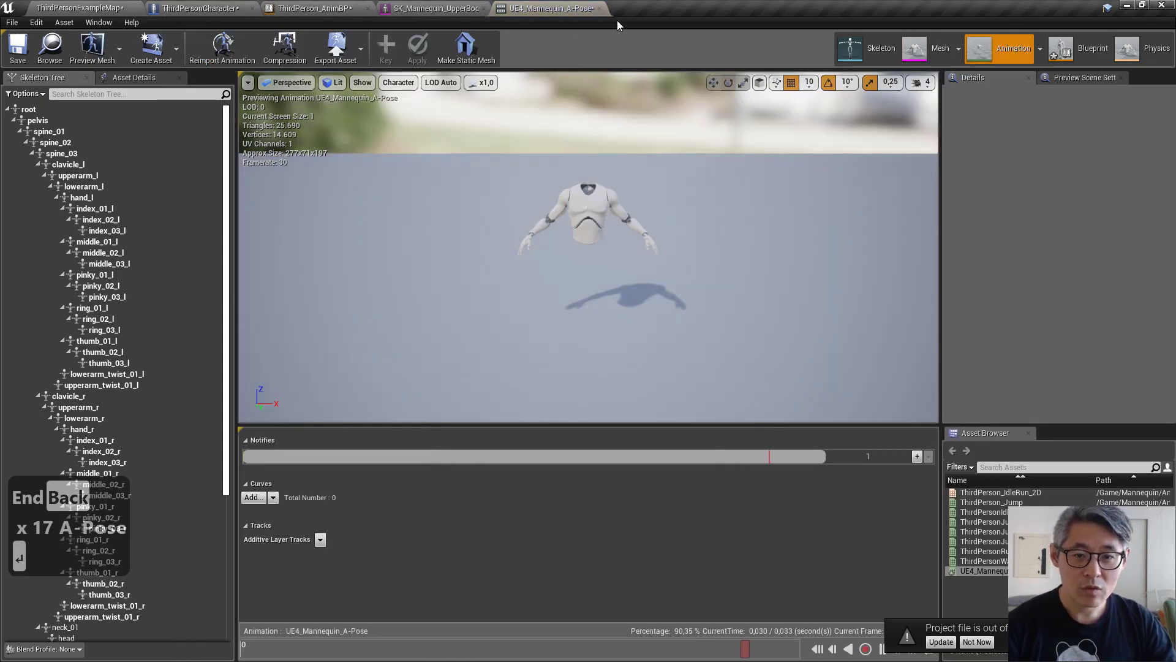
{"action": "left_click", "coordinate": [17, 46]}
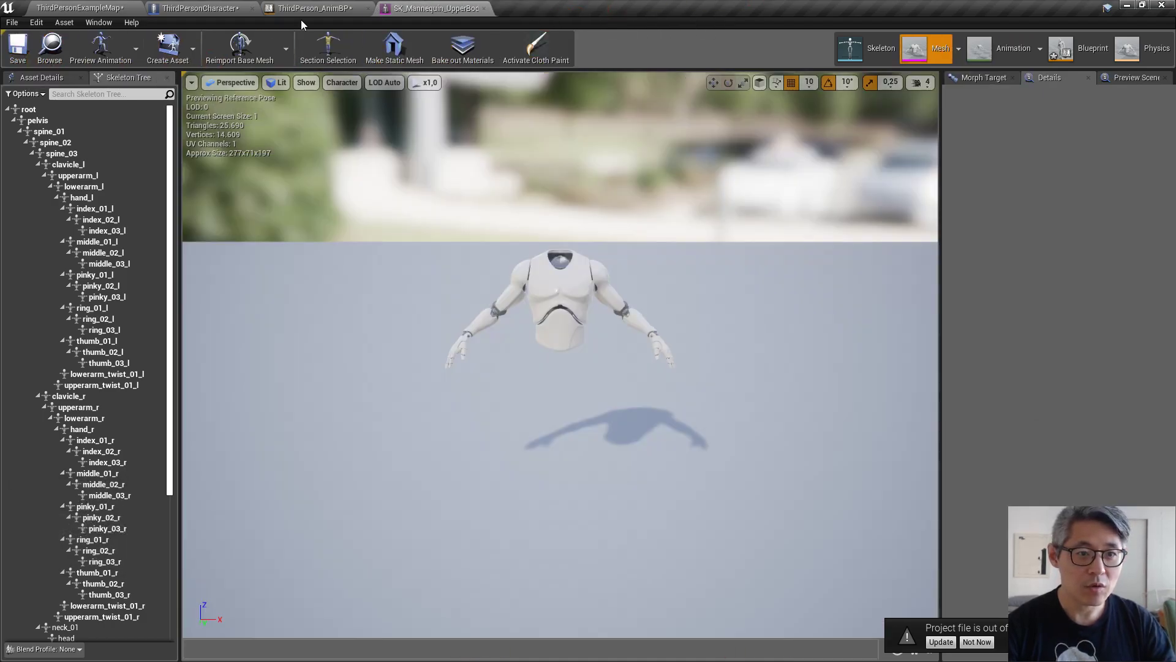
{"action": "left_click", "coordinate": [315, 8]}
{"action": "type", "text": "a-pos"}
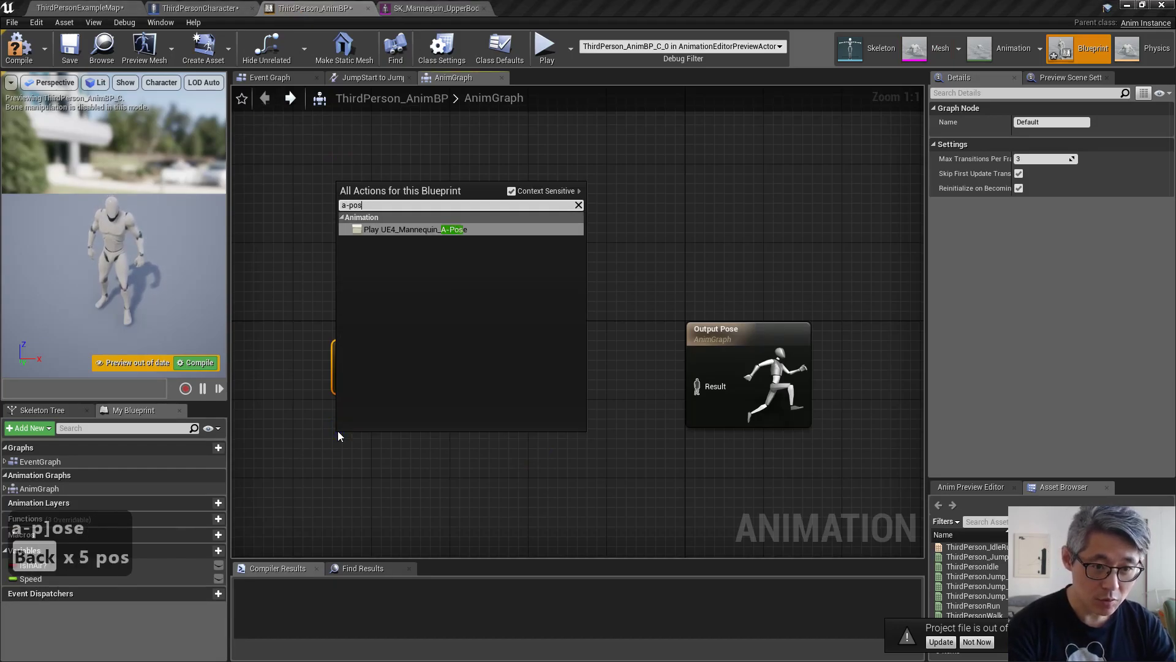
Add a UBIK Solver node between Local To Component and Component To Local in the AnimGraph
{"action": "left_click", "coordinate": [417, 228]}
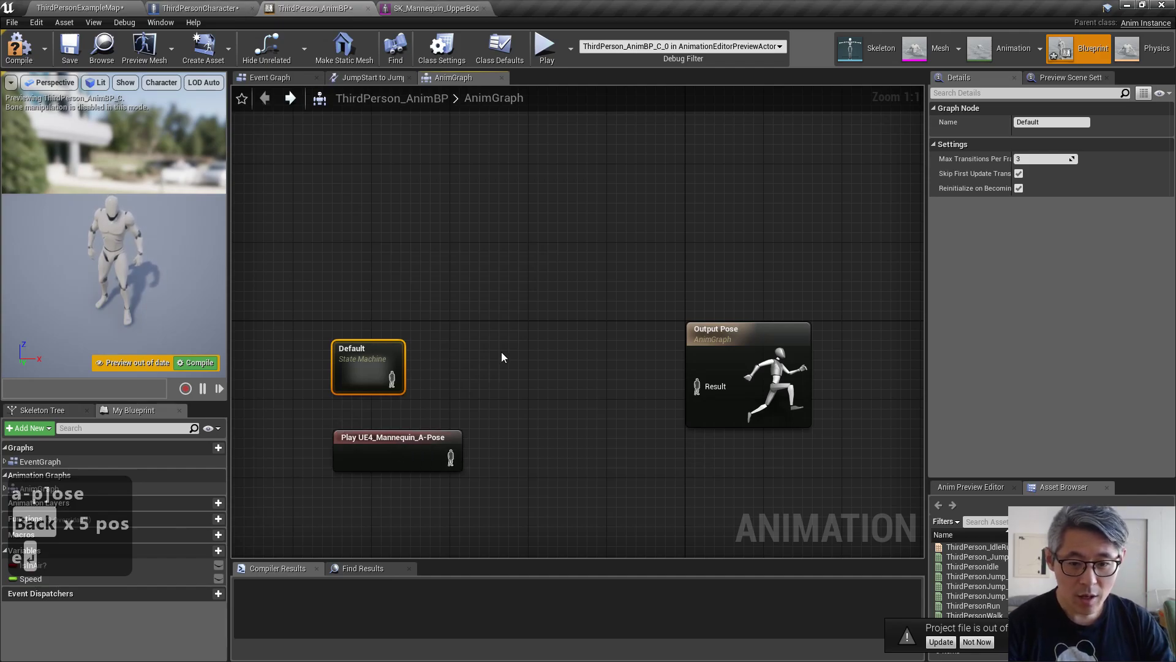
{"action": "right_click", "coordinate": [501, 357]}
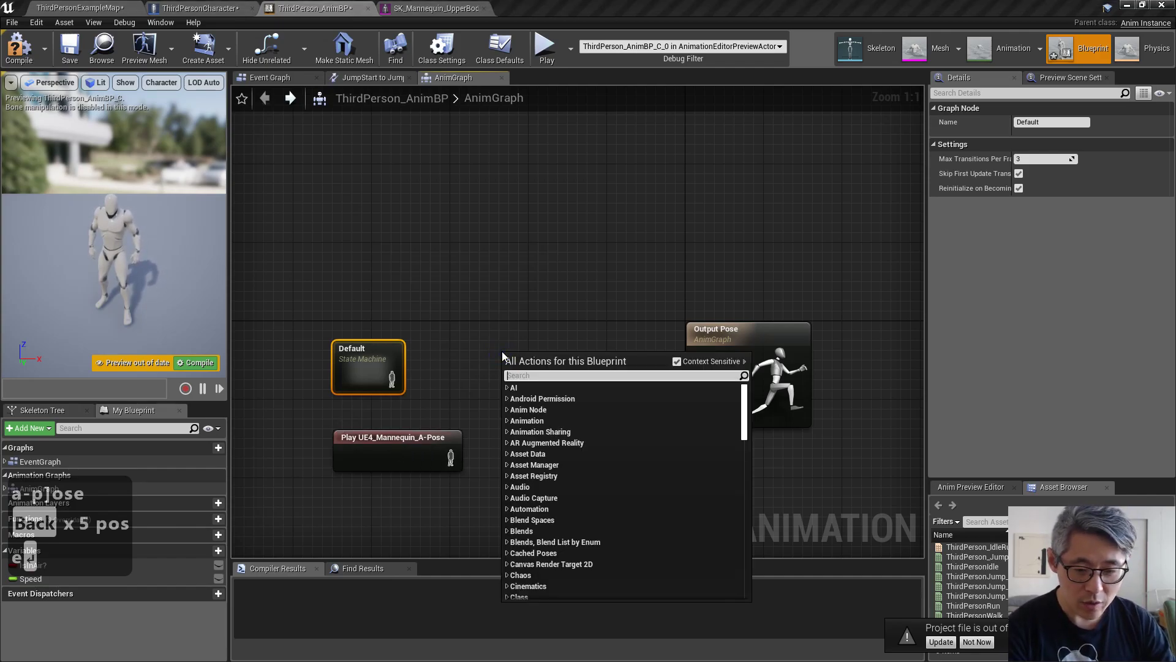
{"action": "type", "text": "ubik"}
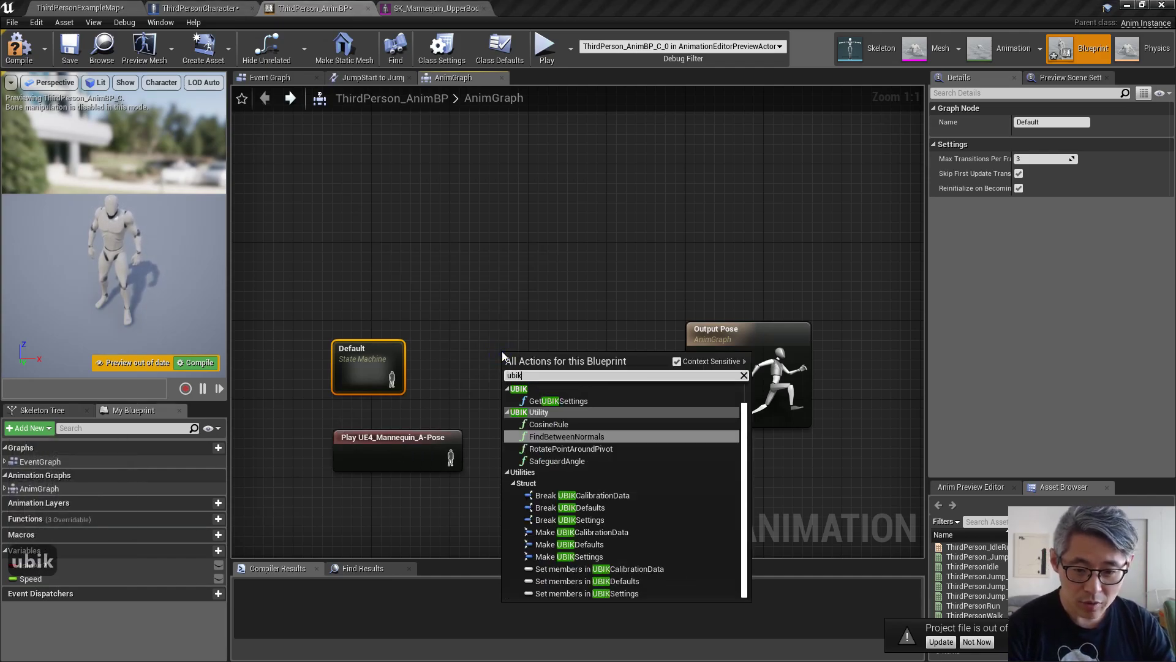
{"action": "mouse_move", "coordinate": [549, 424]}
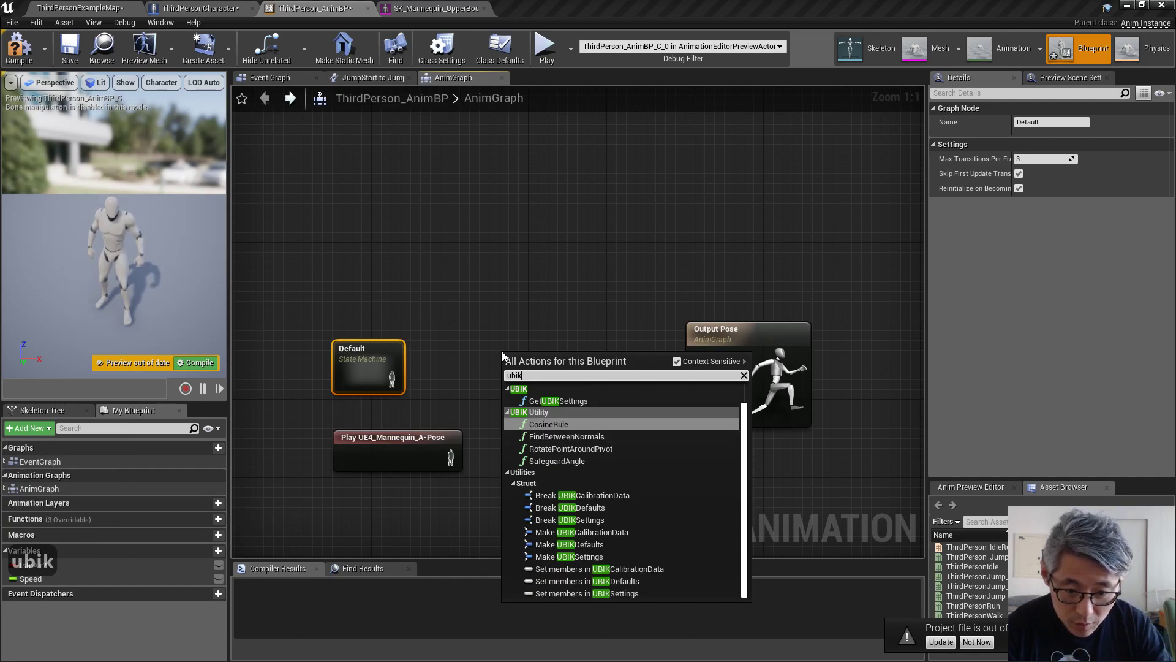
{"action": "mouse_move", "coordinate": [628, 488]}
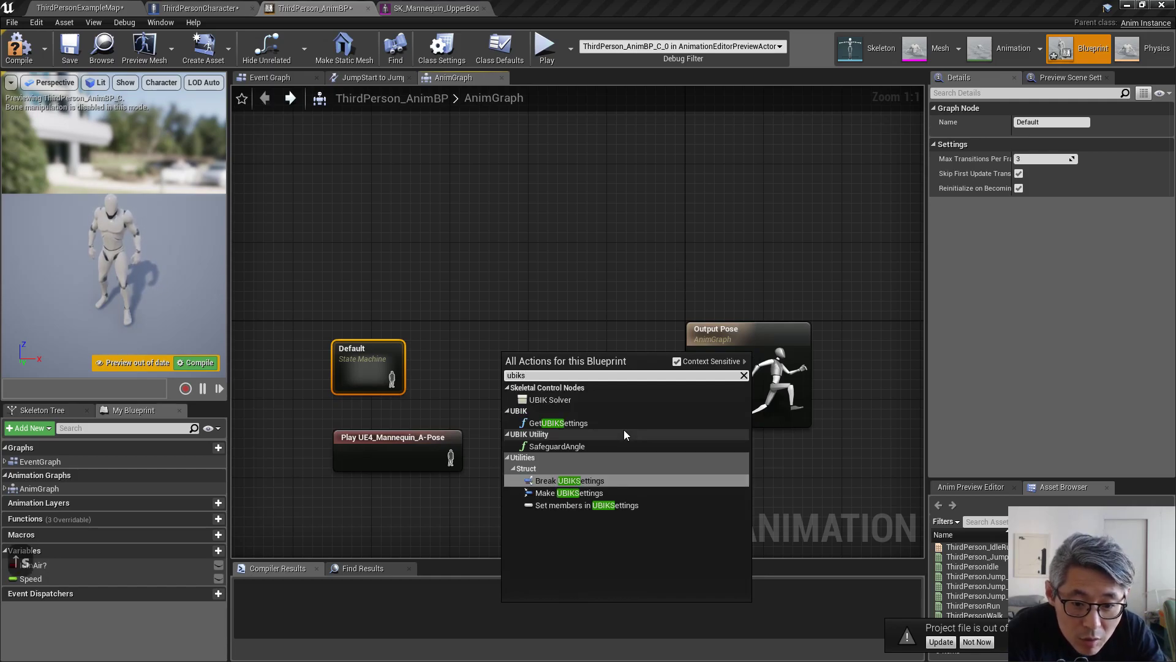
{"action": "left_click", "coordinate": [550, 399]}
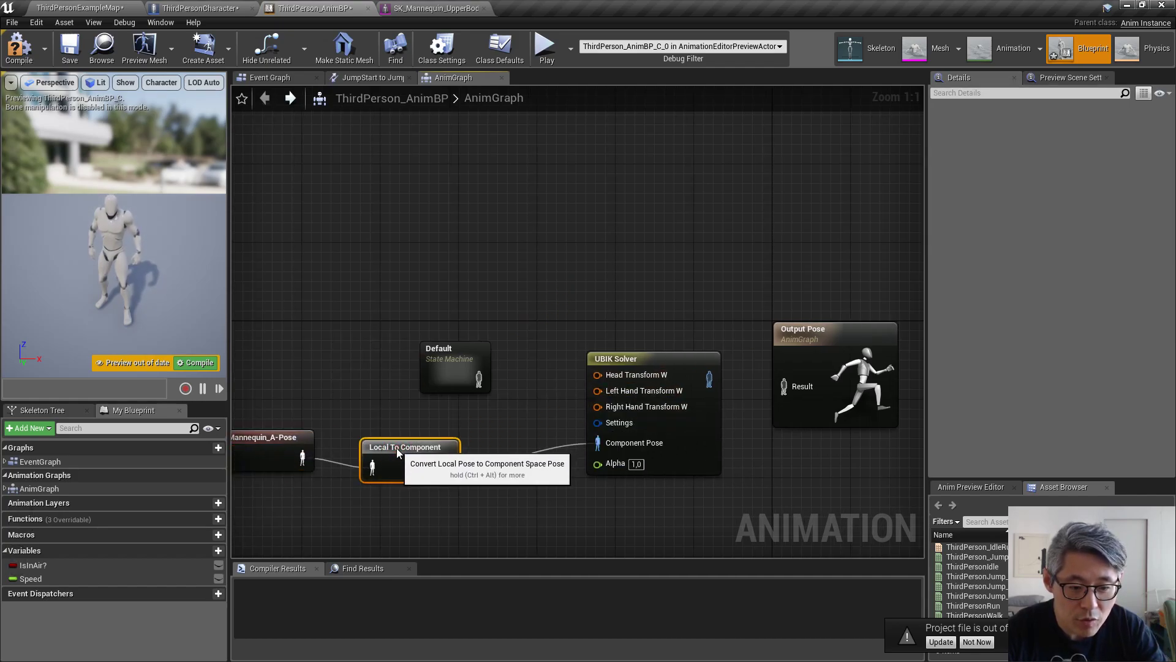
{"action": "left_click", "coordinate": [630, 368]}
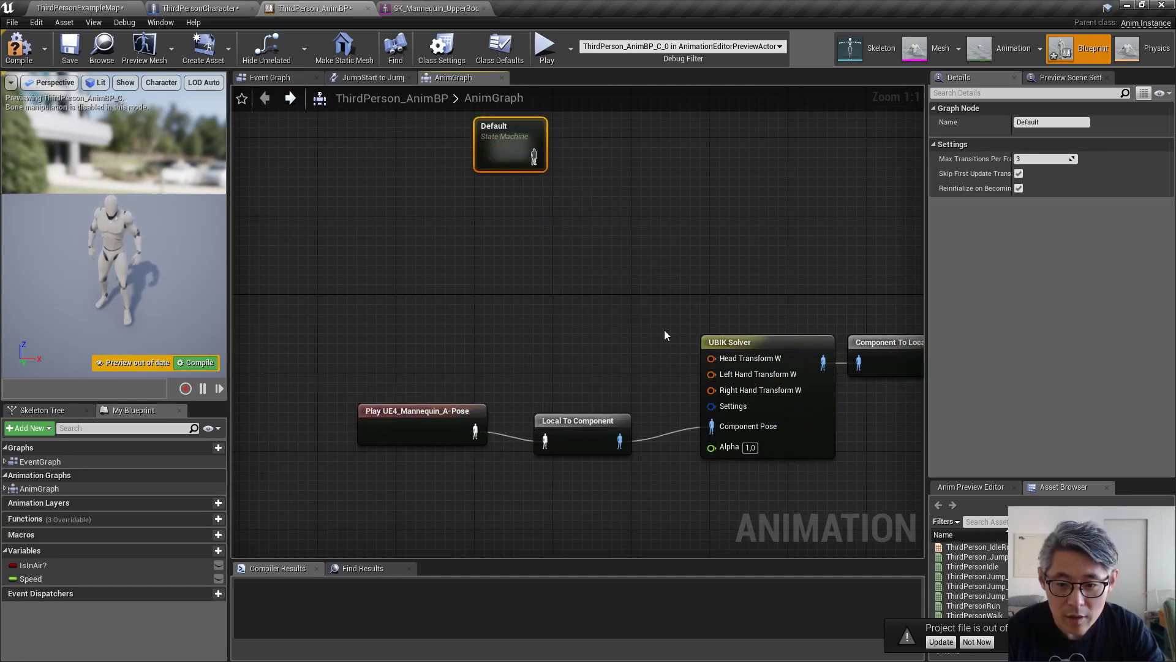
{"action": "mouse_move", "coordinate": [726, 341]}
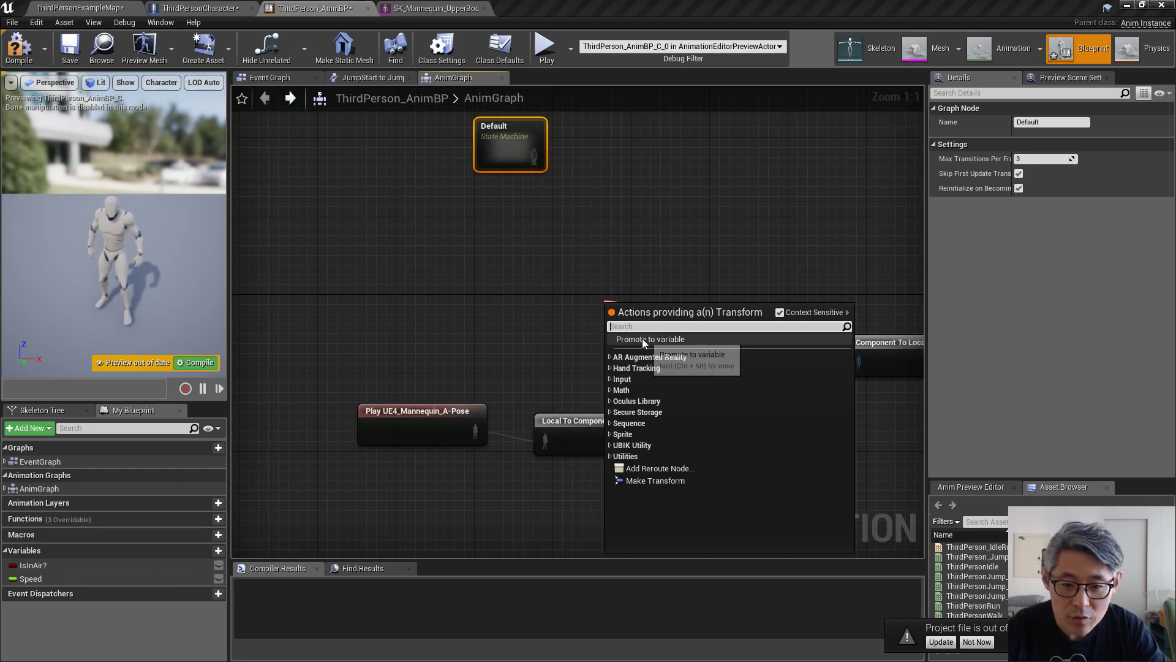
Promote the UBIK Solver's head, hand and settings pins to Head, Left, Right and Settings variables
{"action": "left_click", "coordinate": [648, 339]}
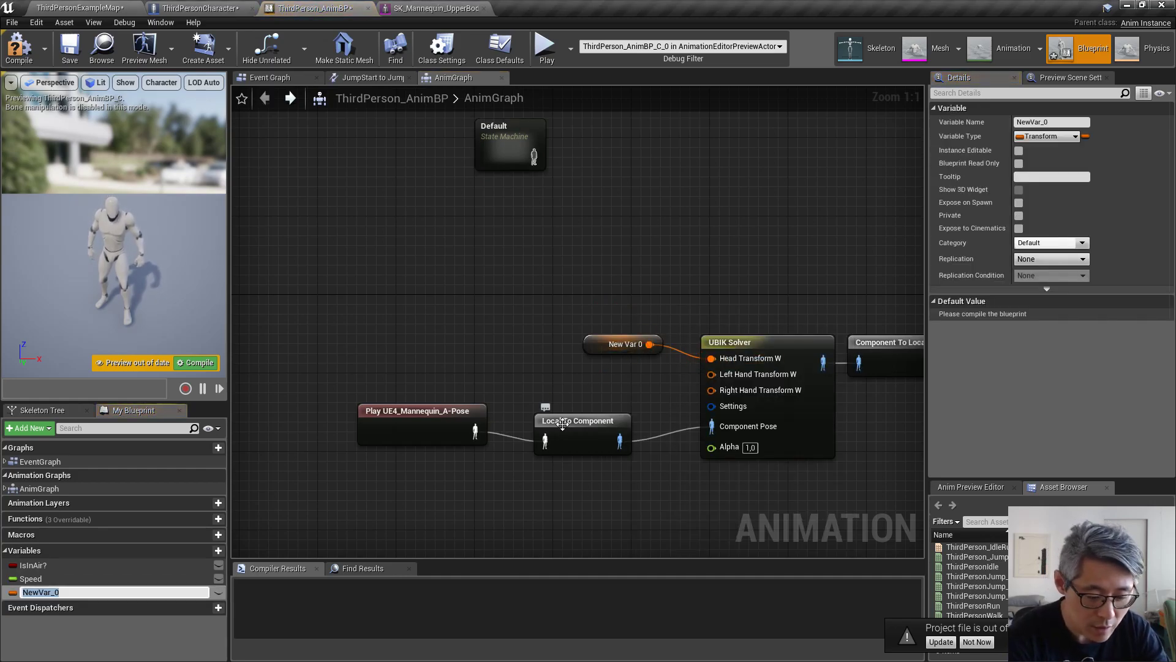
{"action": "type", "text": "Head"}
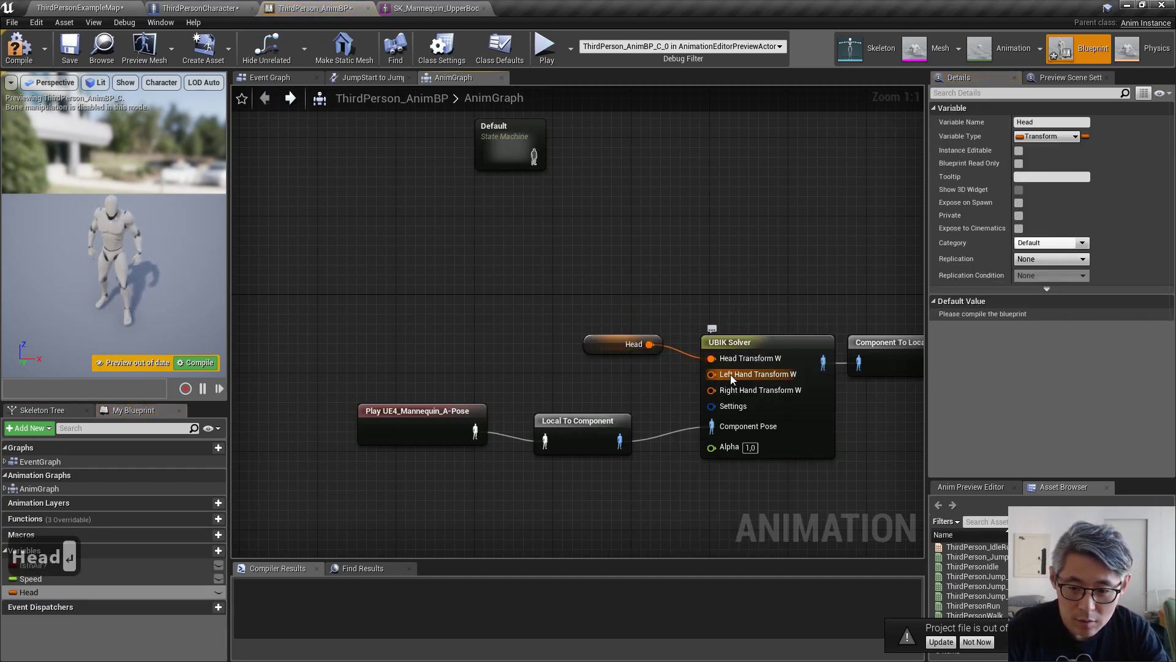
{"action": "left_click", "coordinate": [728, 341]}
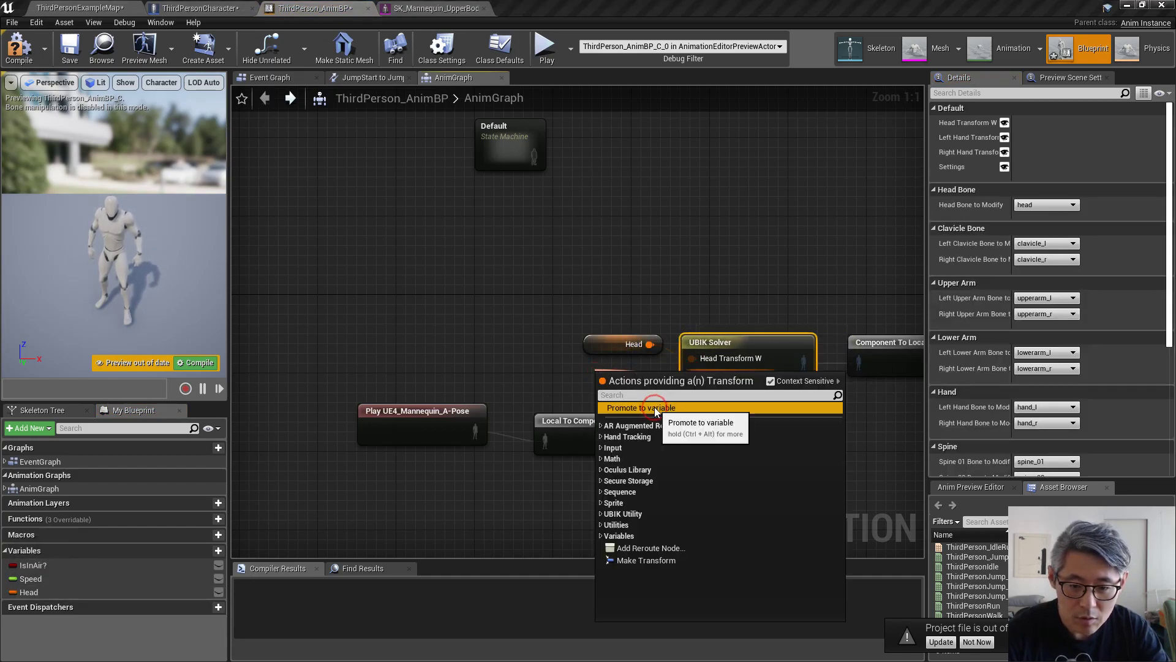
{"action": "left_click", "coordinate": [638, 407]}
{"action": "type", "text": "Settings"}
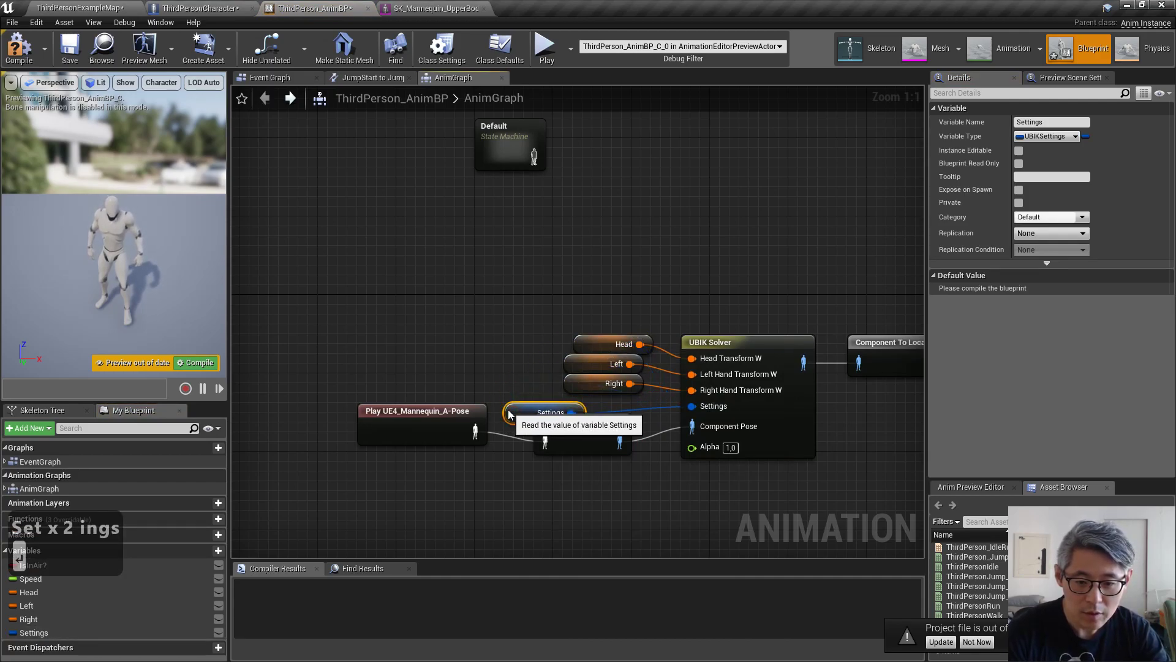
{"action": "left_click", "coordinate": [553, 412]}
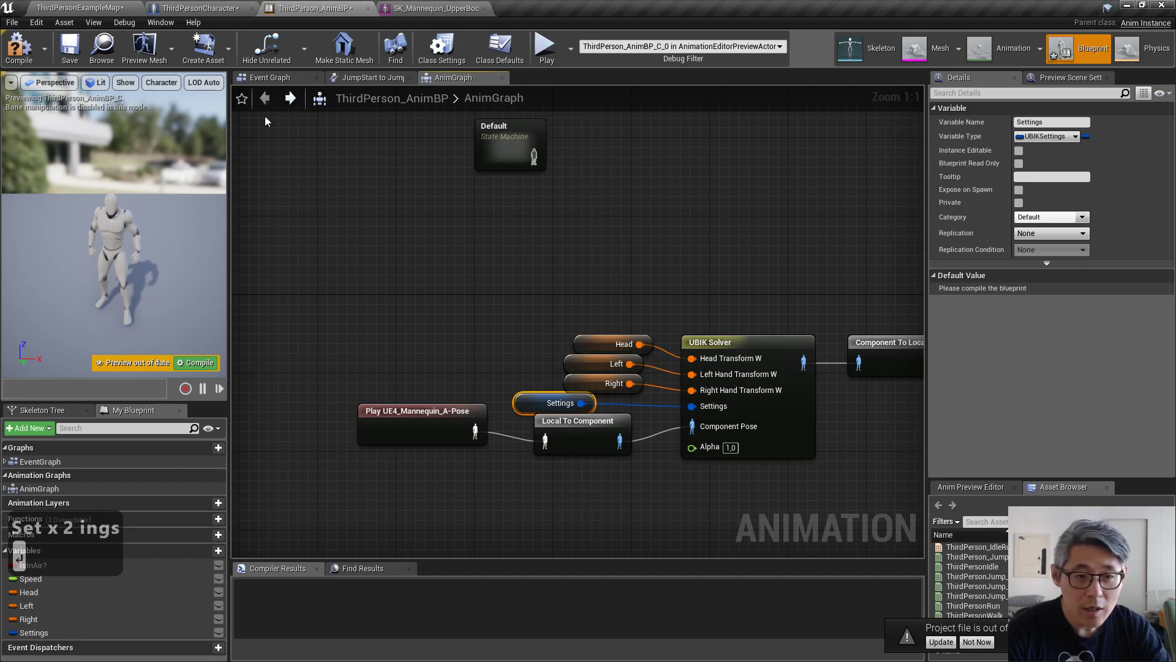
{"action": "left_click", "coordinate": [267, 78]}
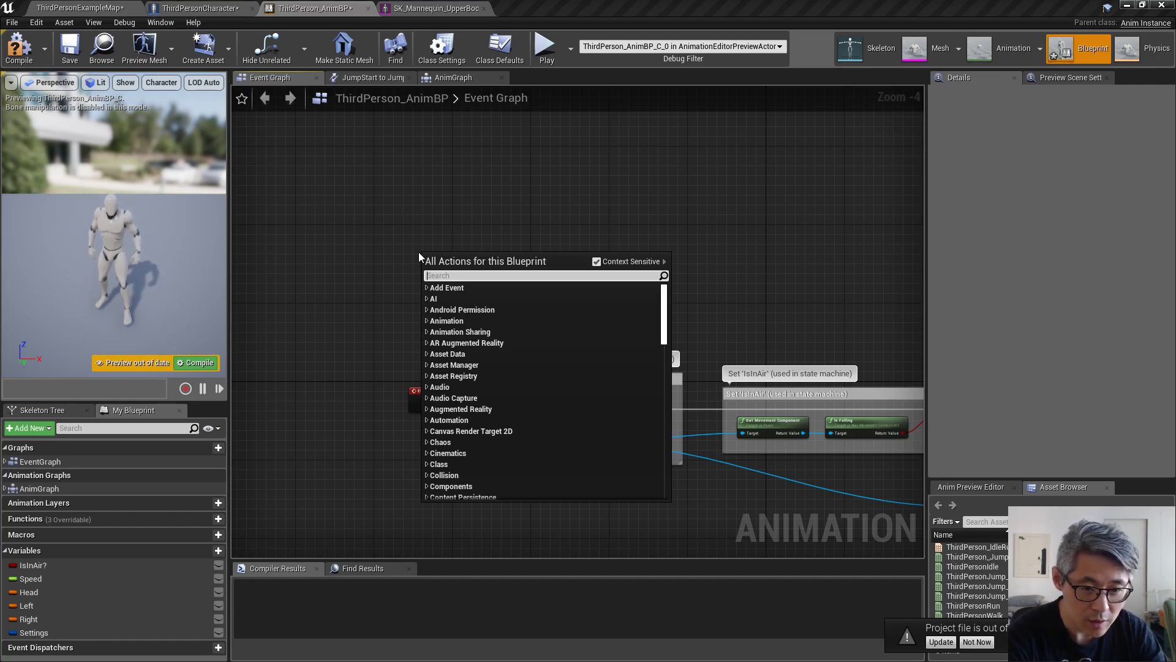
Add a GetUBIKSettings node wired after Event Blueprint Begin Play
{"action": "type", "text": "begin"}
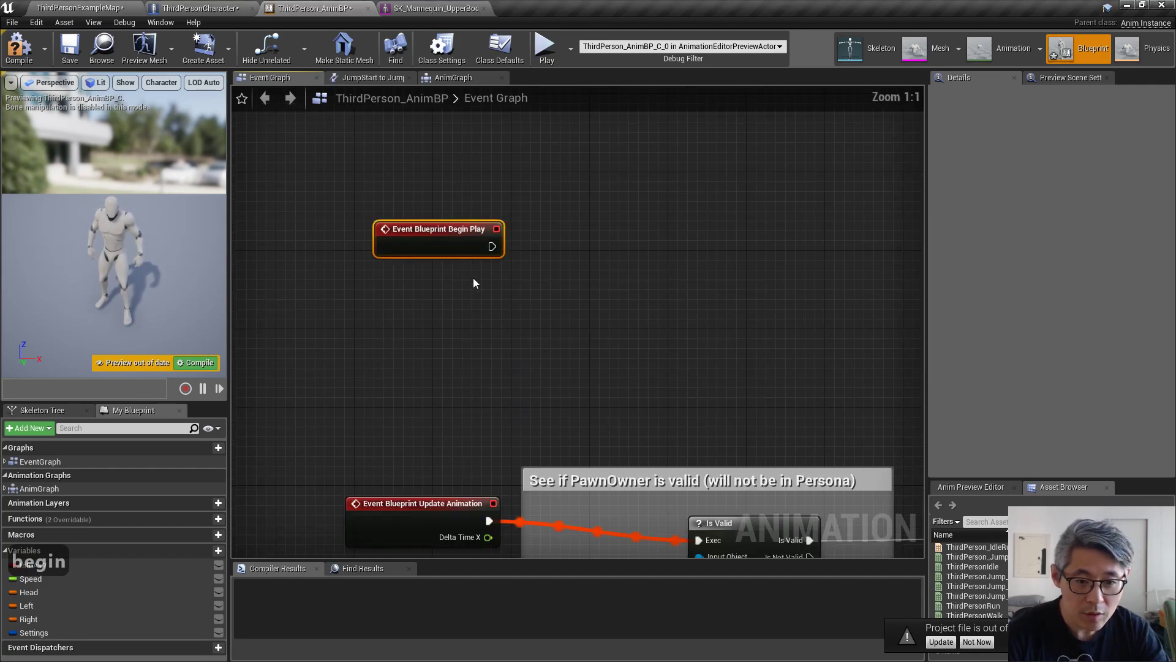
{"action": "mouse_move", "coordinate": [495, 245]}
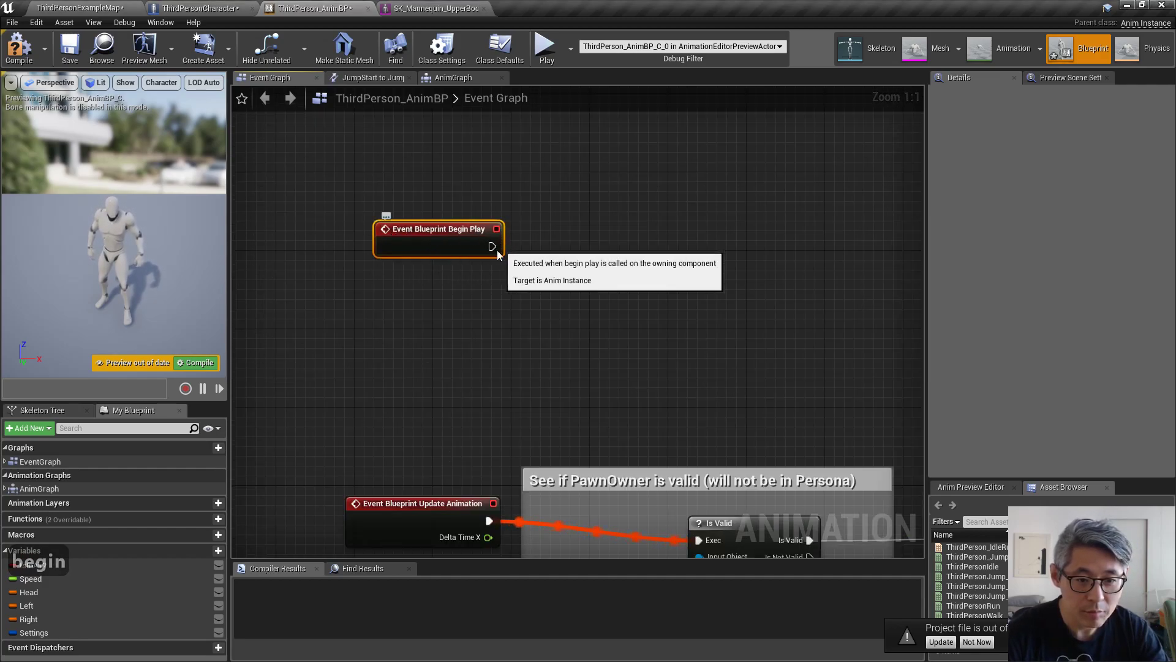
{"action": "left_click_drag", "start_coordinate": [495, 228], "coordinate": [600, 238]}
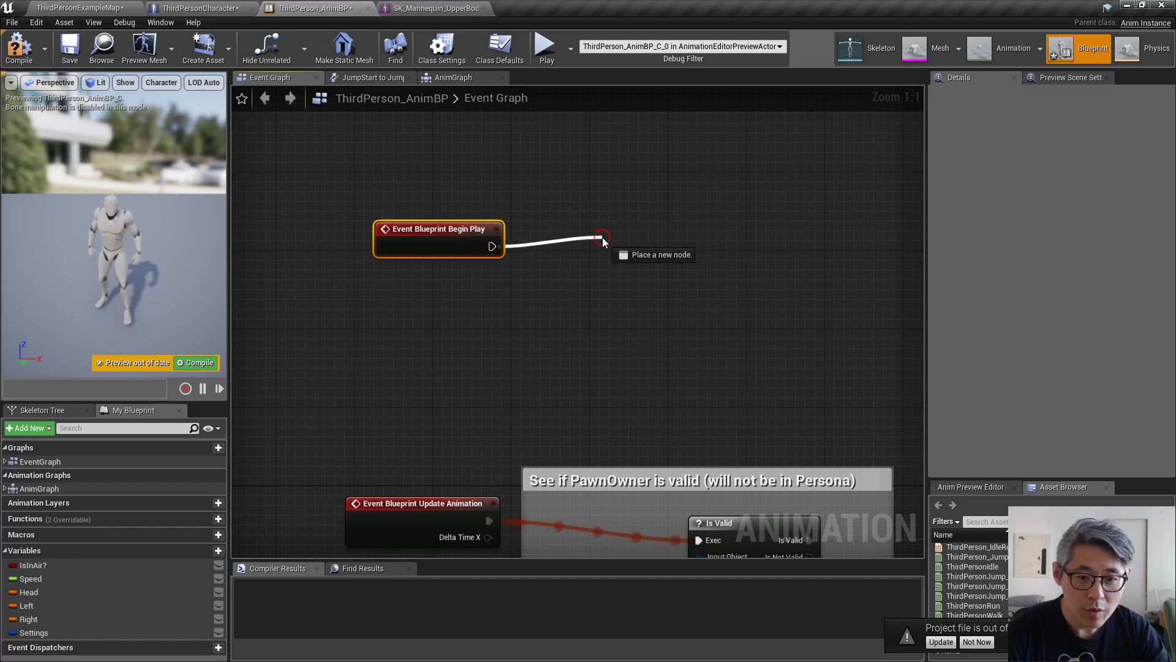
{"action": "left_click", "coordinate": [602, 238]}
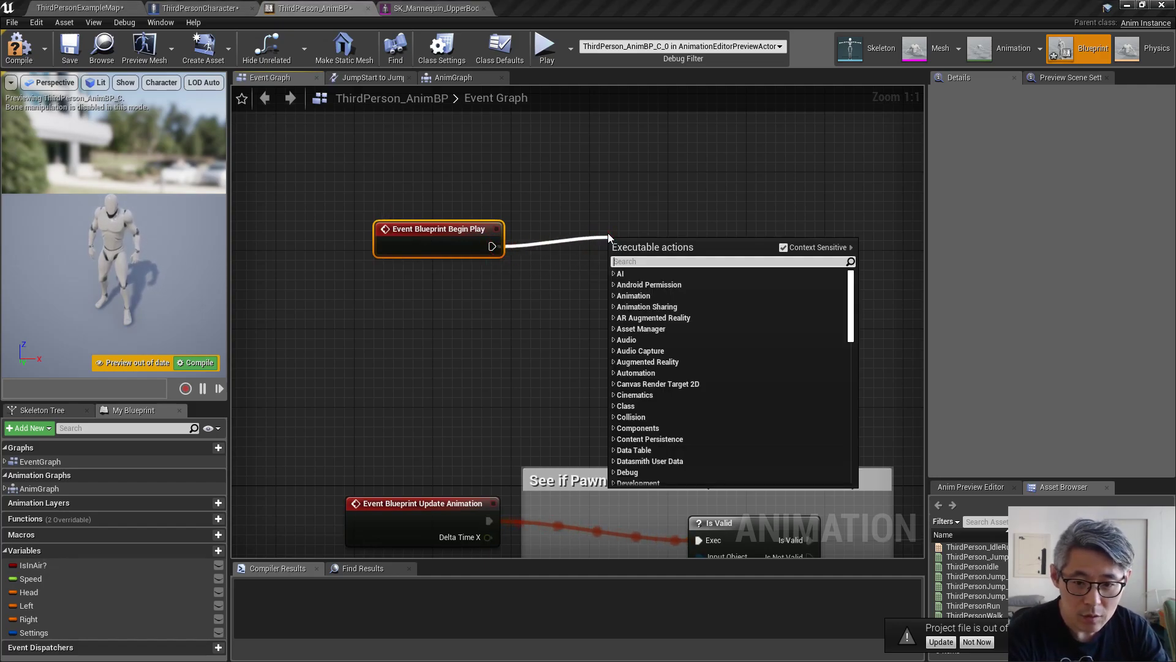
{"action": "type", "text": "ubik"}
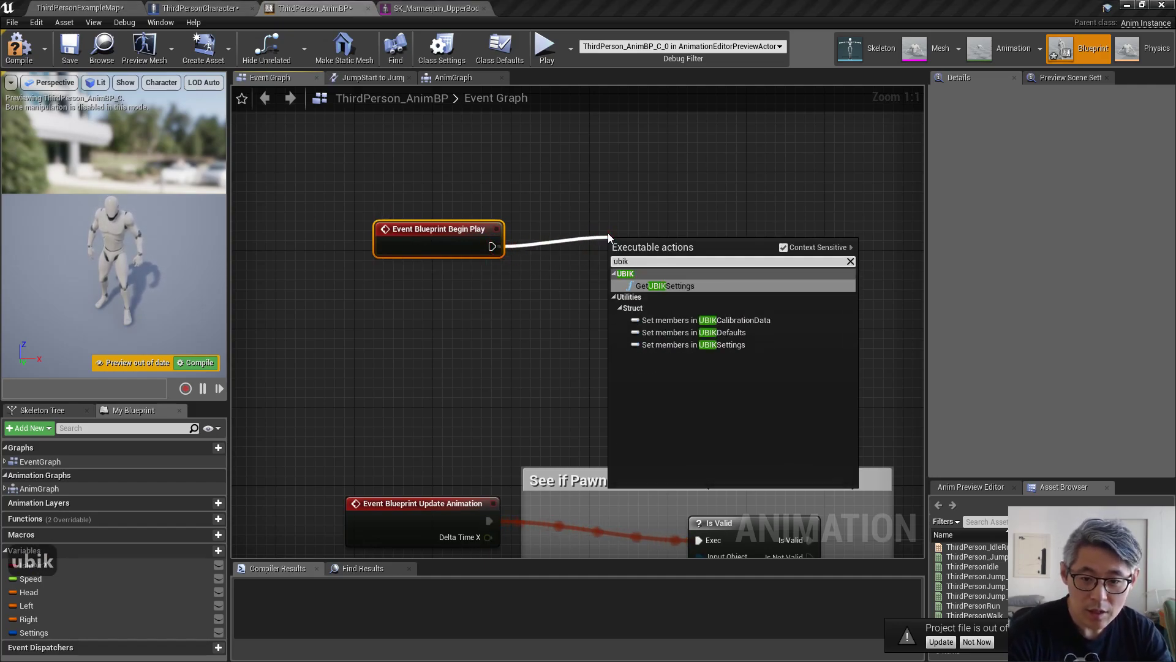
{"action": "left_click", "coordinate": [664, 284]}
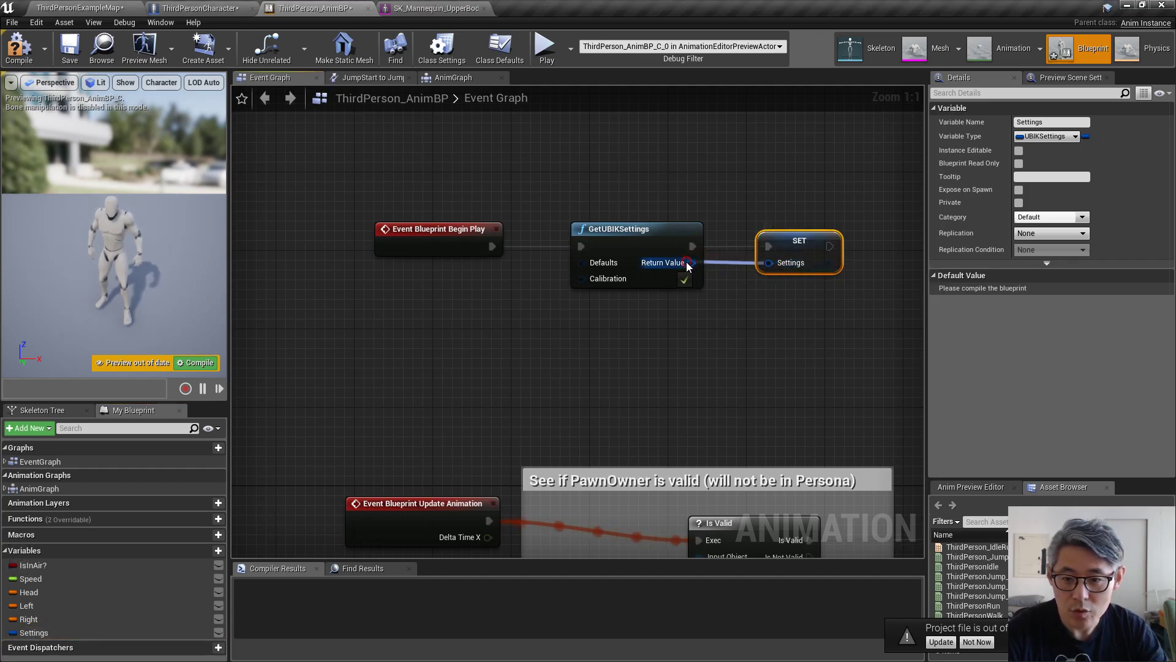
Promote the Defaults and Calibration inputs to variables, naming one 'Calibration', and compile
{"action": "left_click_drag", "start_coordinate": [687, 263], "coordinate": [638, 300]}
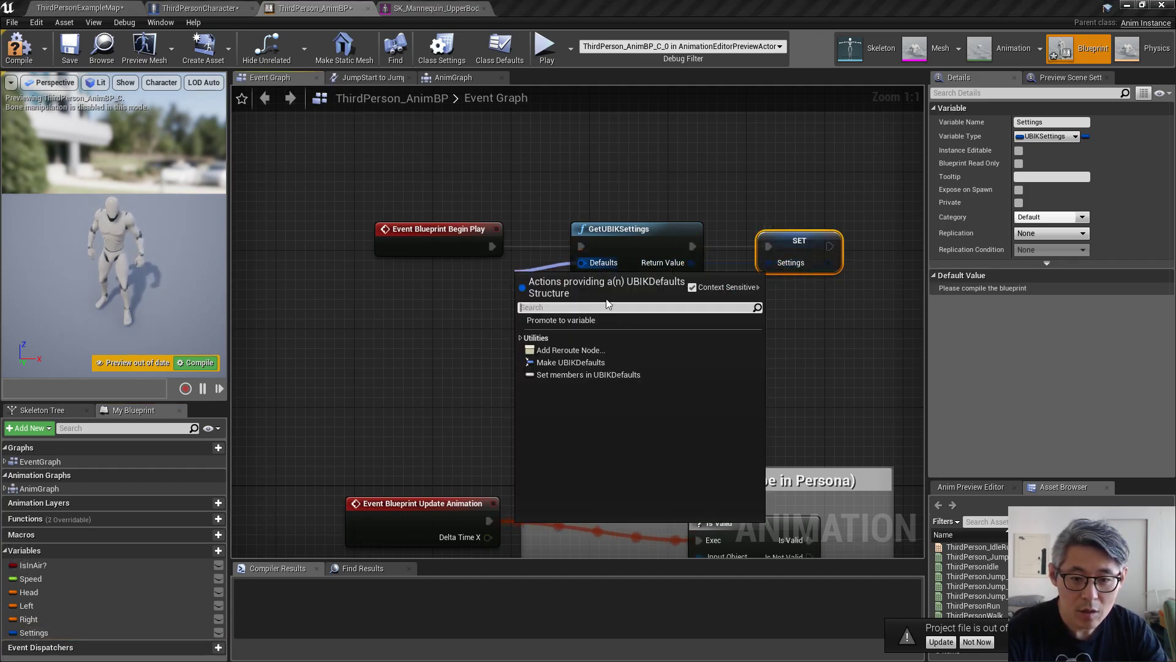
{"action": "left_click", "coordinate": [561, 320]}
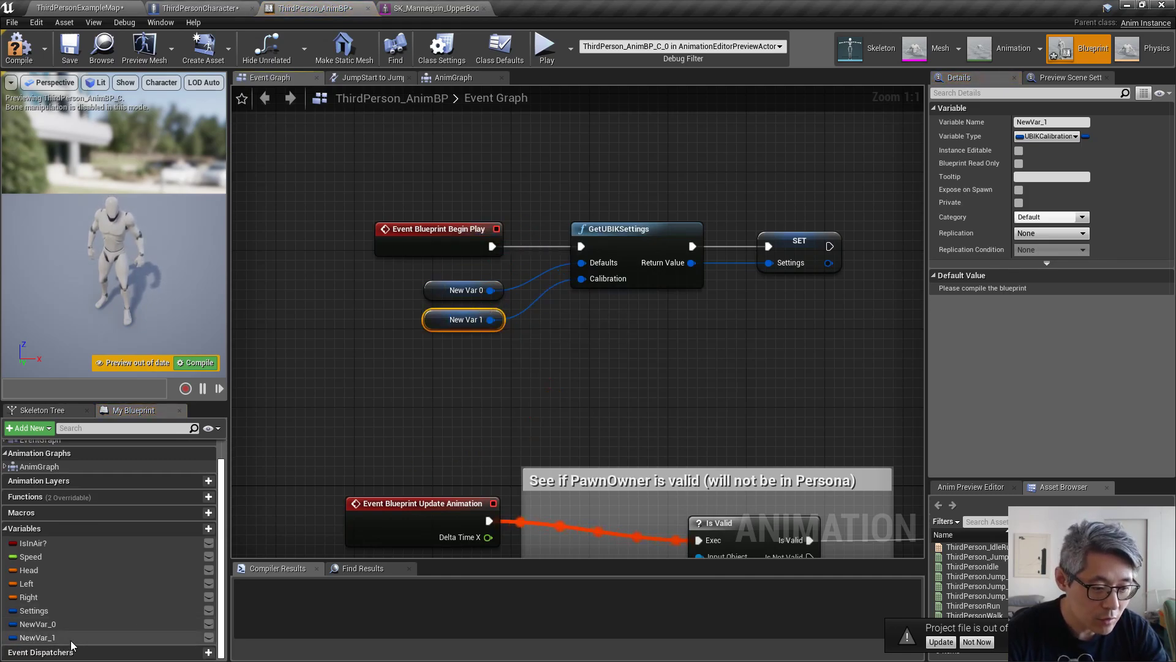
{"action": "double_click", "coordinate": [37, 637]}
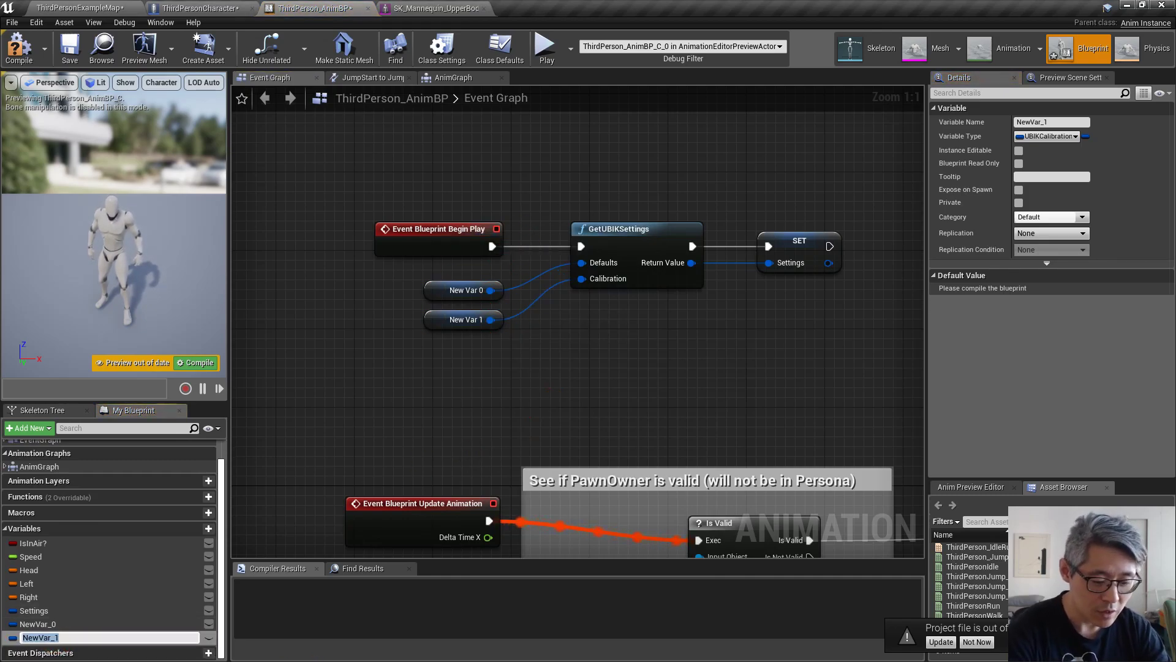
{"action": "type", "text": "Calibration"}
{"action": "left_click", "coordinate": [108, 623]}
{"action": "type", "text": "Defaults"}
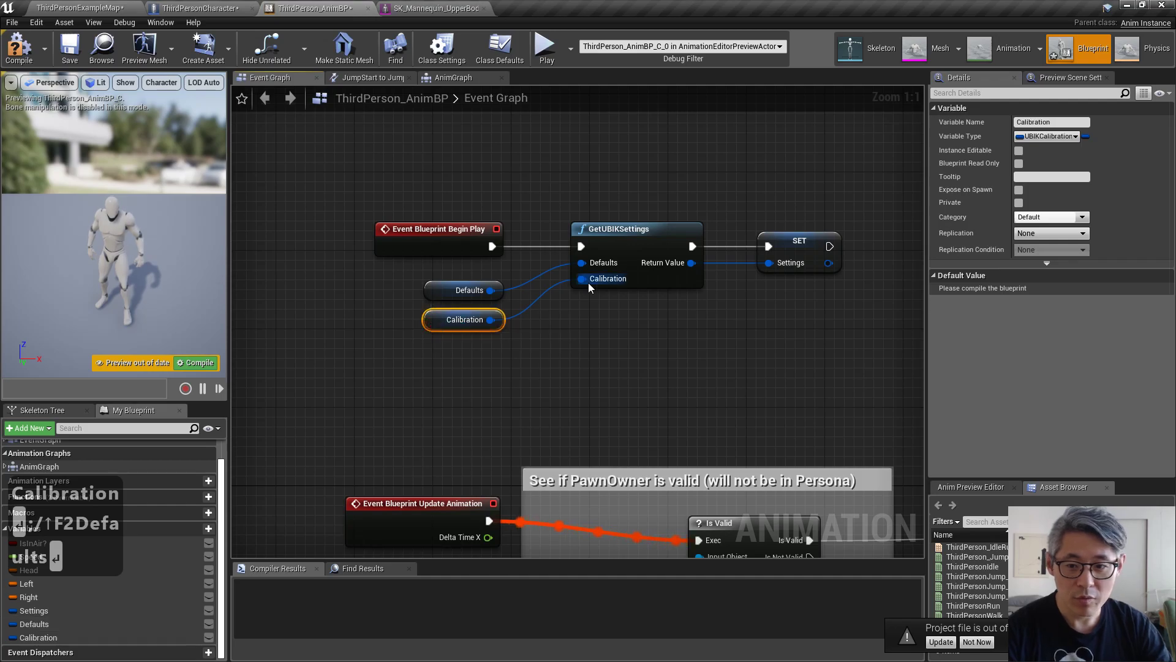
{"action": "left_click", "coordinate": [463, 291]}
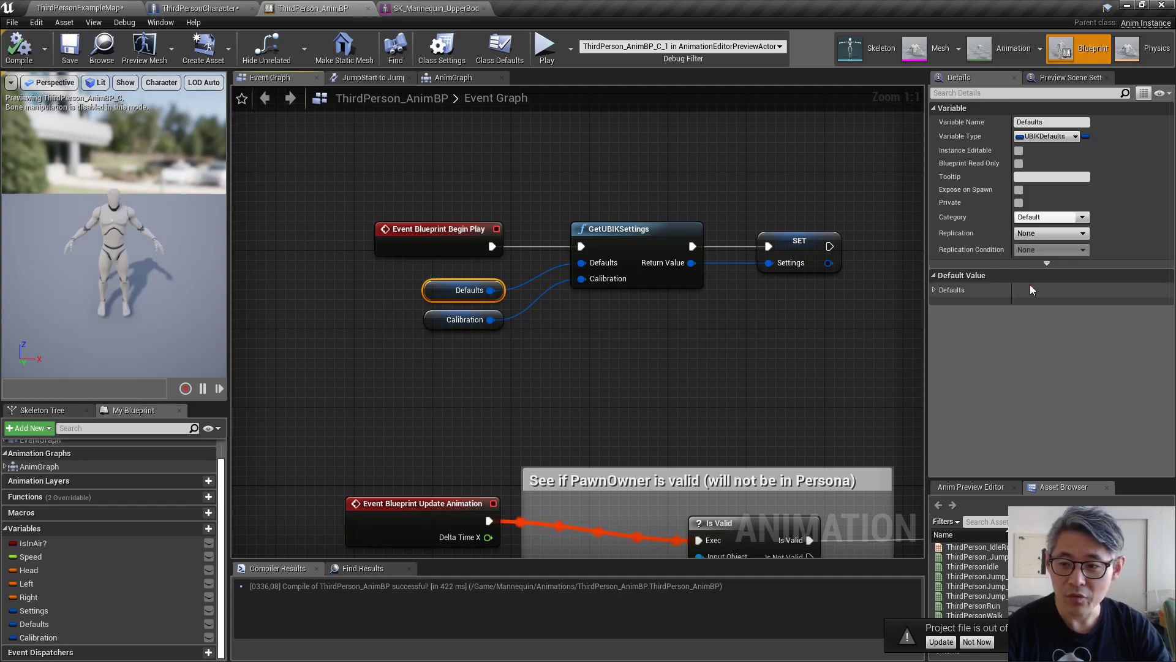
Review Defaults and Calibration default values, including height 184, and edit upper arms distance 30
{"action": "left_click", "coordinate": [935, 290]}
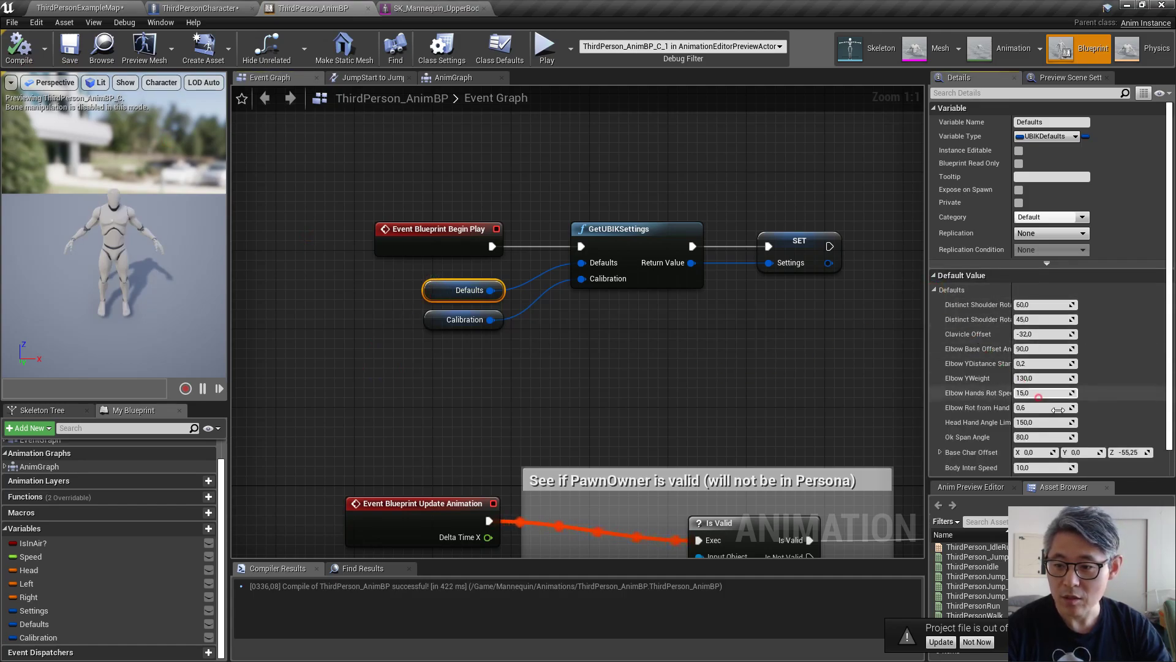
{"action": "scroll", "scroll_direction": "down", "scroll_amount": 3}
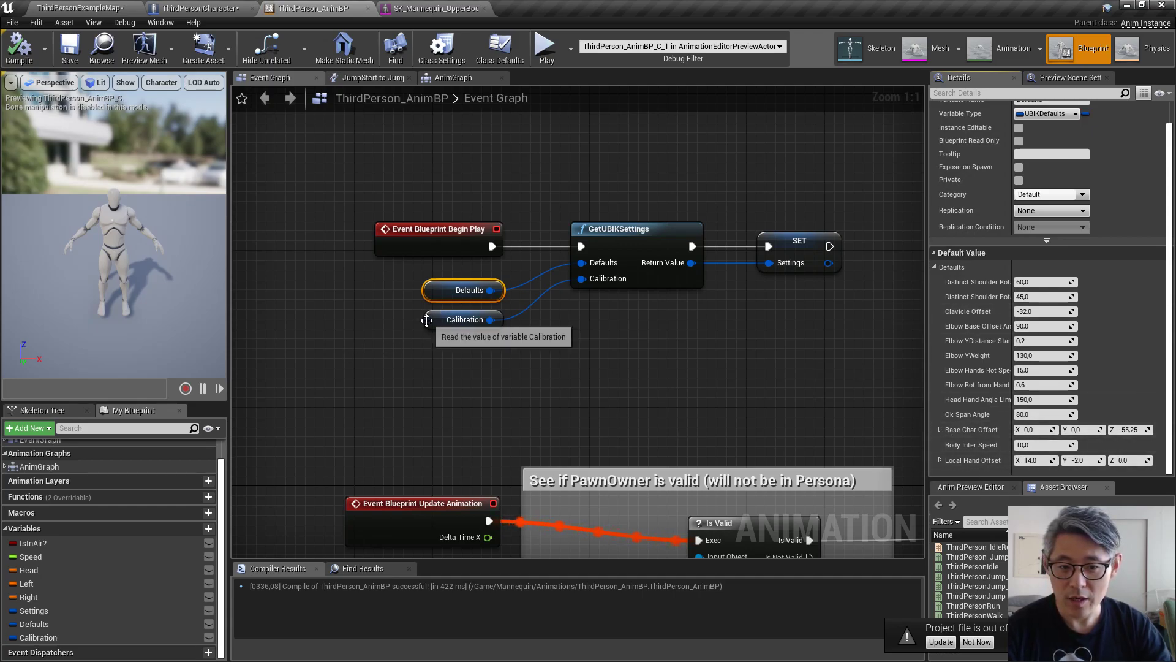
{"action": "left_click", "coordinate": [464, 319]}
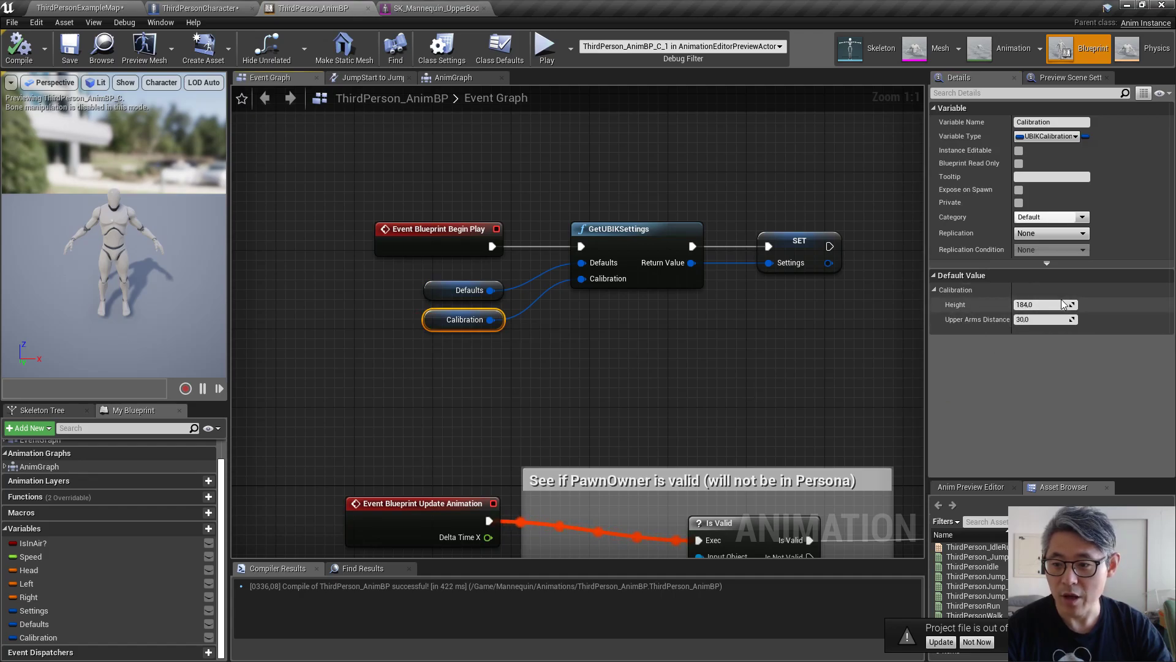
{"action": "mouse_move", "coordinate": [1043, 318]}
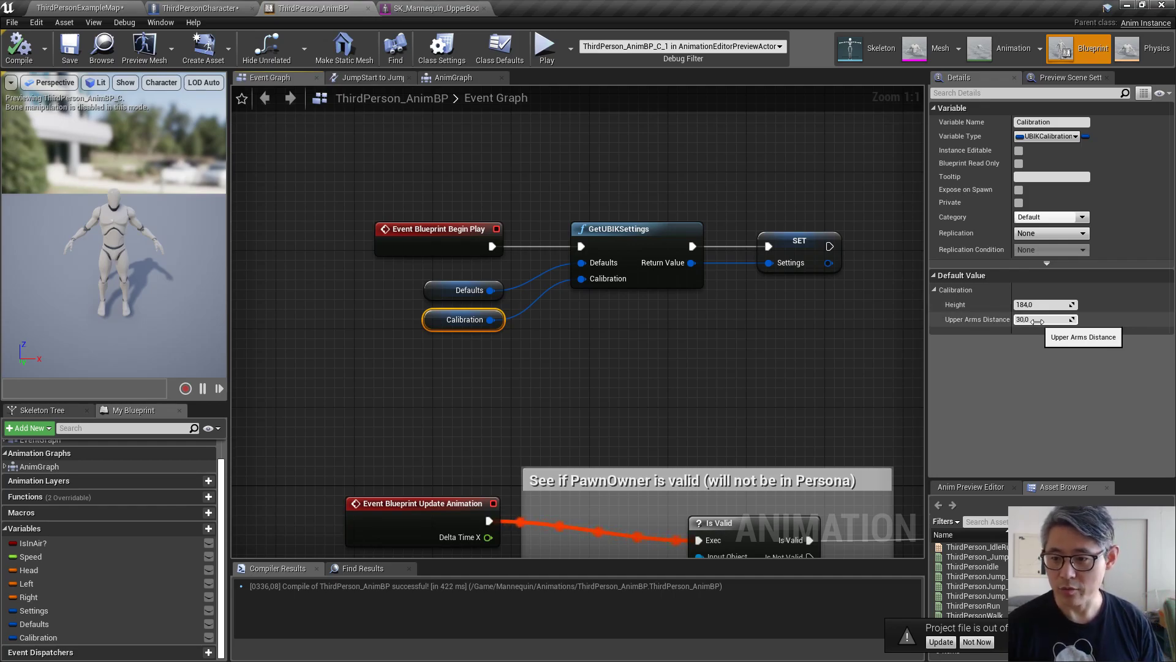
{"action": "left_click", "coordinate": [789, 346]}
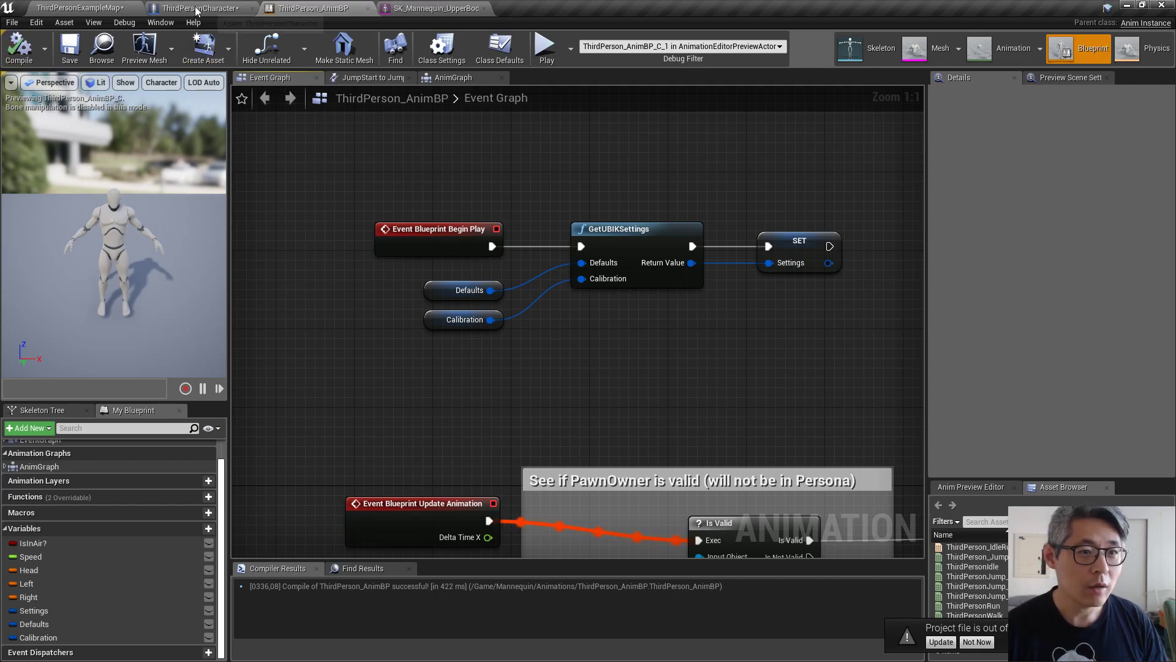
{"action": "left_click", "coordinate": [198, 8]}
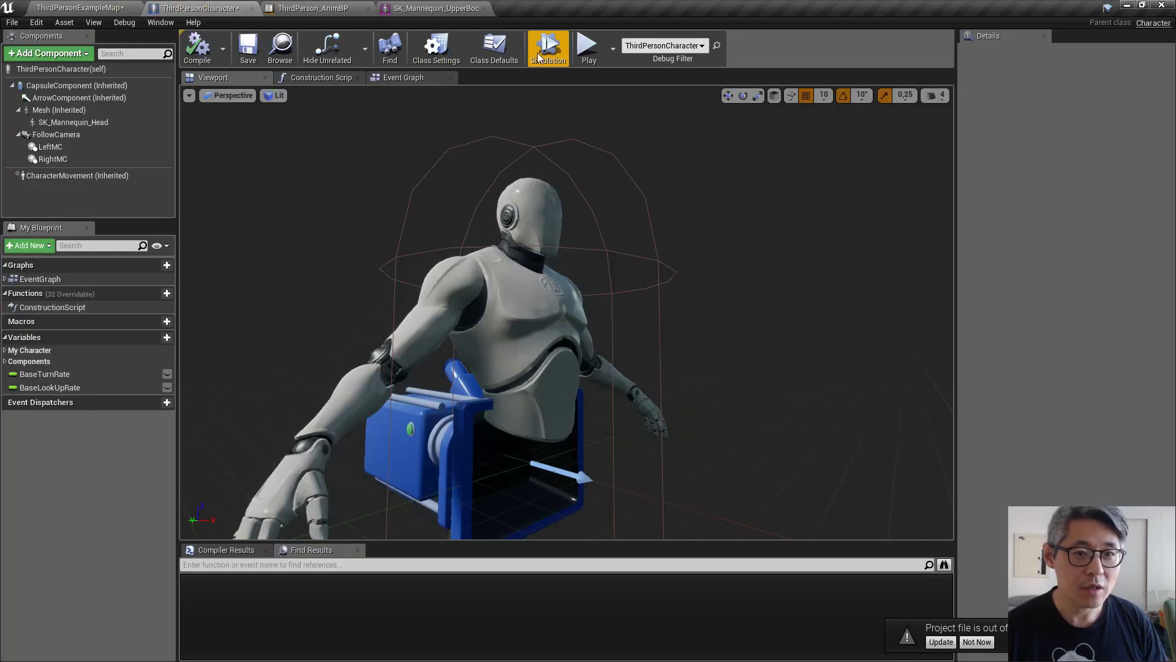
{"action": "left_click", "coordinate": [548, 47]}
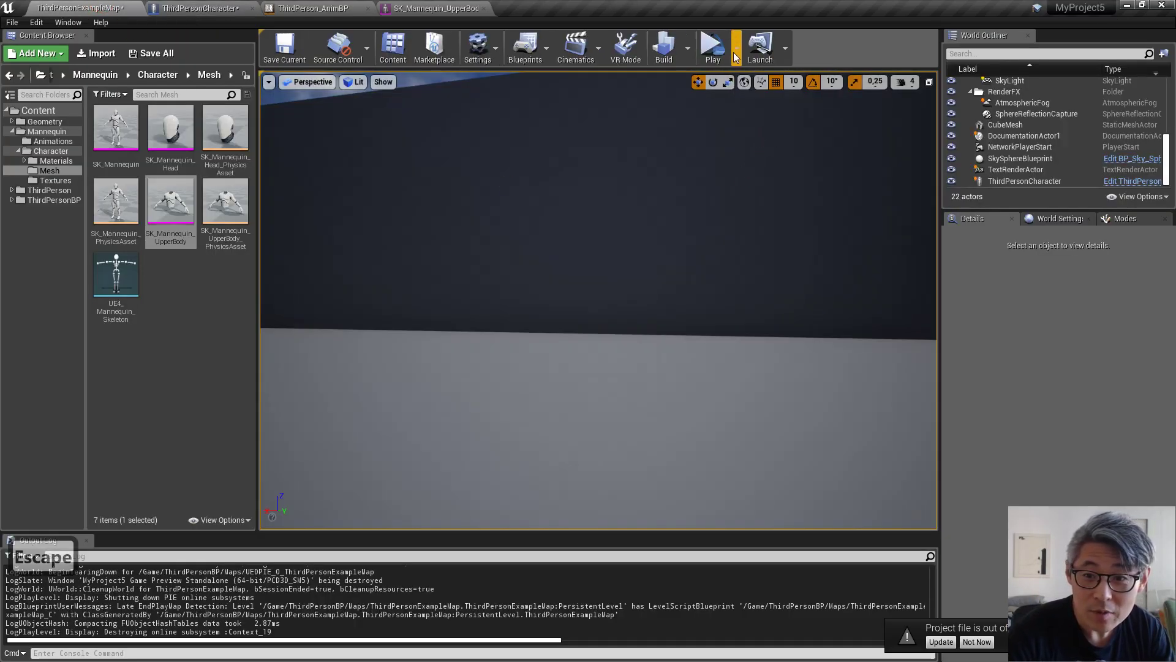
{"action": "left_click", "coordinate": [711, 46]}
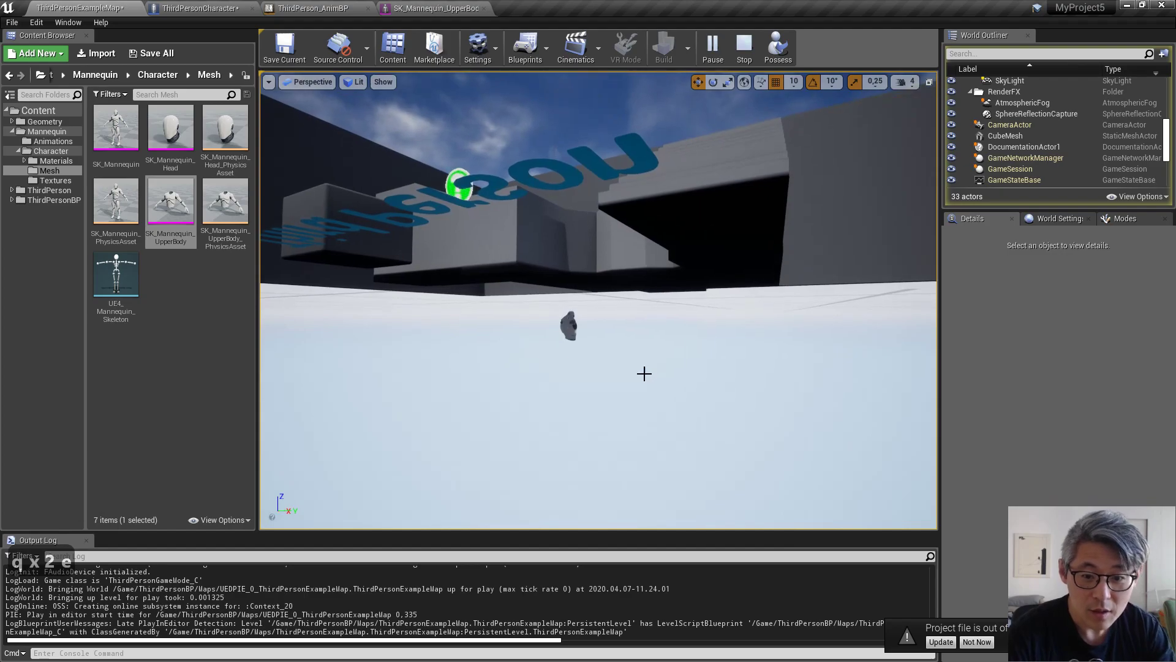
{"action": "left_click", "coordinate": [568, 327]}
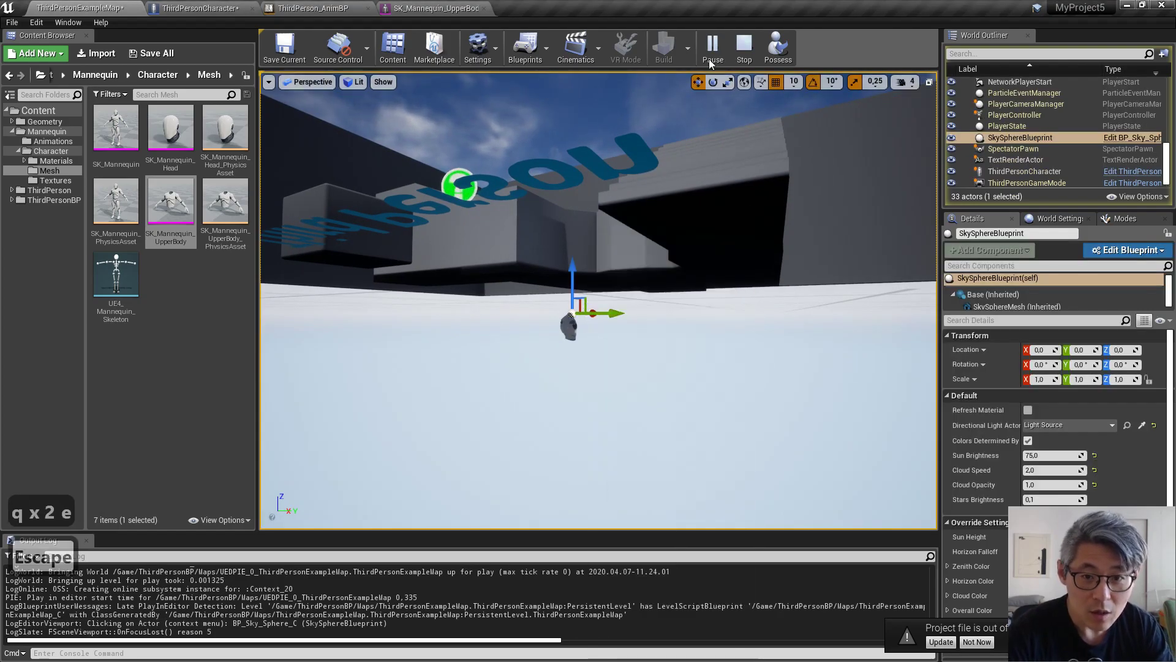
{"action": "left_click", "coordinate": [312, 8]}
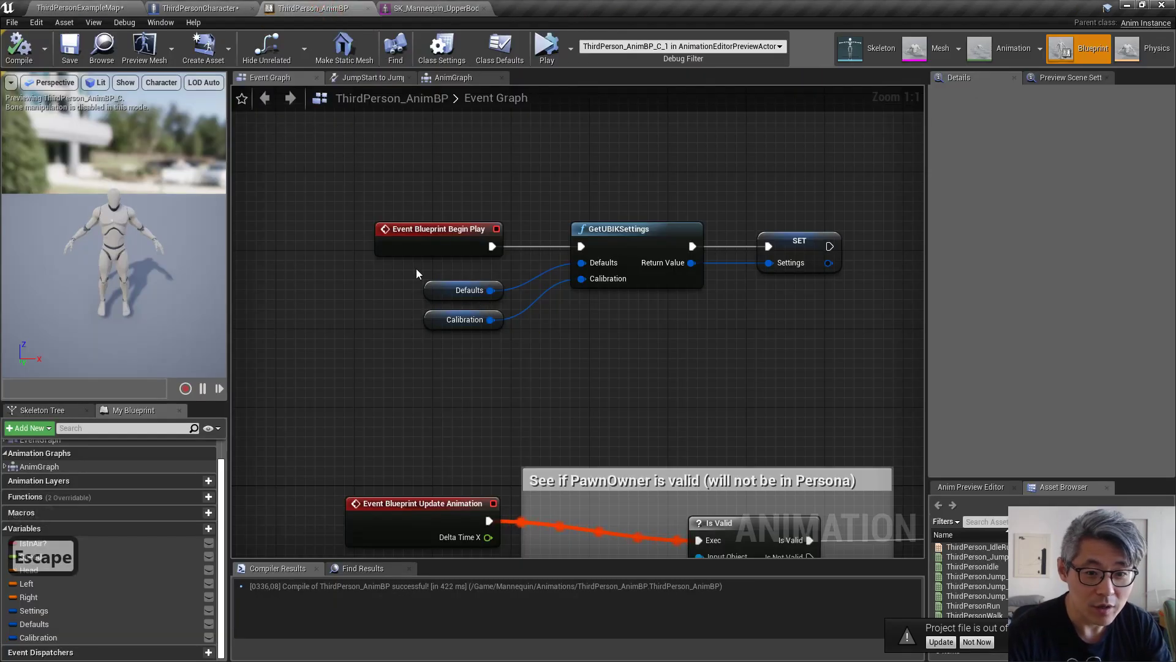
Cast the pawn owner to ThirdPersonCharacter and add a SET Head node
{"action": "scroll", "scroll_direction": "down", "scroll_amount": 3}
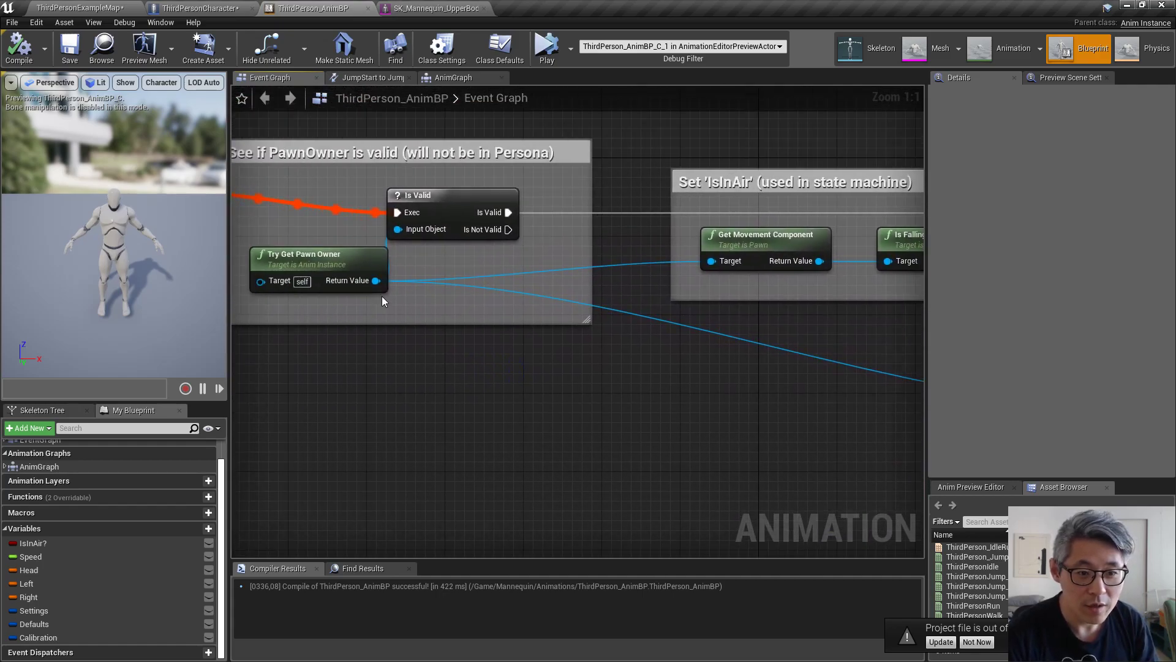
{"action": "mouse_move", "coordinate": [376, 280]}
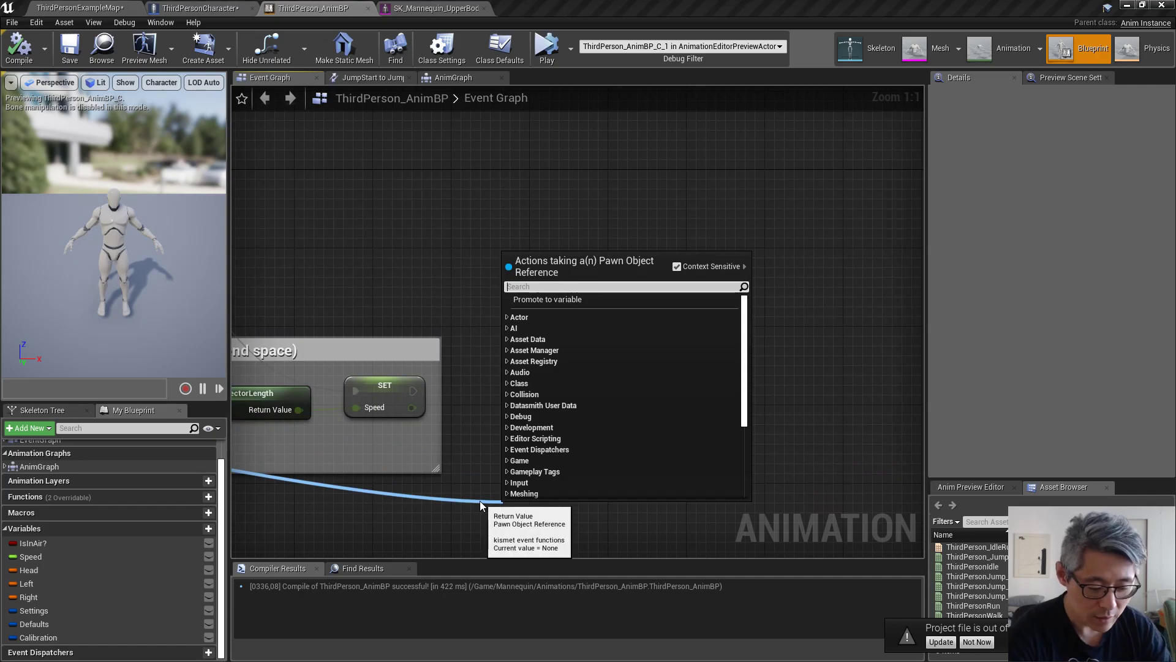
{"action": "type", "text": "cast to"}
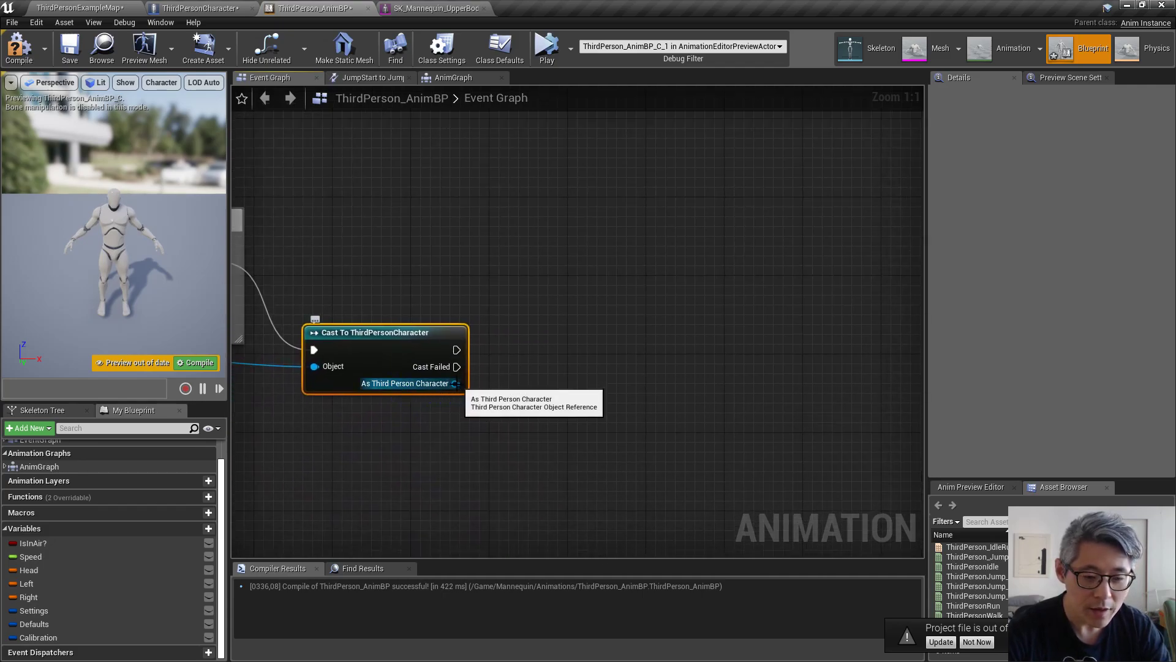
{"action": "left_click", "coordinate": [29, 569]}
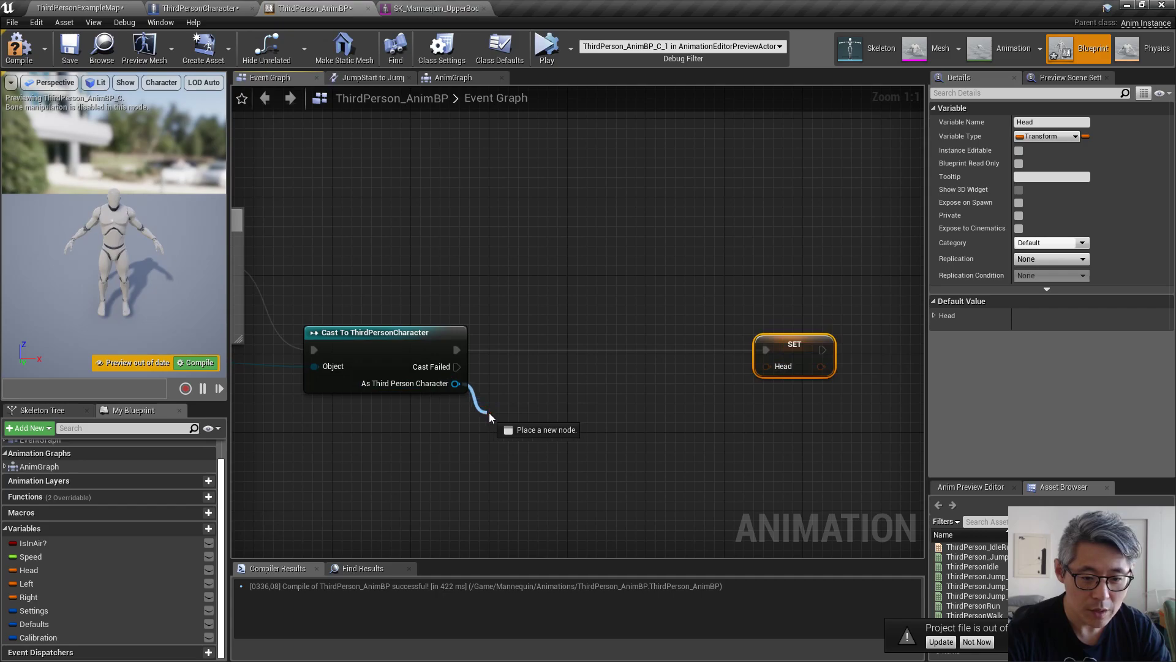
Get the character's Follow Camera and feed its world transform into Head
{"action": "left_click", "coordinate": [488, 418]}
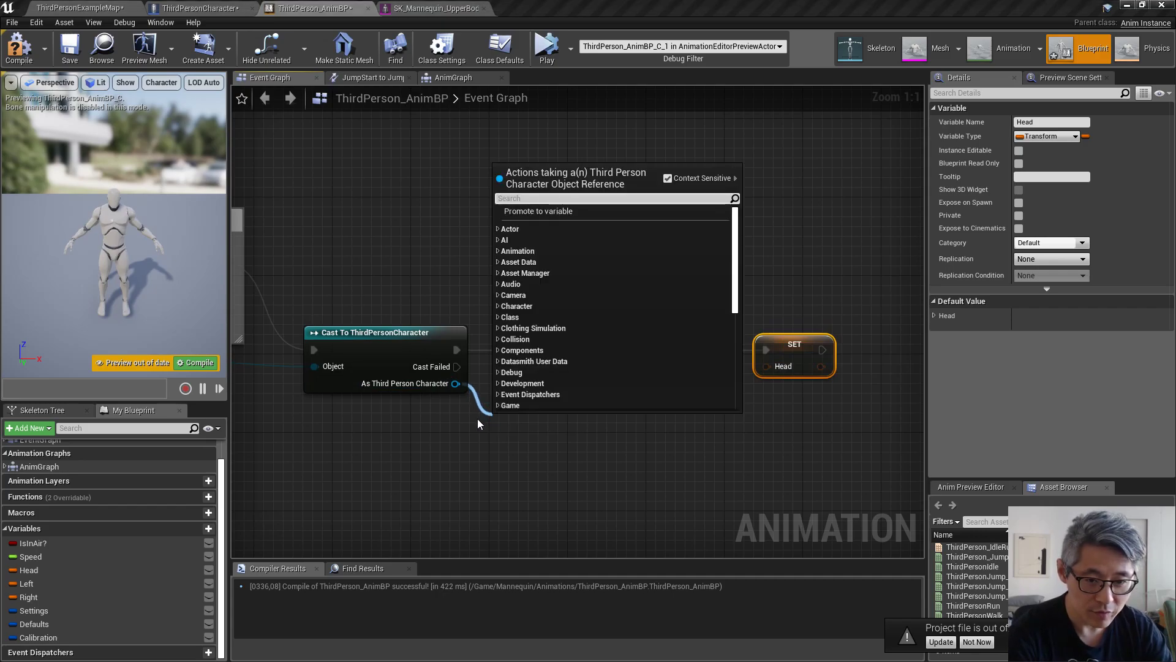
{"action": "type", "text": "fol"}
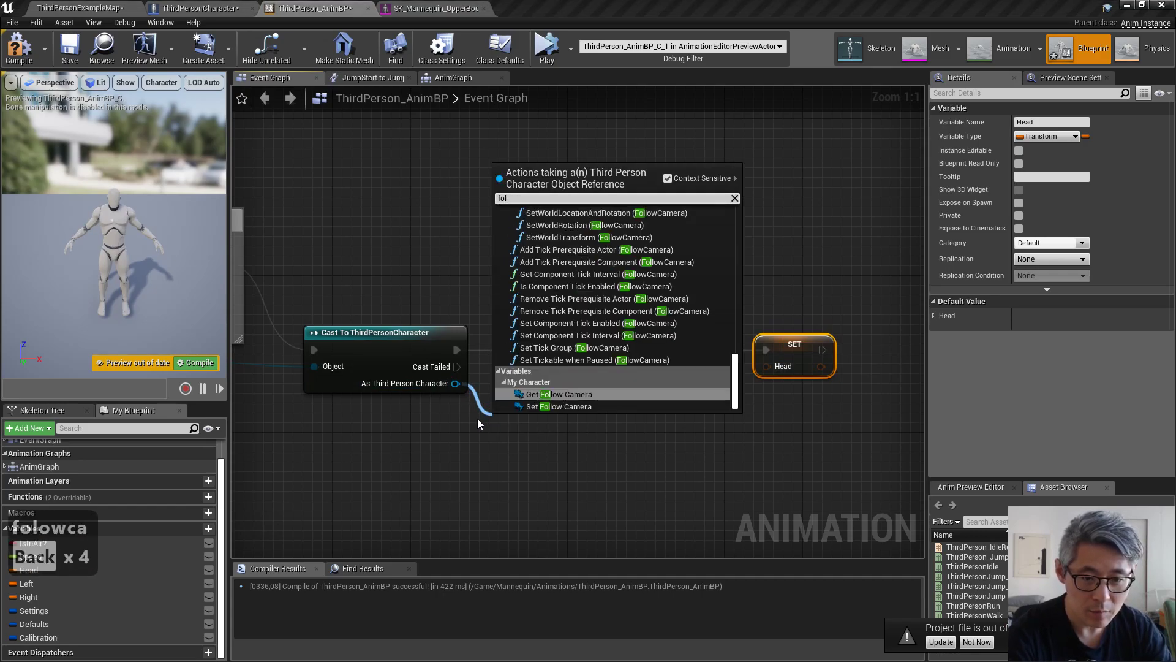
{"action": "type", "text": "l"}
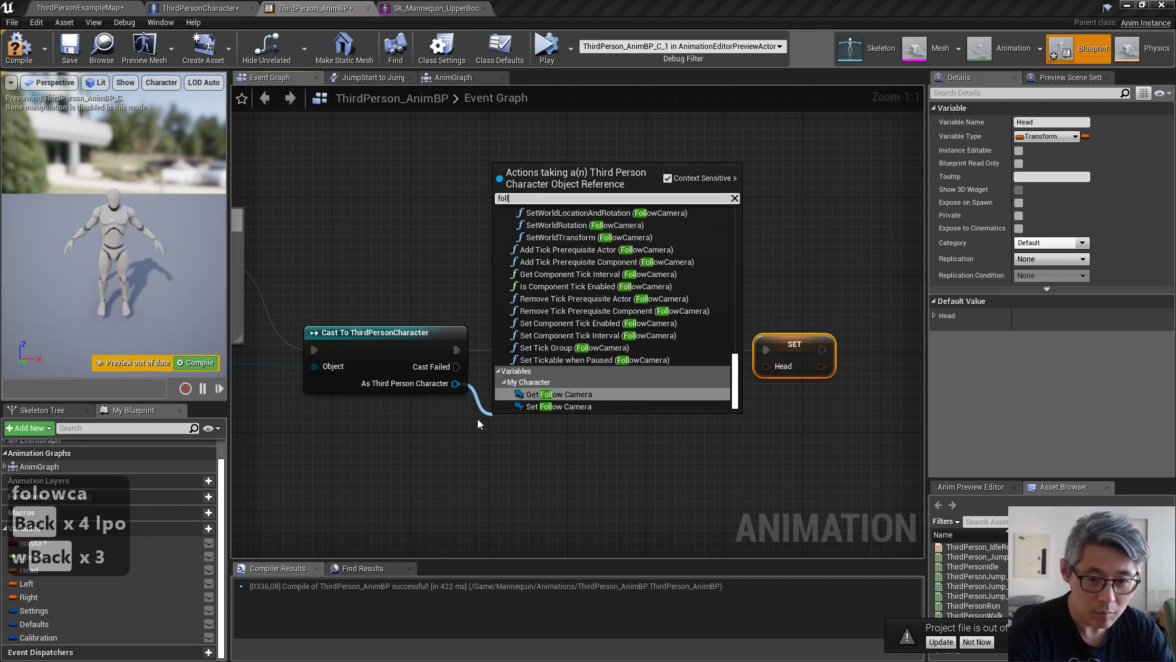
{"action": "left_click", "coordinate": [558, 394]}
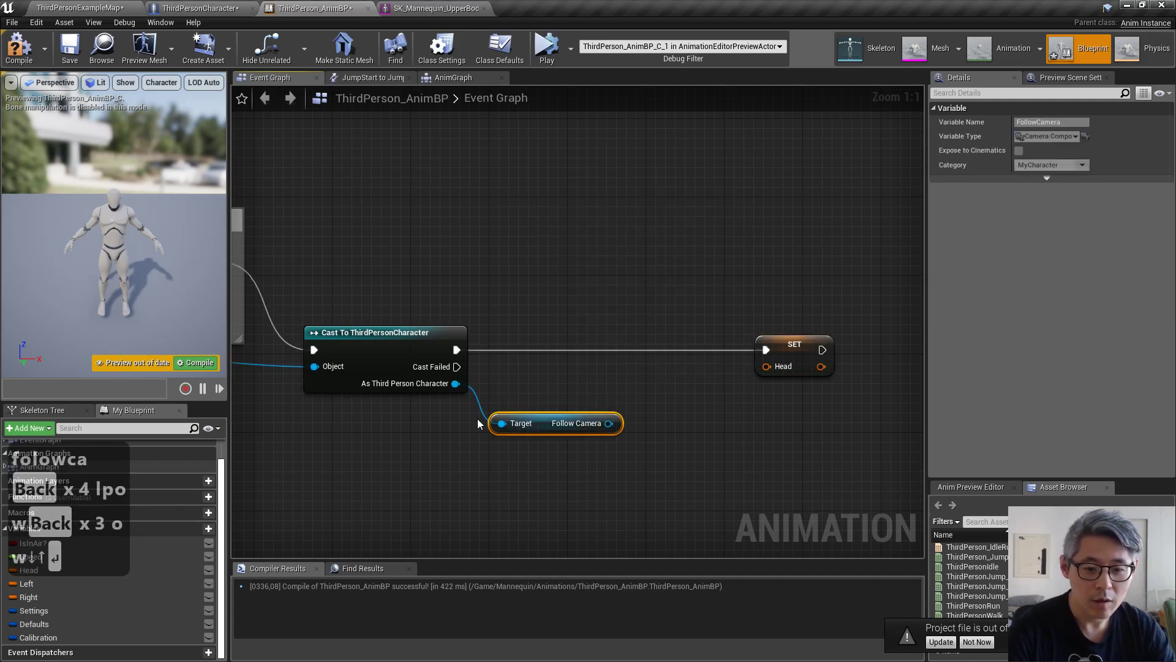
{"action": "left_click_drag", "start_coordinate": [611, 422], "coordinate": [664, 422]}
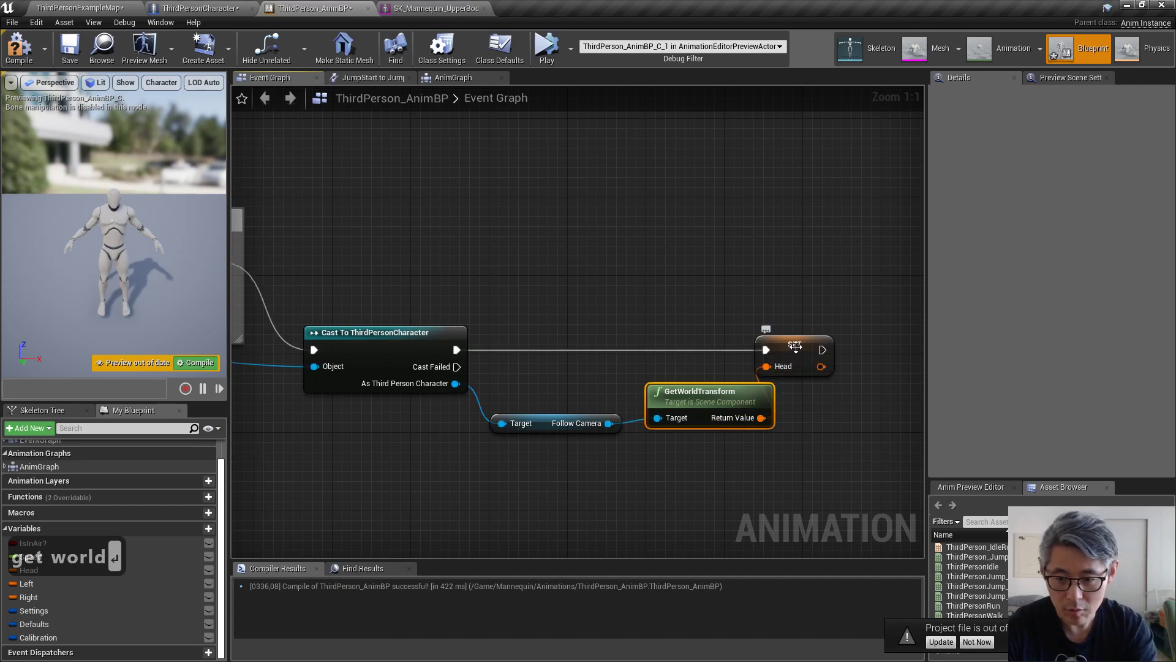
{"action": "left_click", "coordinate": [793, 345]}
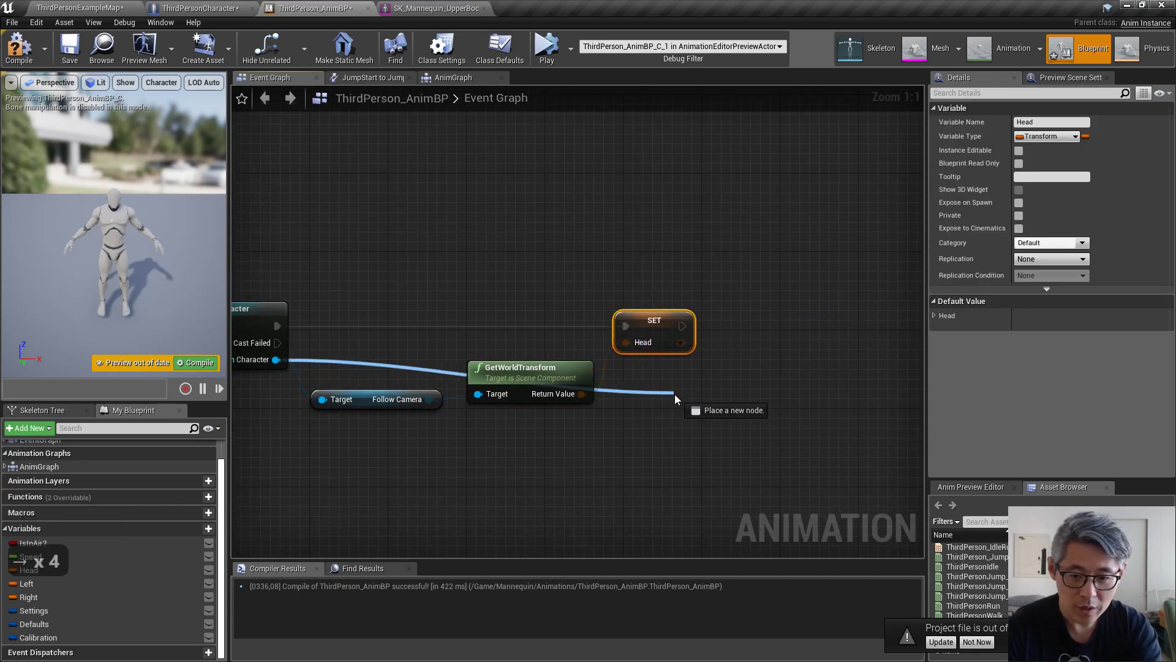
{"action": "type", "text": "left mo"}
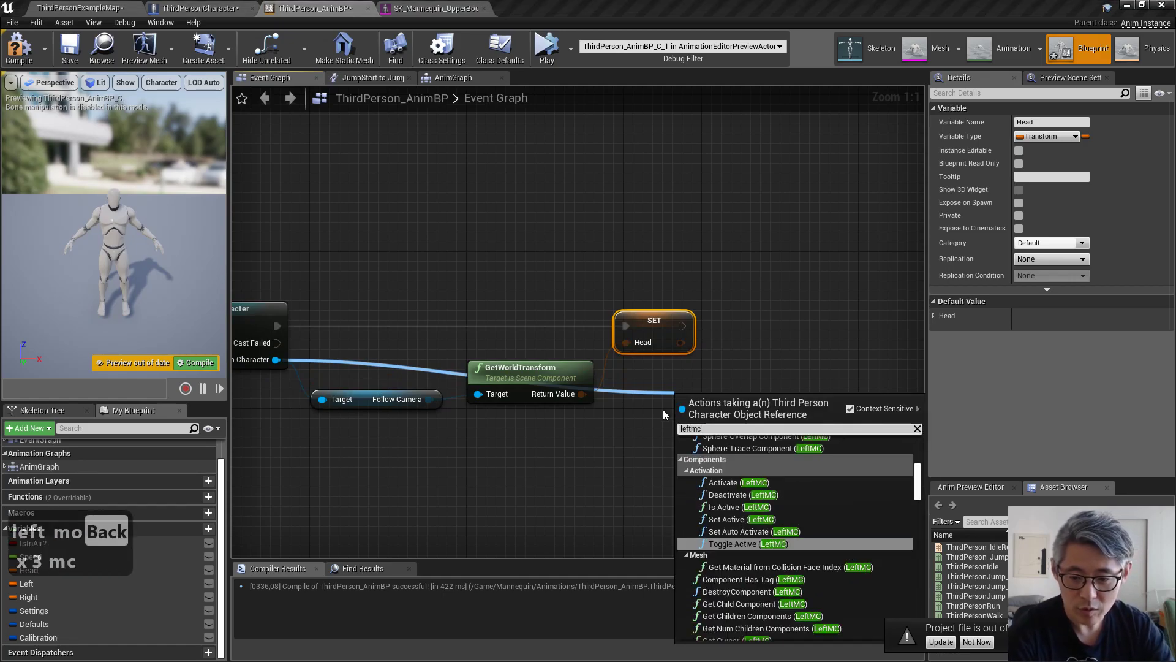
{"action": "scroll", "scroll_direction": "down", "scroll_amount": 3}
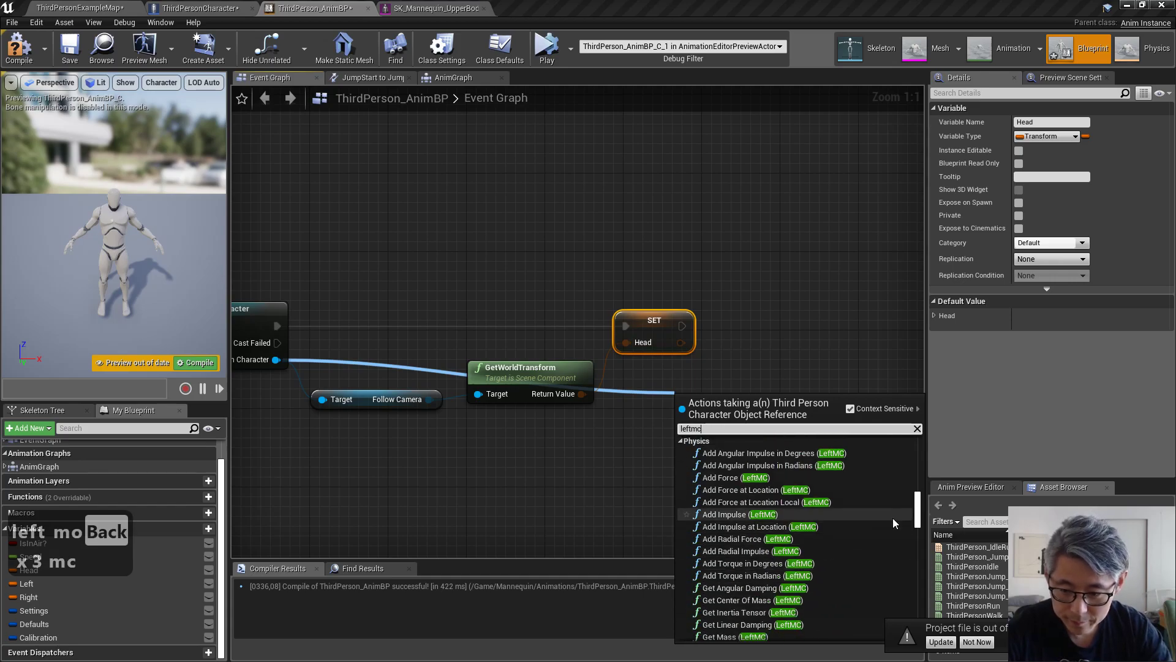
{"action": "scroll", "scroll_direction": "down", "scroll_amount": 3}
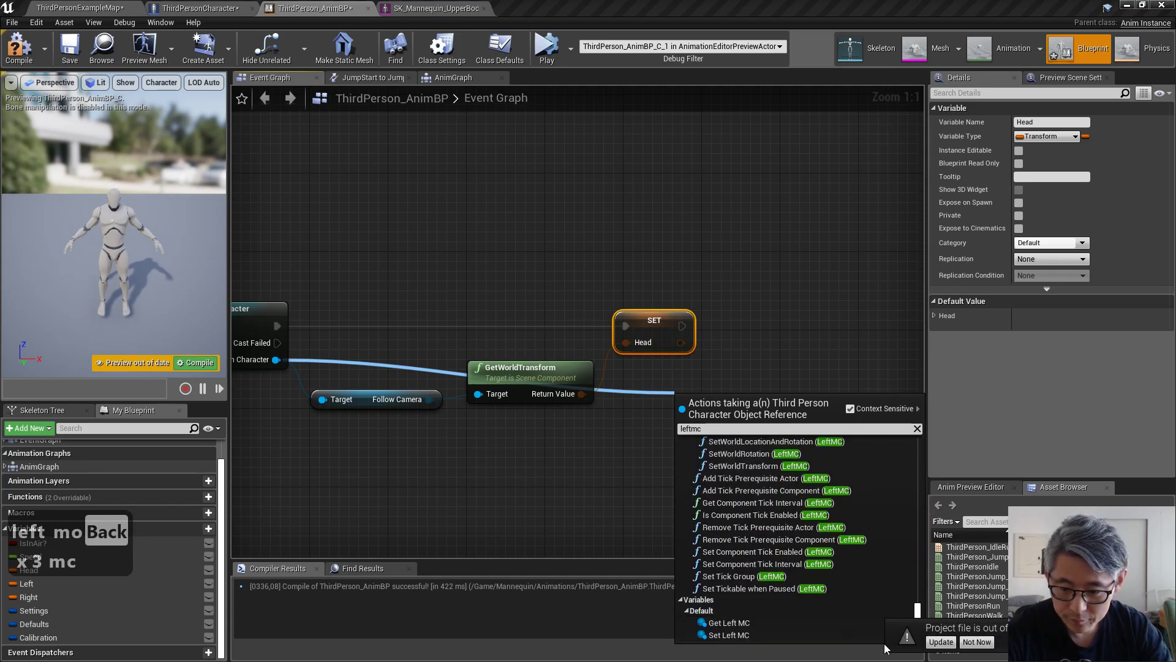
Feed the LeftMC and RightMC world transforms into SET Left and SET Right
{"action": "left_click", "coordinate": [726, 622]}
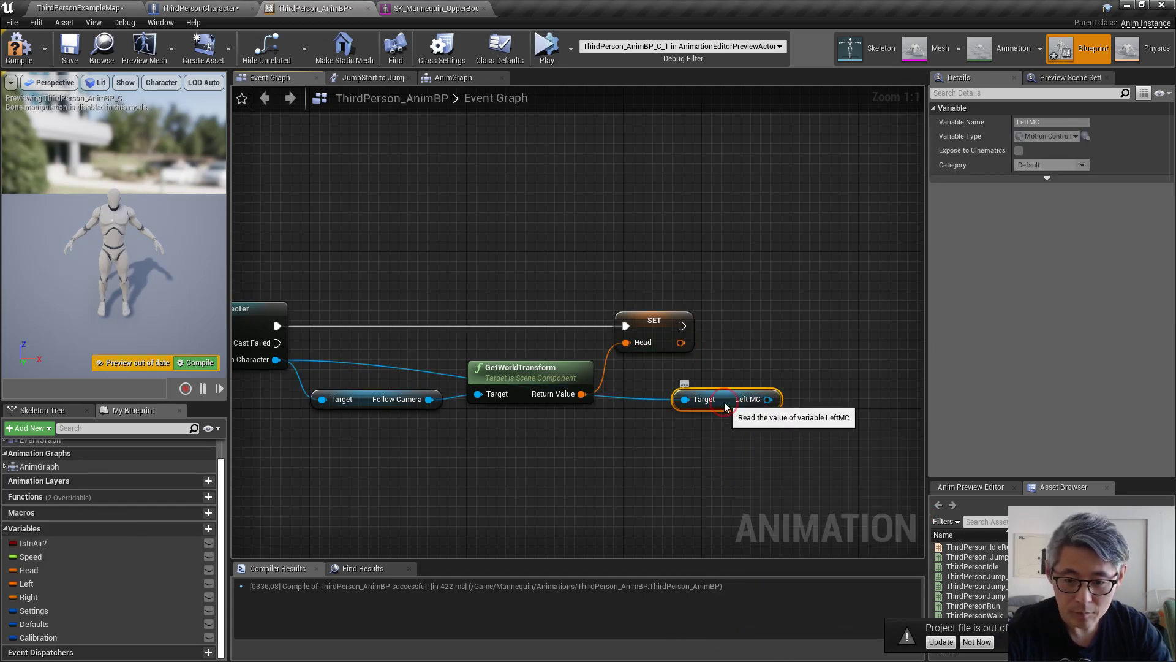
{"action": "left_click_drag", "start_coordinate": [724, 398], "coordinate": [608, 447]}
{"action": "type", "text": "get world"}
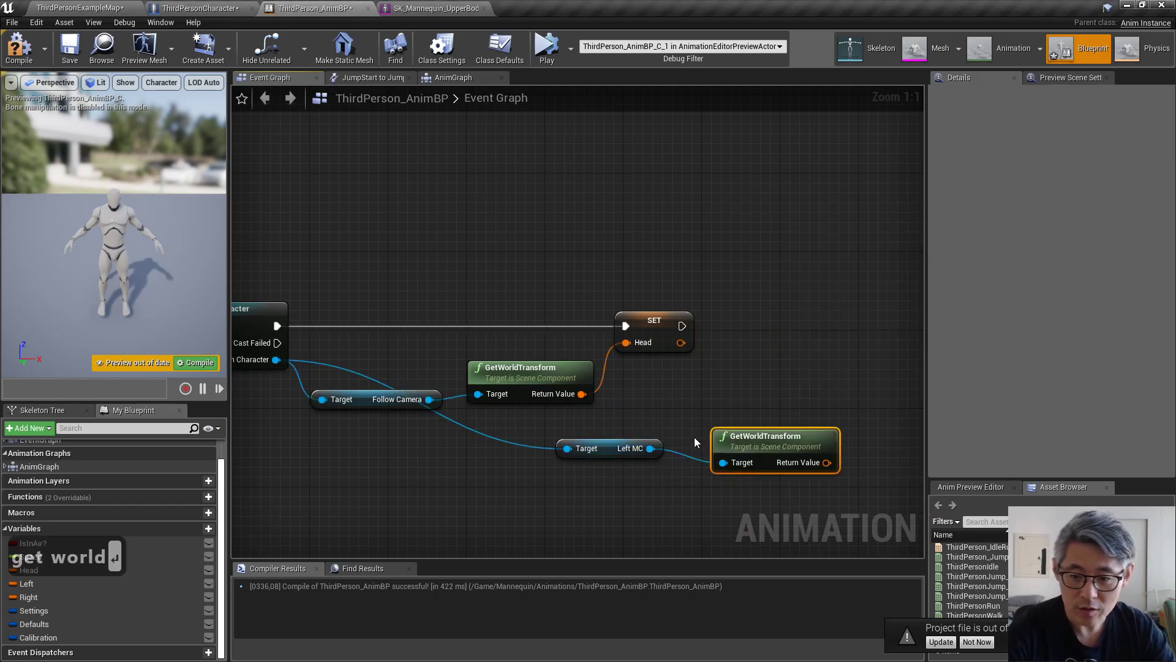
{"action": "left_click_drag", "start_coordinate": [775, 446], "coordinate": [755, 404]}
{"action": "type", "text": "get wor"}
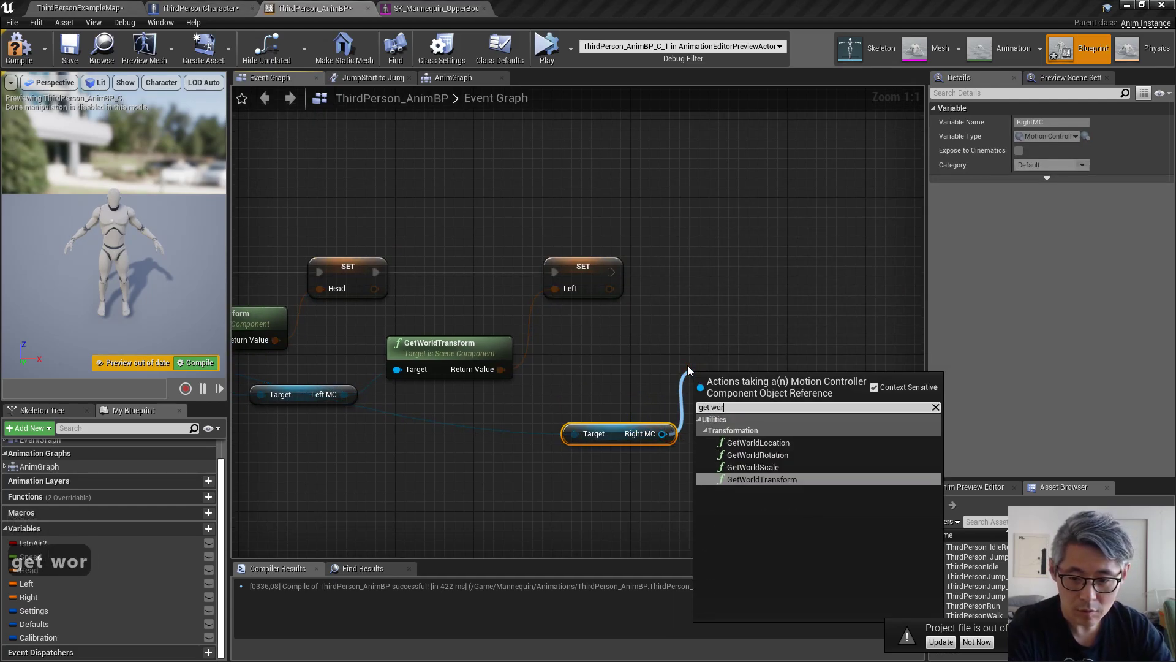
{"action": "left_click", "coordinate": [760, 478]}
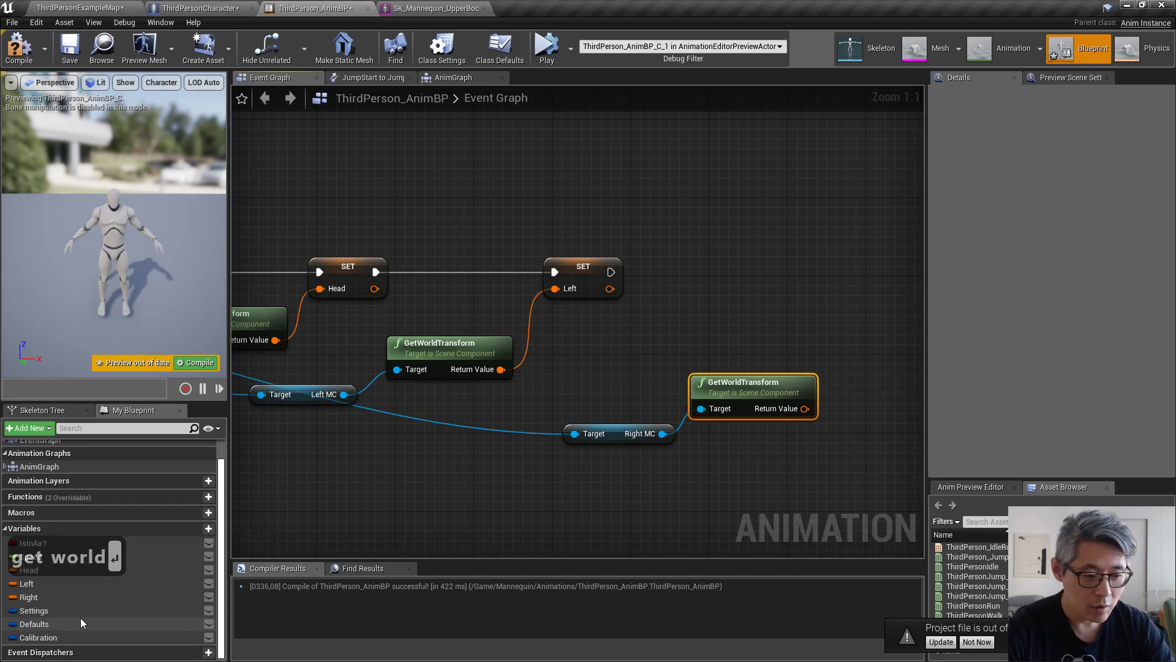
{"action": "left_click", "coordinate": [27, 596]}
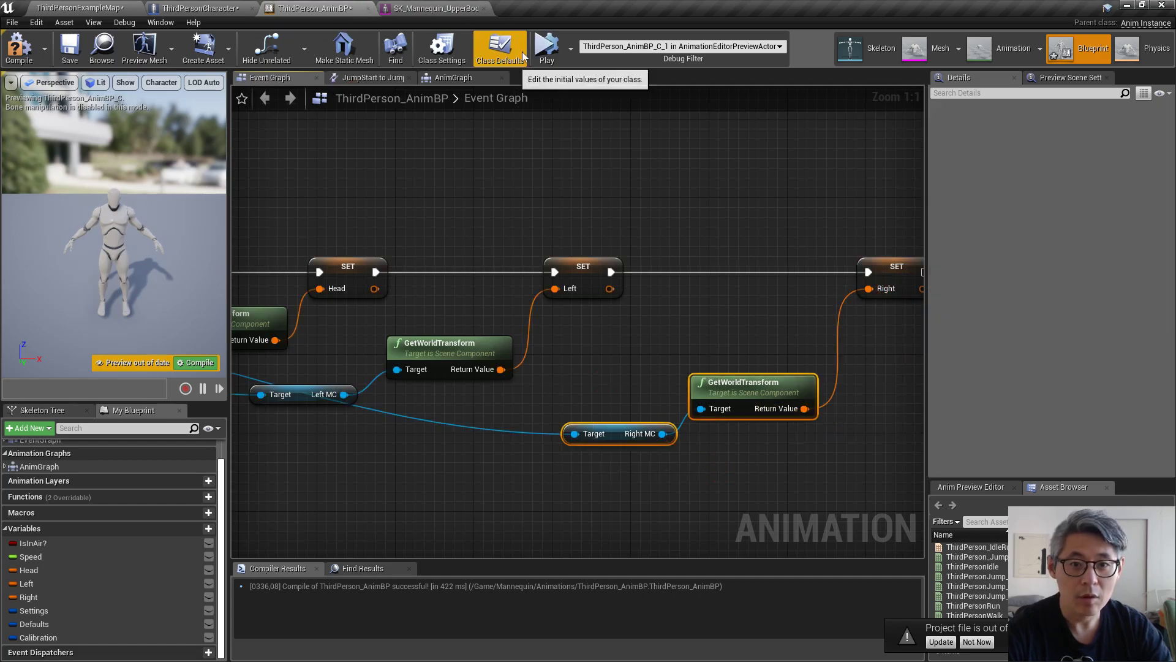
Play the level, stop it, then close the standalone game preview with Escape
{"action": "left_click", "coordinate": [541, 48]}
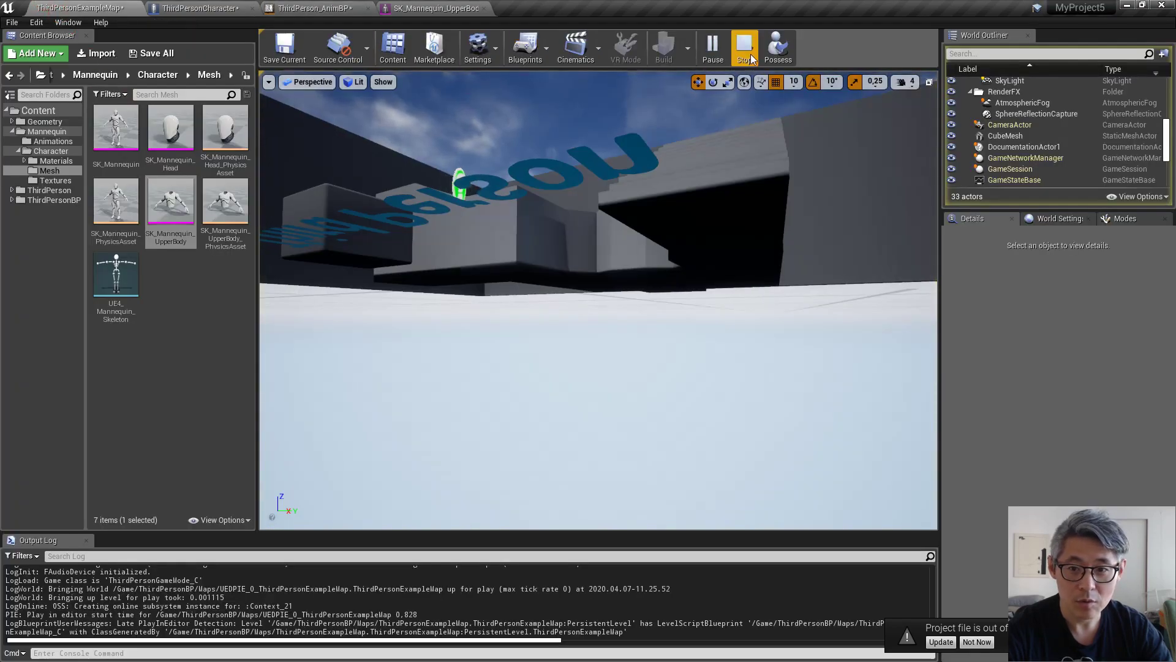
{"action": "left_click", "coordinate": [783, 47]}
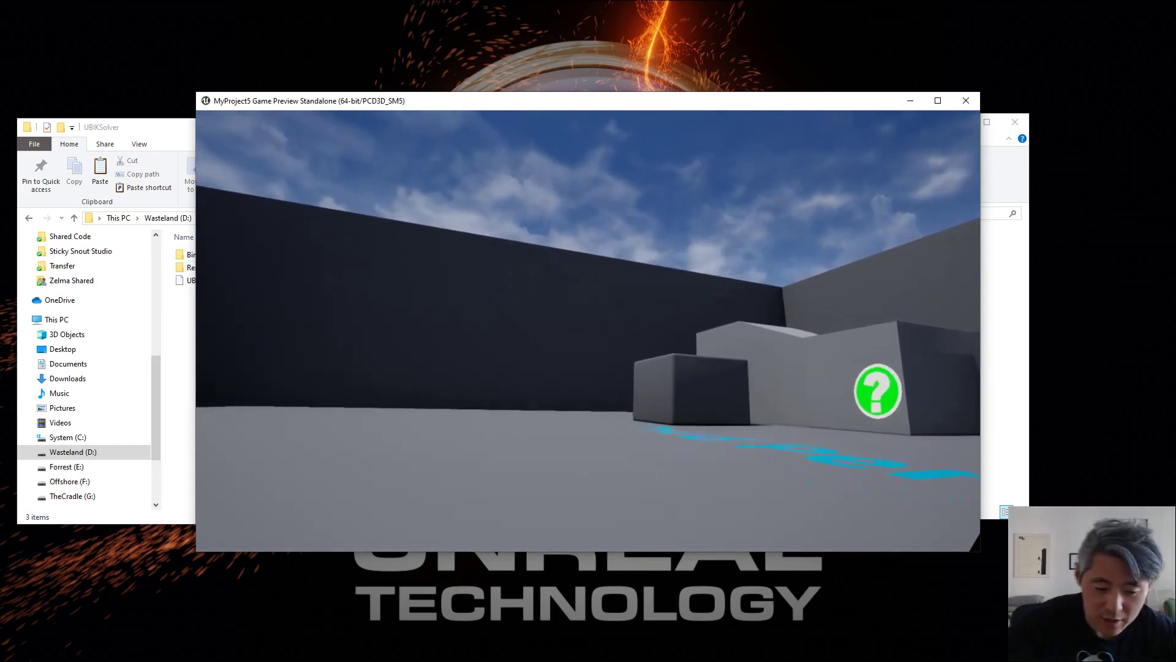
{"action": "key", "text": "Escape"}
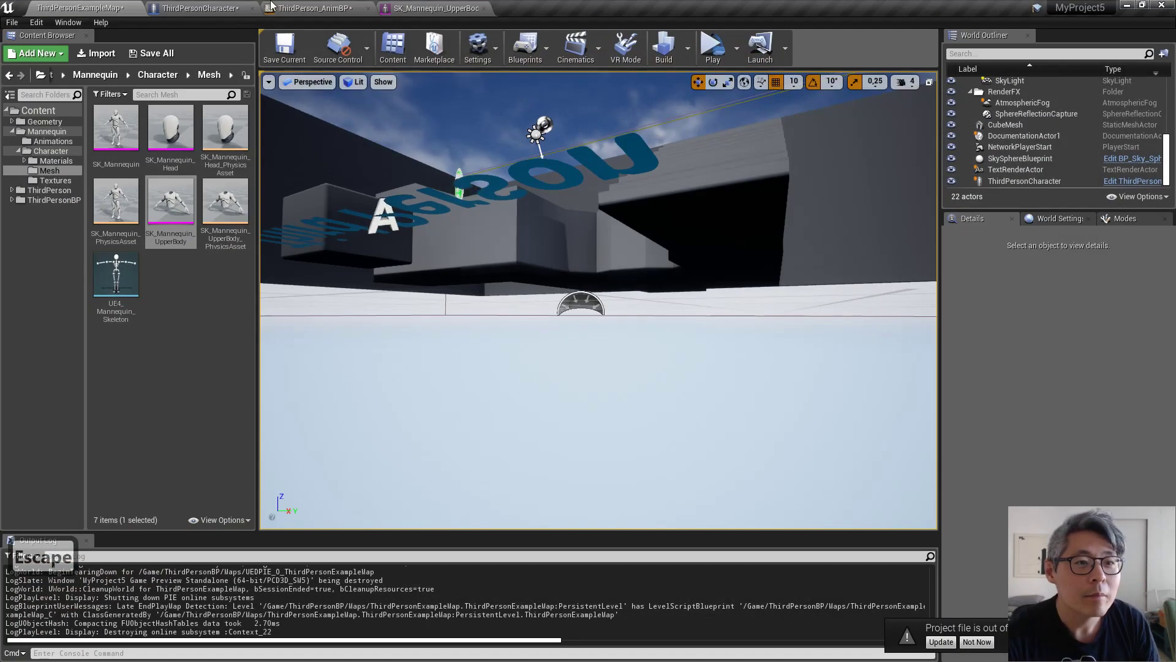
Return to the ThirdPersonCharacter blueprint and launch a VR Preview
{"action": "left_click", "coordinate": [200, 8]}
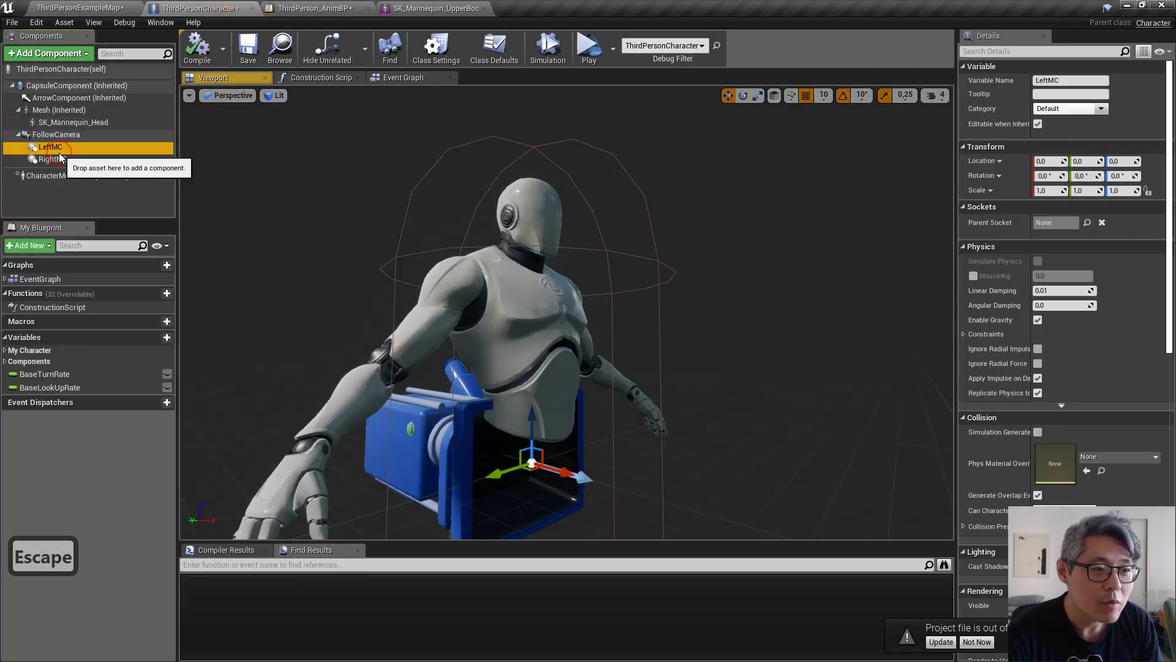
{"action": "mouse_move", "coordinate": [52, 147]}
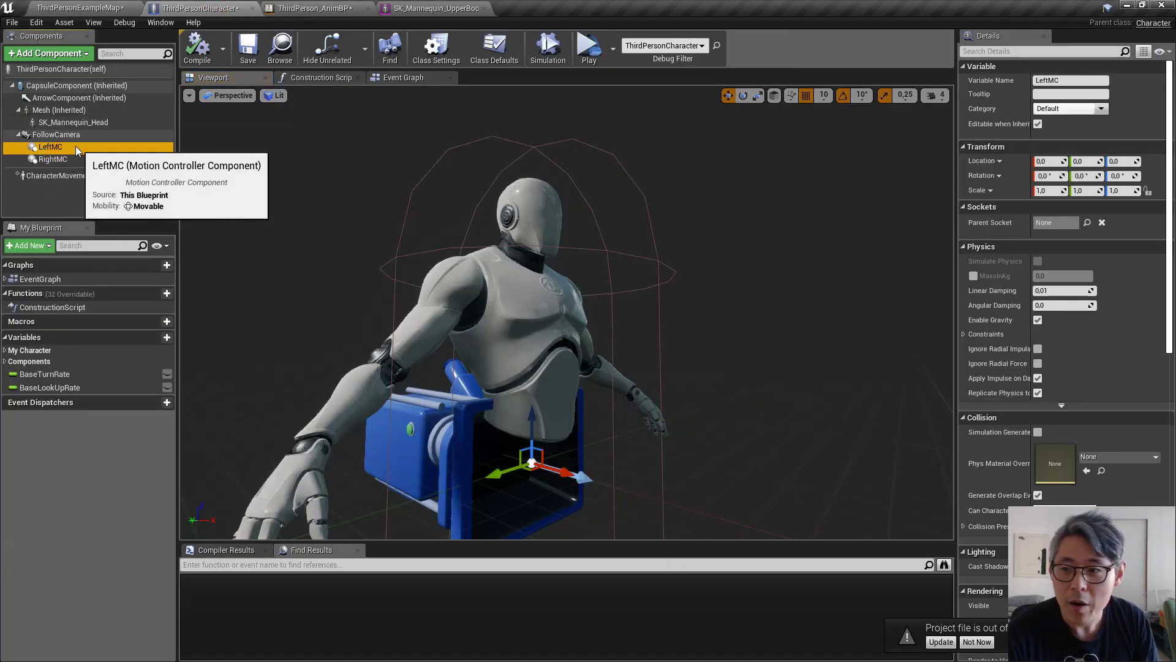
{"action": "mouse_move", "coordinate": [65, 149]}
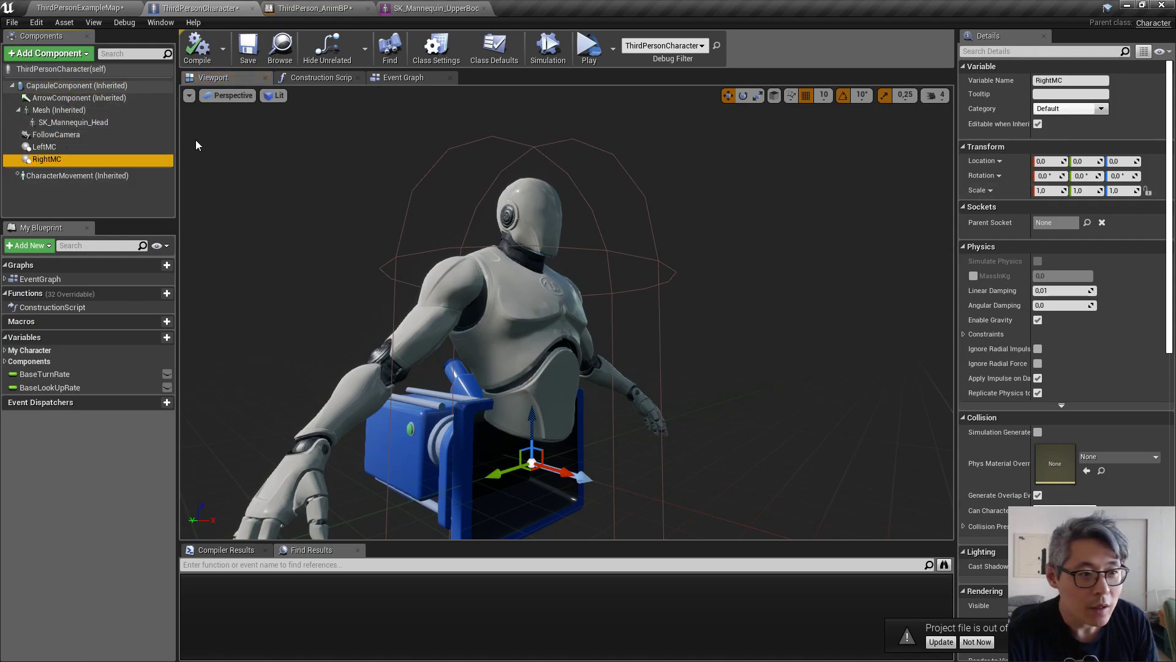
{"action": "left_click", "coordinate": [43, 146]}
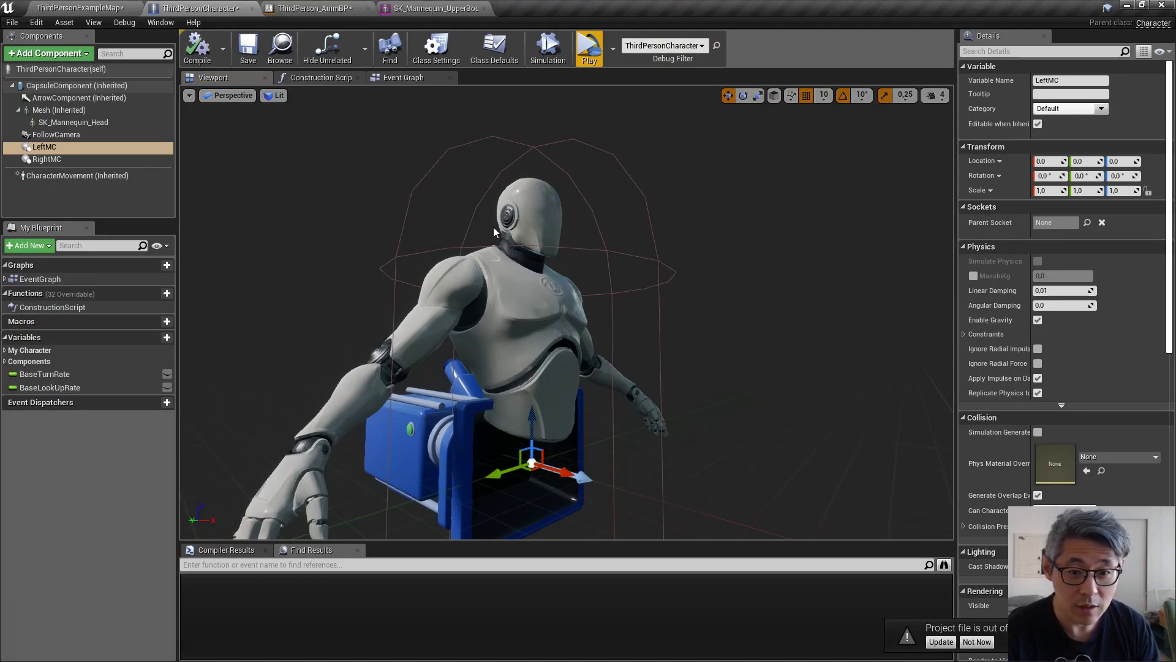
{"action": "mouse_move", "coordinate": [57, 134]}
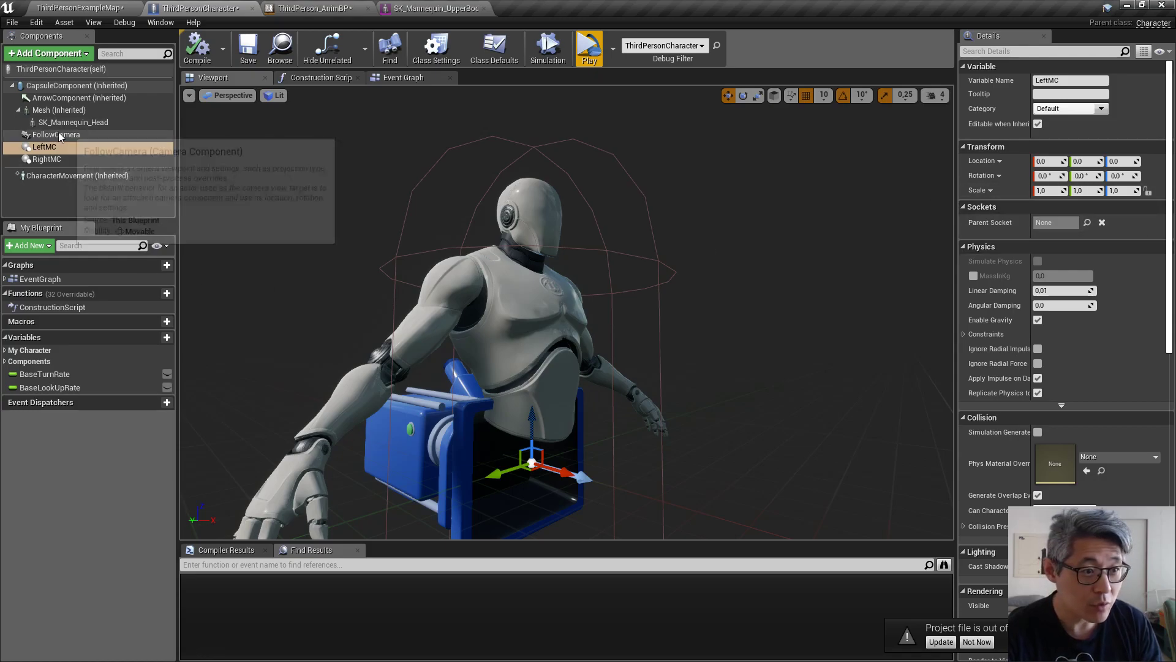
Enable Owner No See on SK_Mannequin_Head and check the hidden head in VR Preview
{"action": "left_click", "coordinate": [75, 122]}
{"action": "type", "text": "o"}
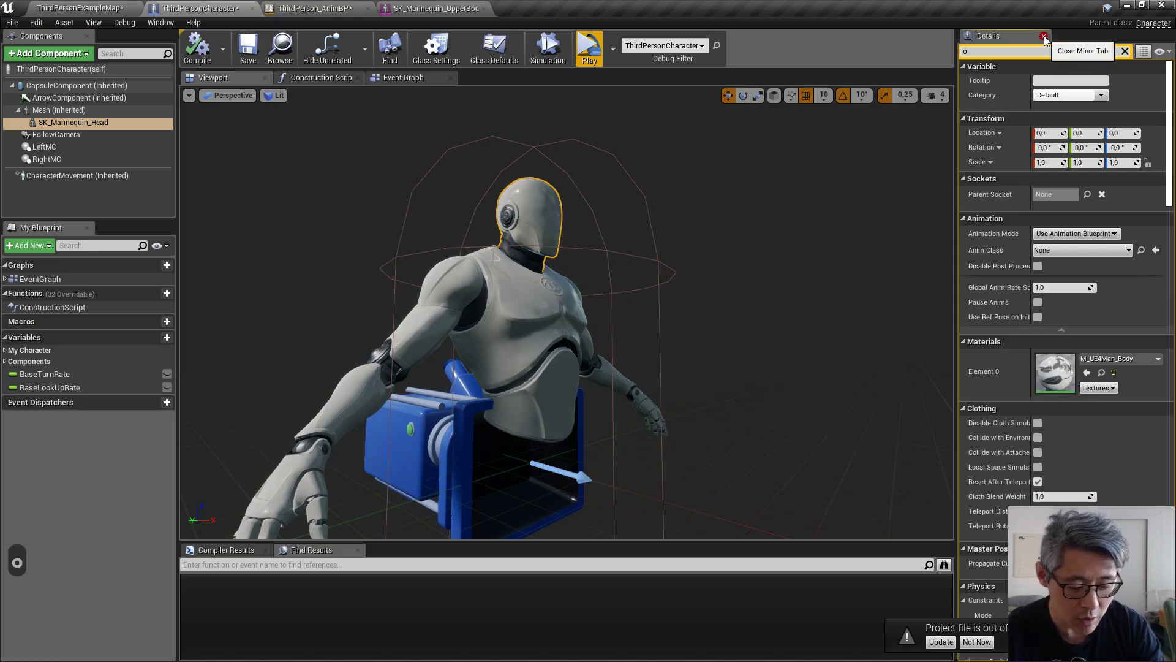
{"action": "type", "text": "w"}
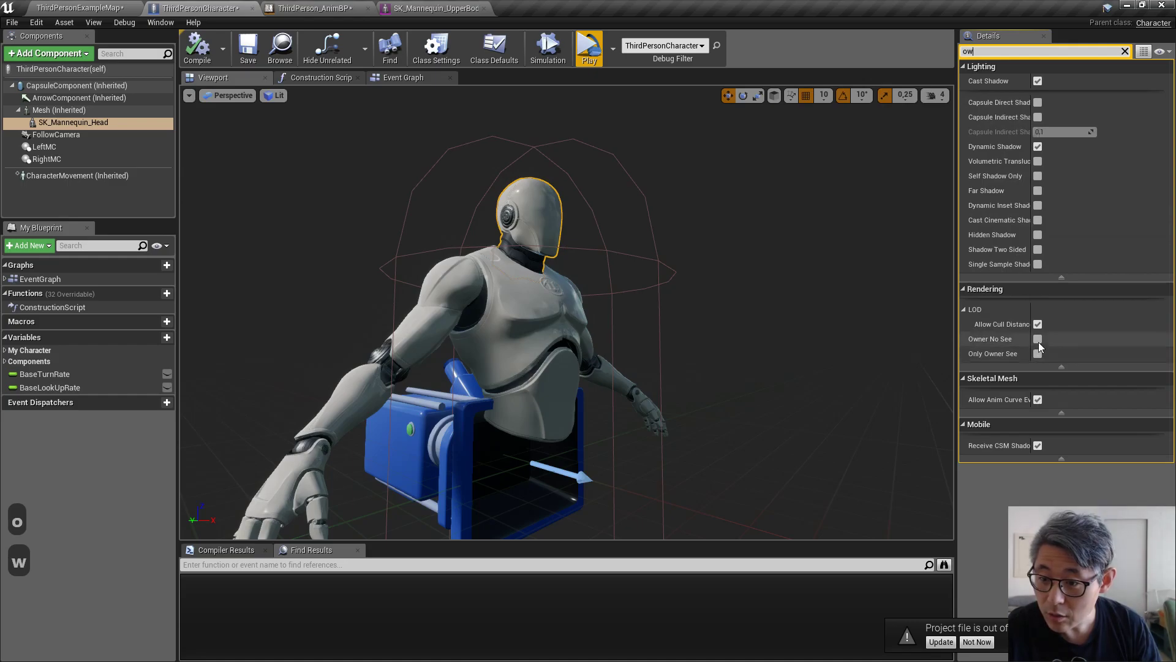
{"action": "mouse_move", "coordinate": [1039, 344]}
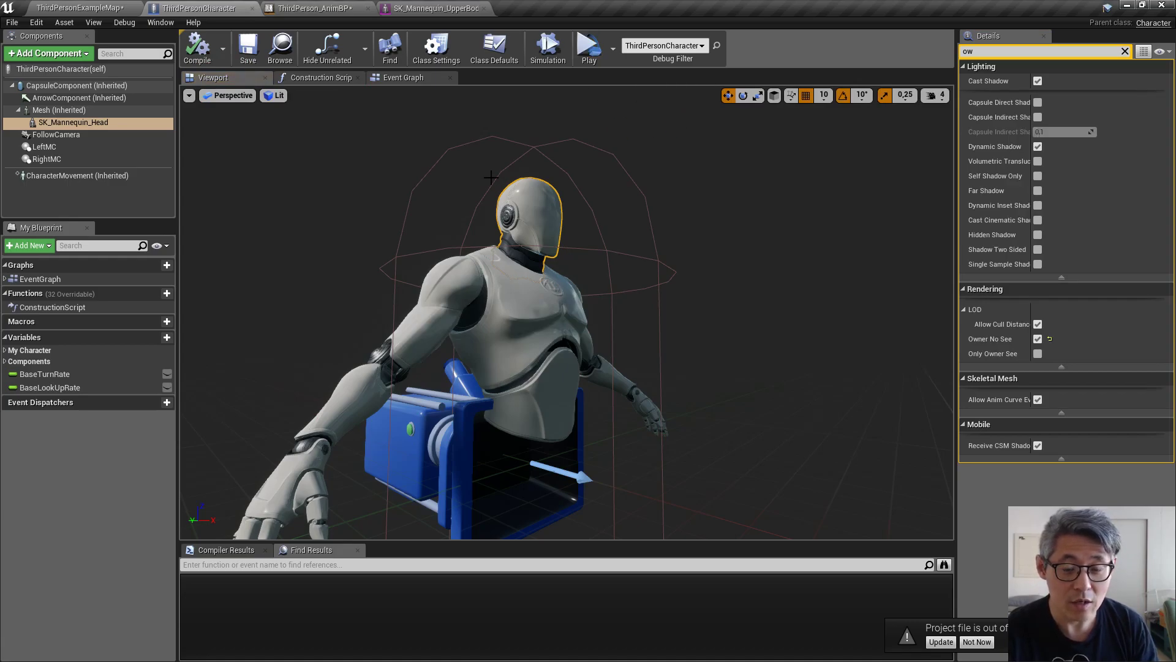
{"action": "mouse_move", "coordinate": [588, 46]}
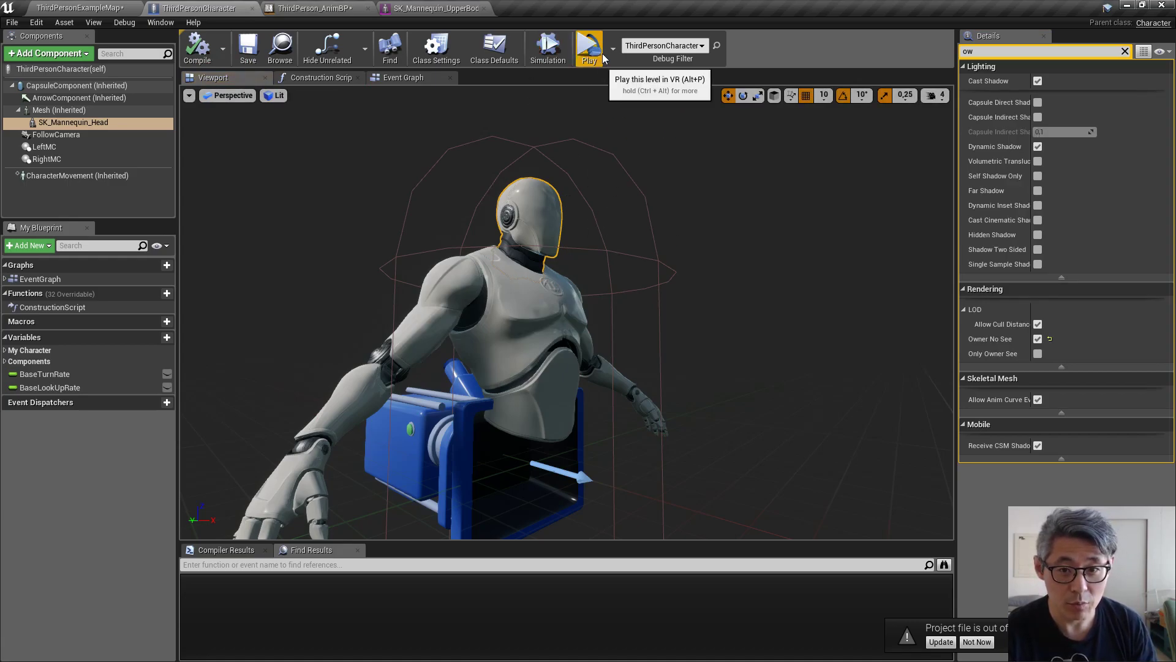
{"action": "mouse_move", "coordinate": [608, 59]}
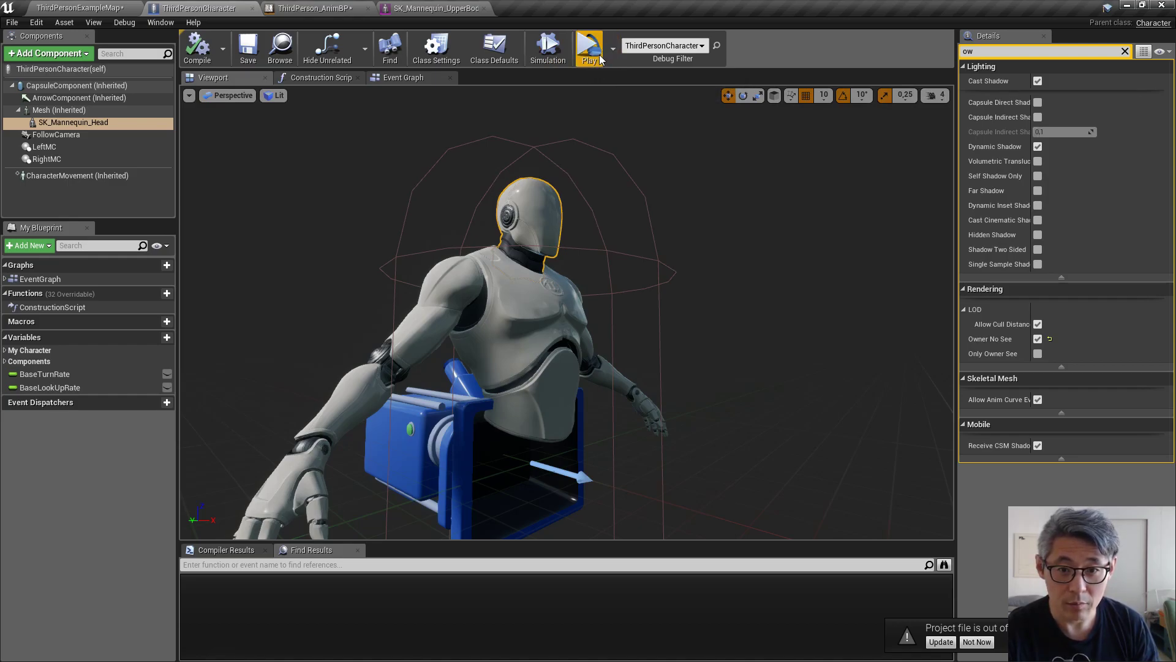
{"action": "left_click", "coordinate": [588, 44]}
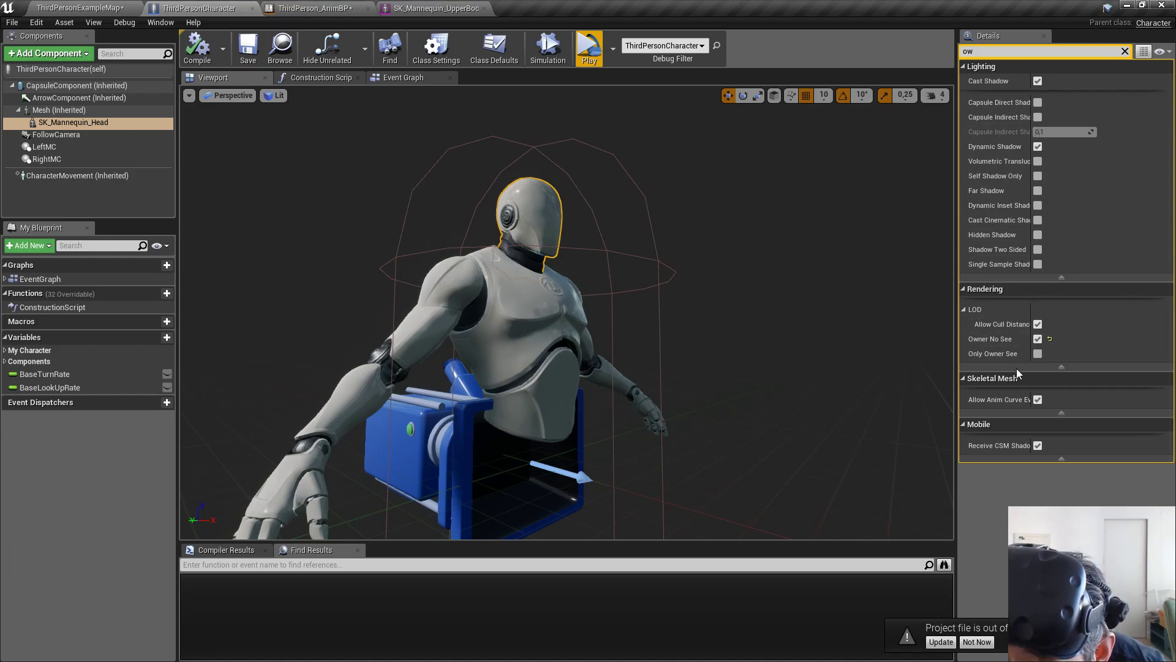
{"action": "left_click", "coordinate": [1037, 338]}
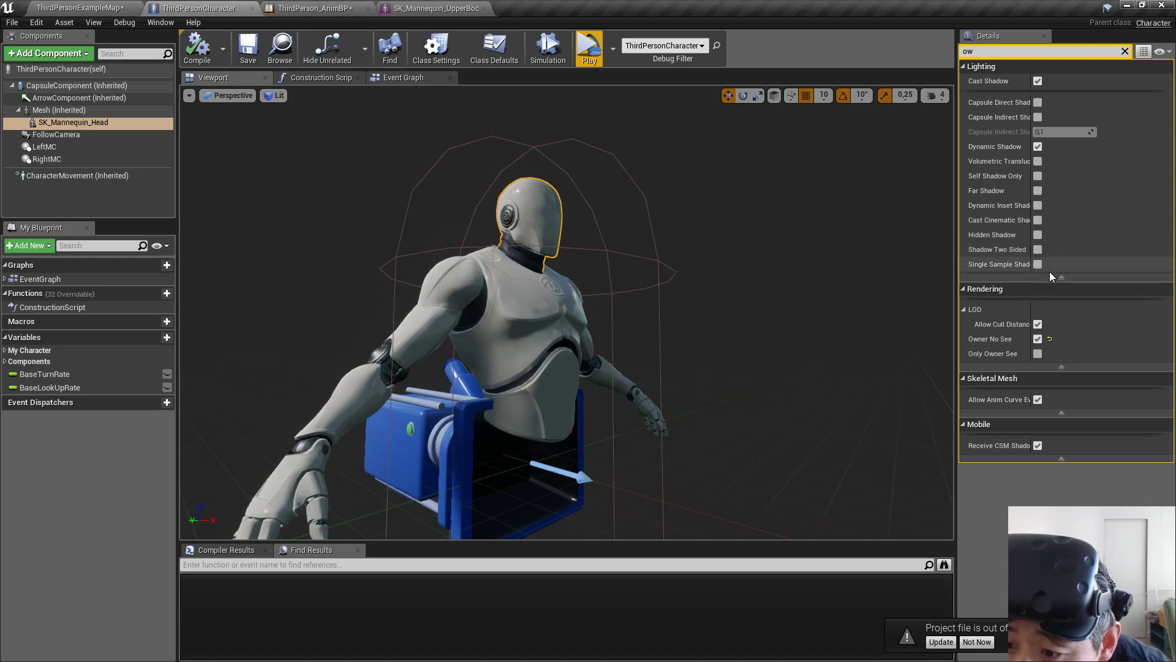
{"action": "mouse_move", "coordinate": [1055, 223]}
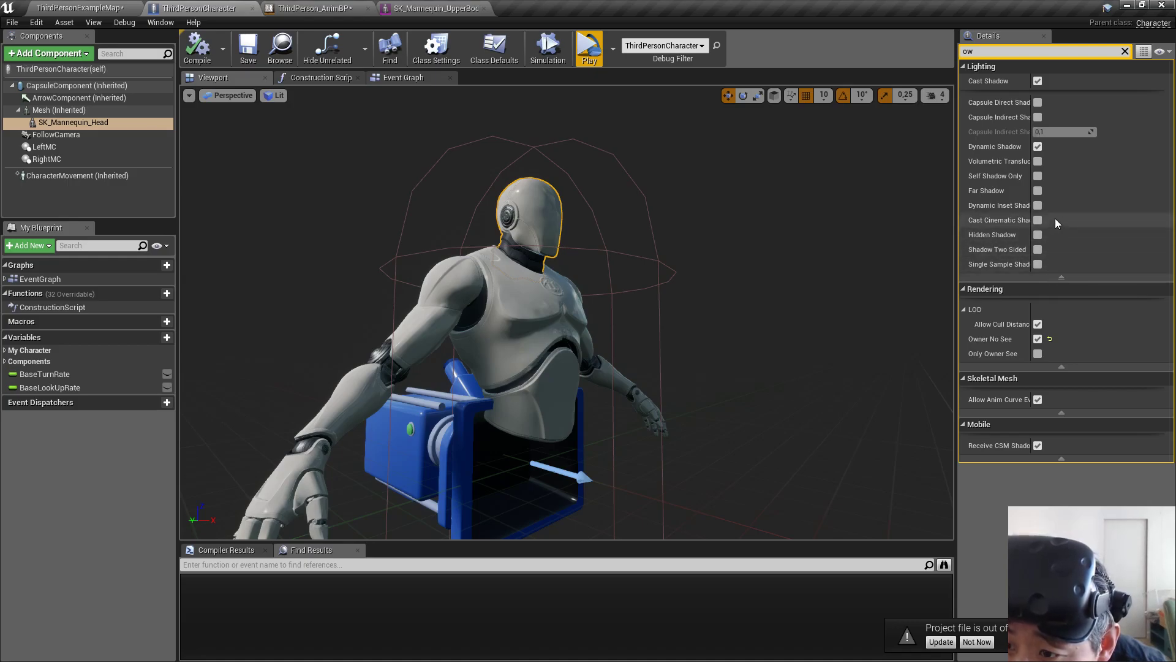
{"action": "mouse_move", "coordinate": [1125, 370]}
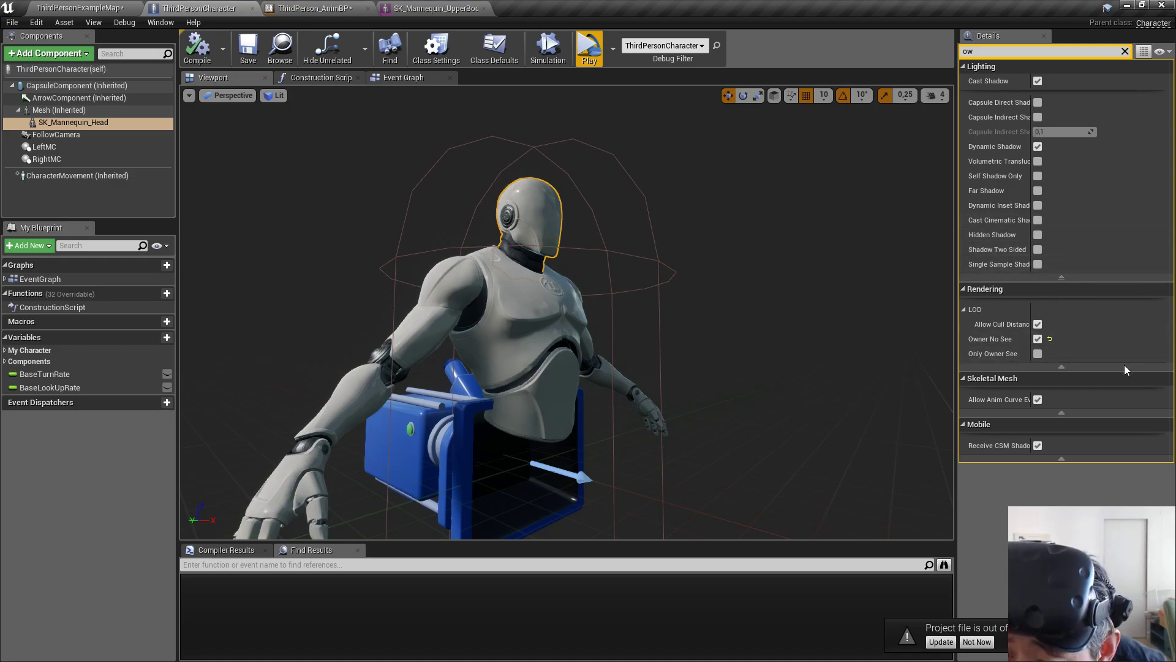
{"action": "mouse_move", "coordinate": [1060, 368]}
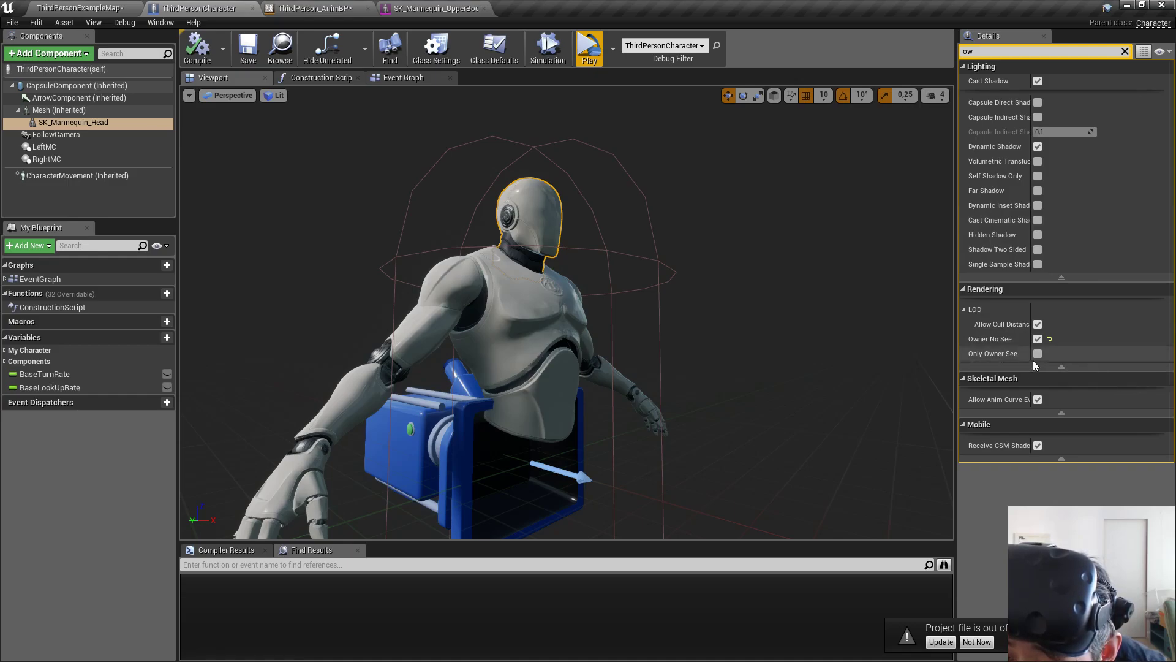
{"action": "mouse_move", "coordinate": [1050, 362]}
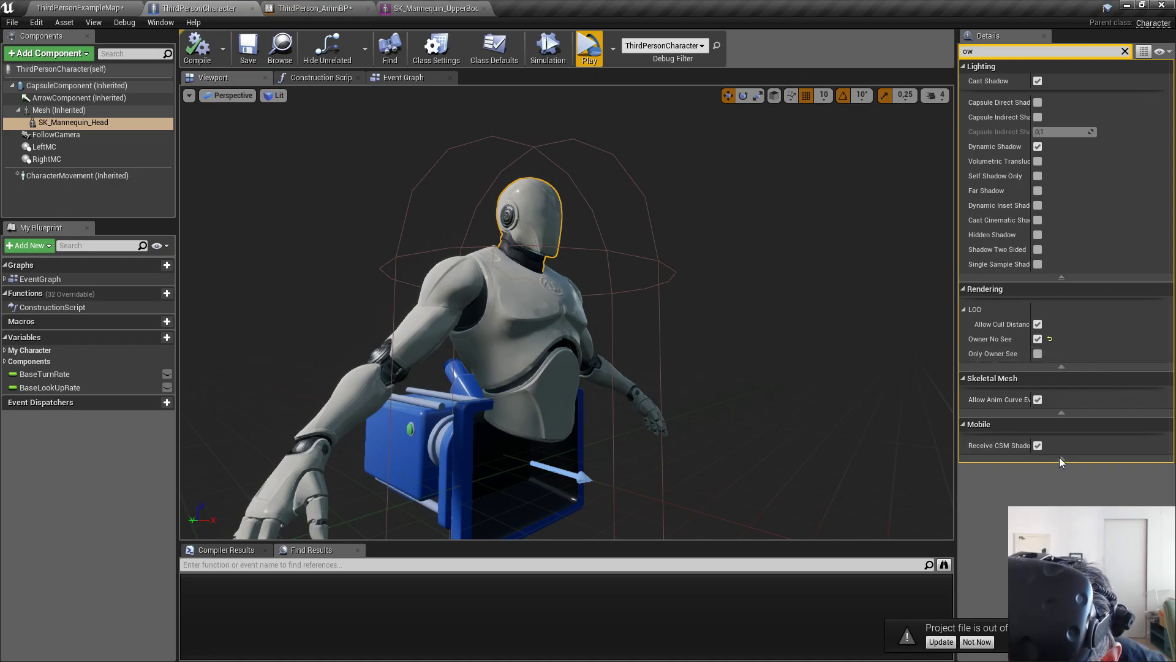
{"action": "mouse_move", "coordinate": [794, 339]}
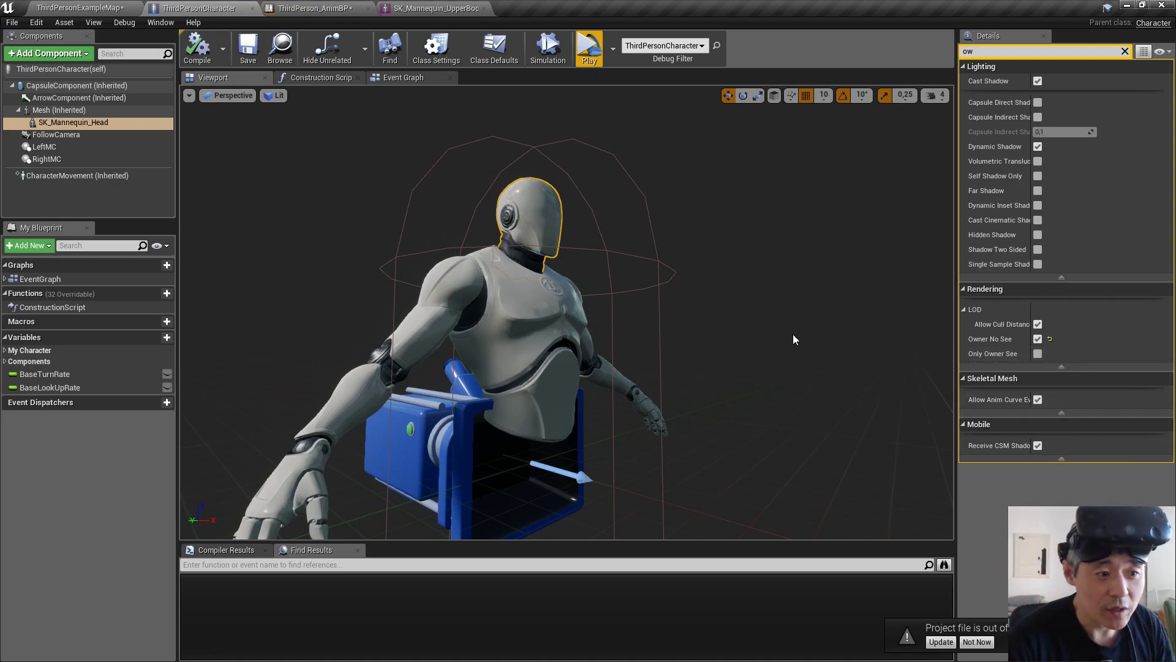
{"action": "left_click", "coordinate": [589, 44]}
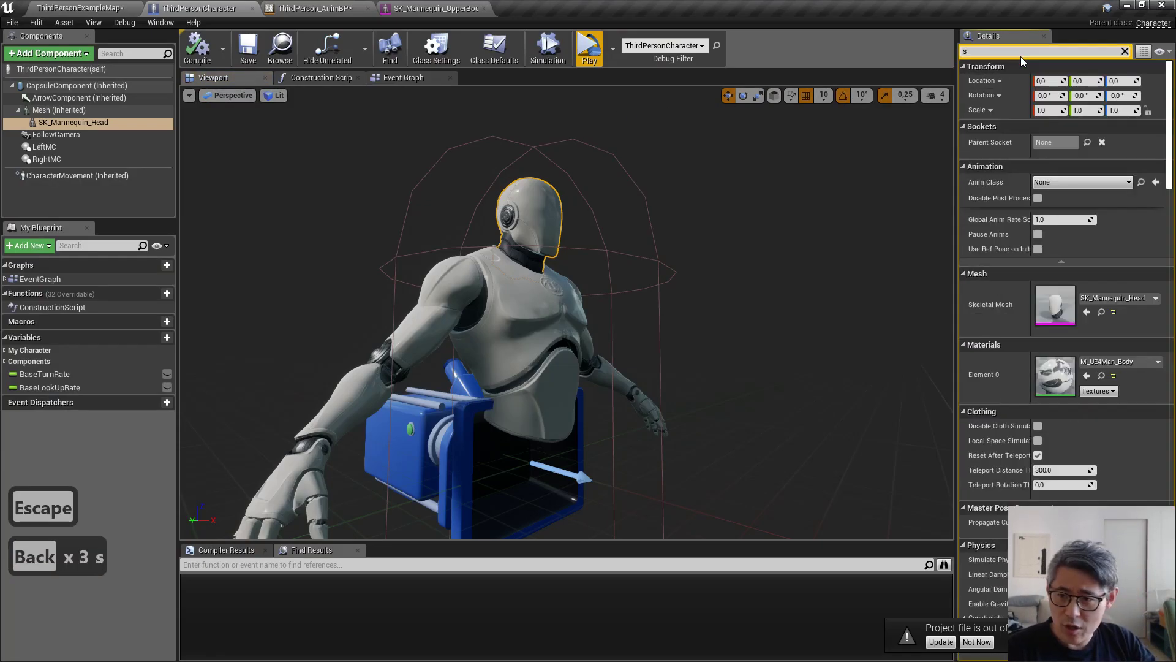
Tick Hidden Shadow on SK_Mannequin_Head and check the shadow in VR Preview
{"action": "type", "text": "hadow"}
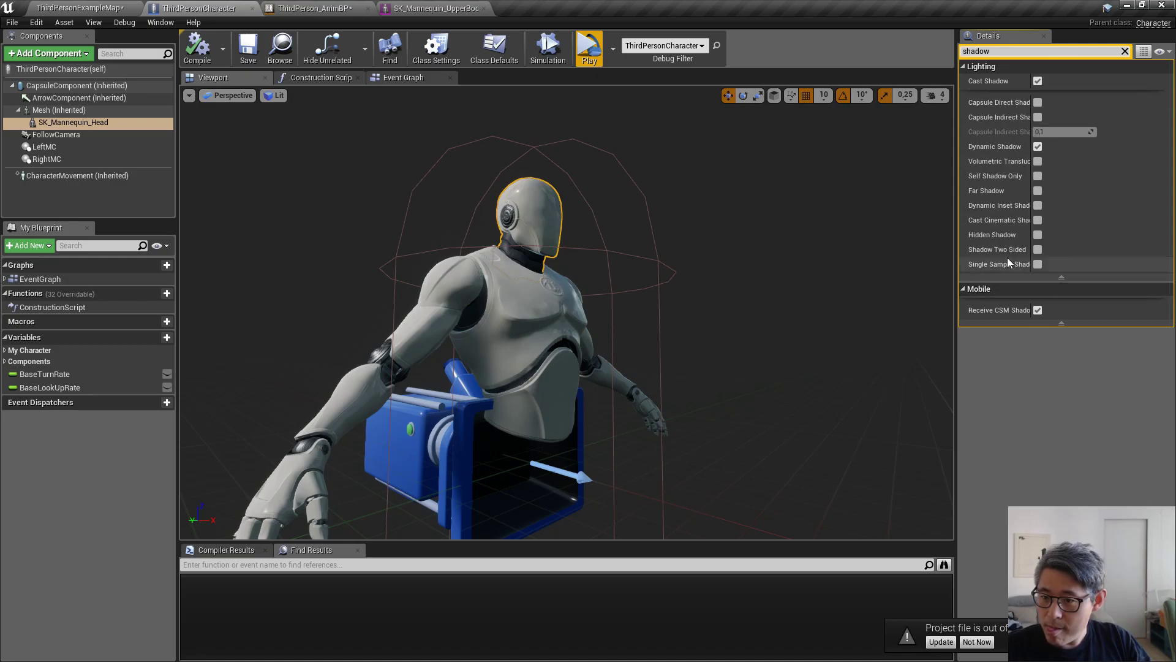
{"action": "mouse_move", "coordinate": [992, 234]}
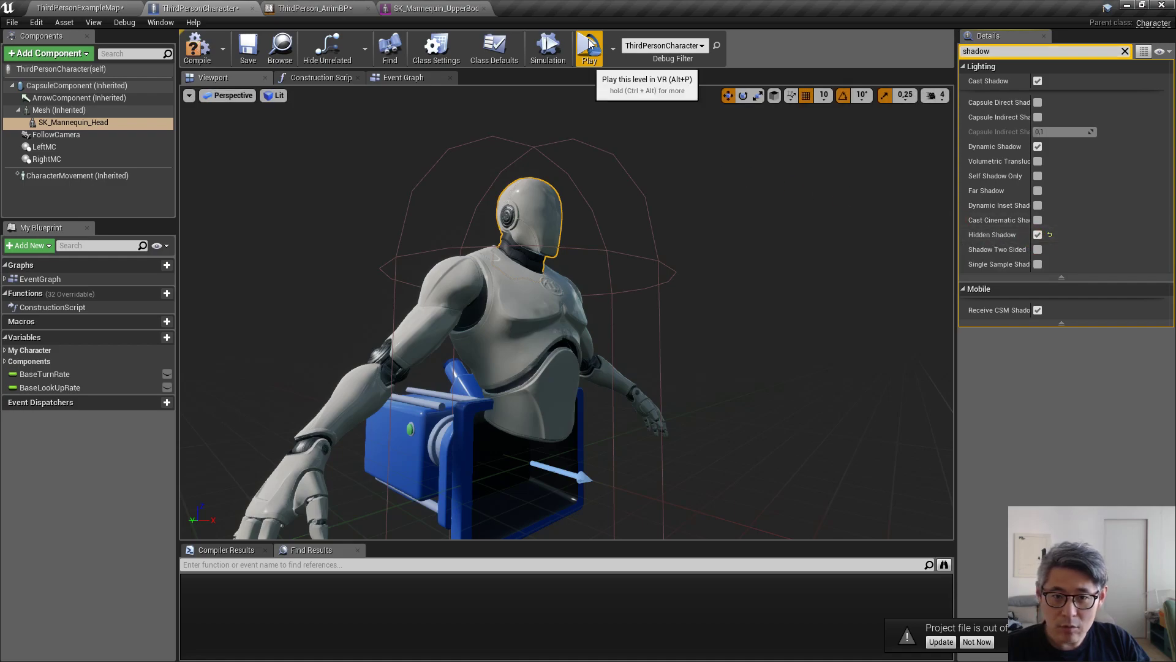
{"action": "left_click", "coordinate": [589, 48]}
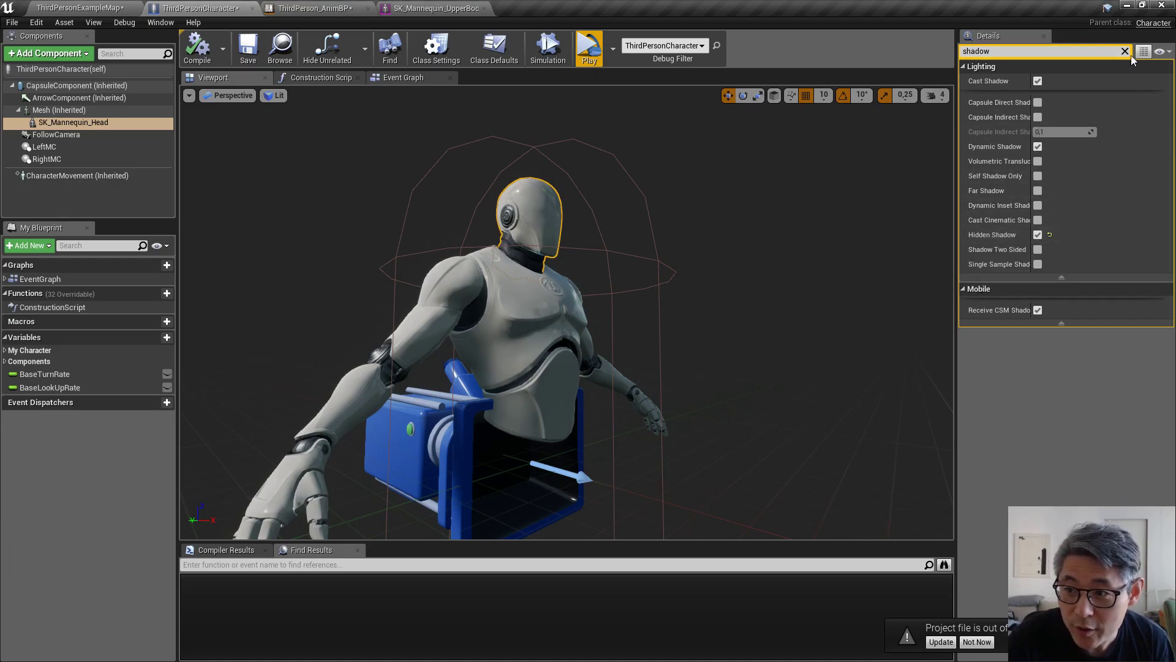
Clear the Details filter and save the ThirdPersonCharacter blueprint and ThirdPersonExampleMap
{"action": "left_click", "coordinate": [1123, 51]}
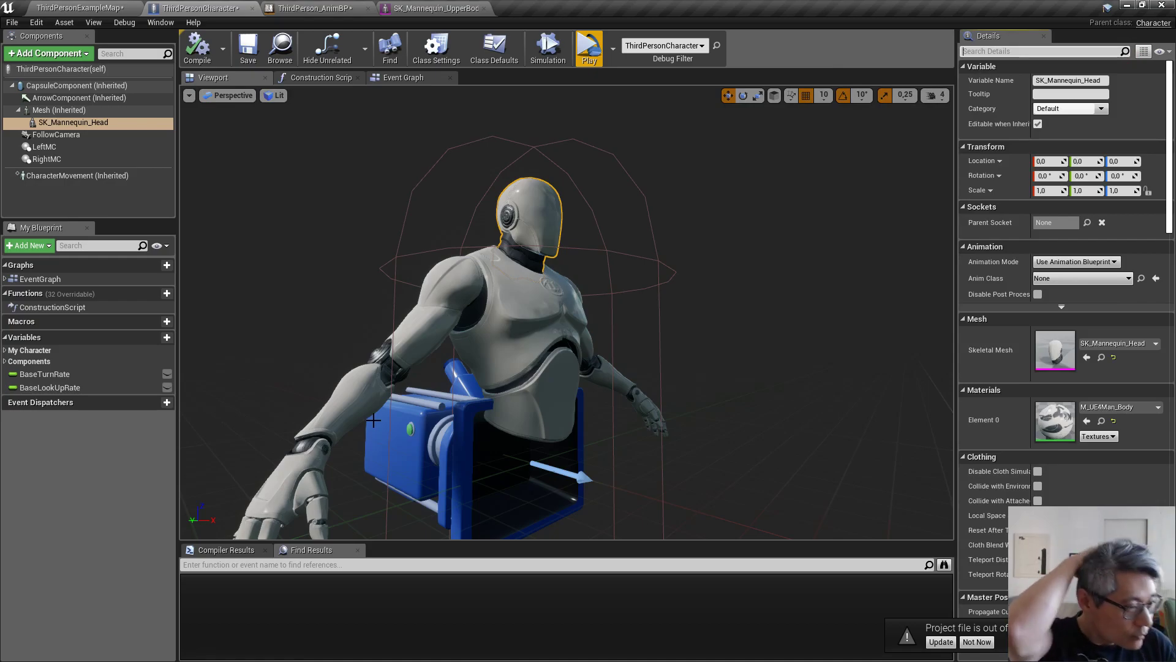
{"action": "mouse_move", "coordinate": [243, 6]}
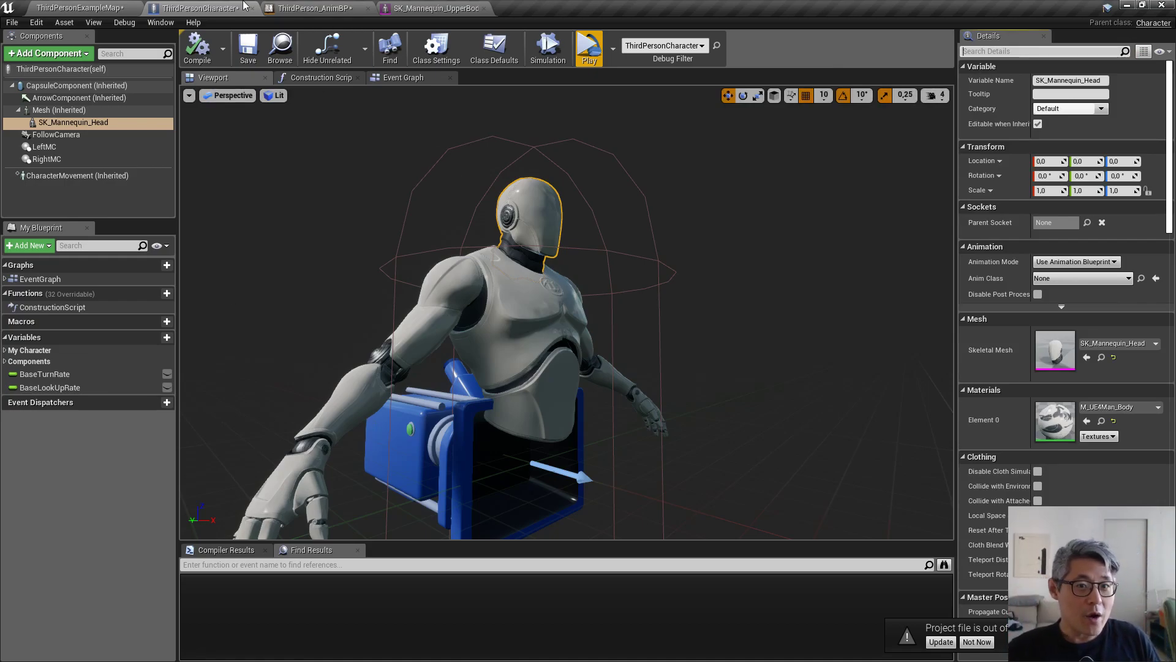
{"action": "left_click", "coordinate": [315, 8]}
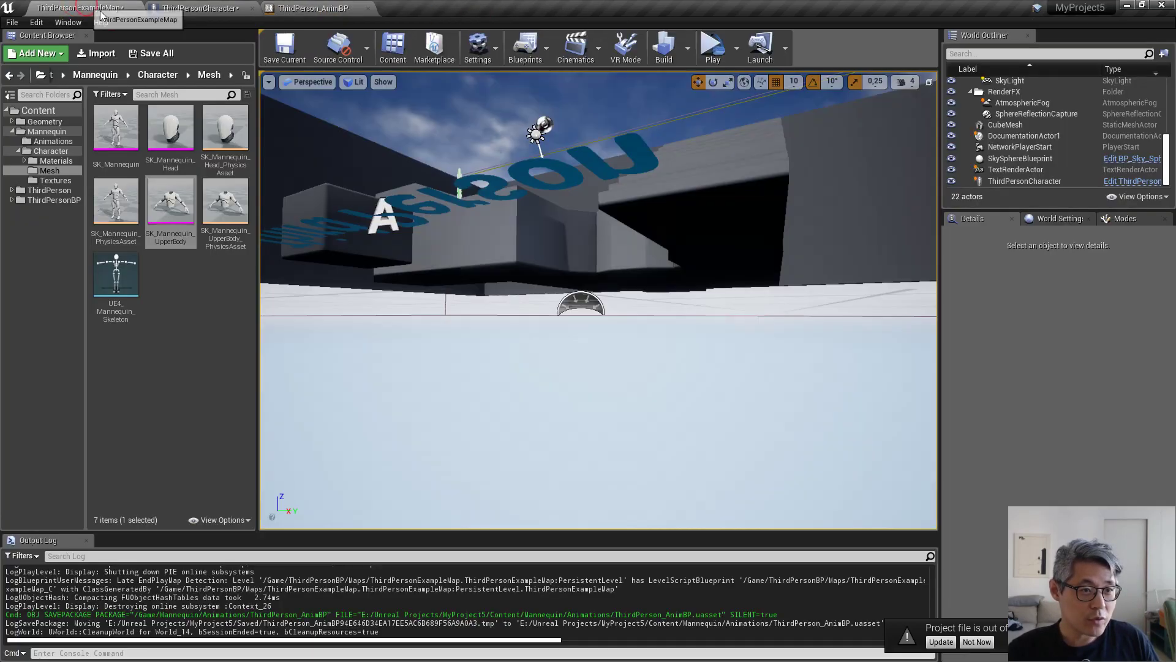
{"action": "left_click", "coordinate": [157, 54]}
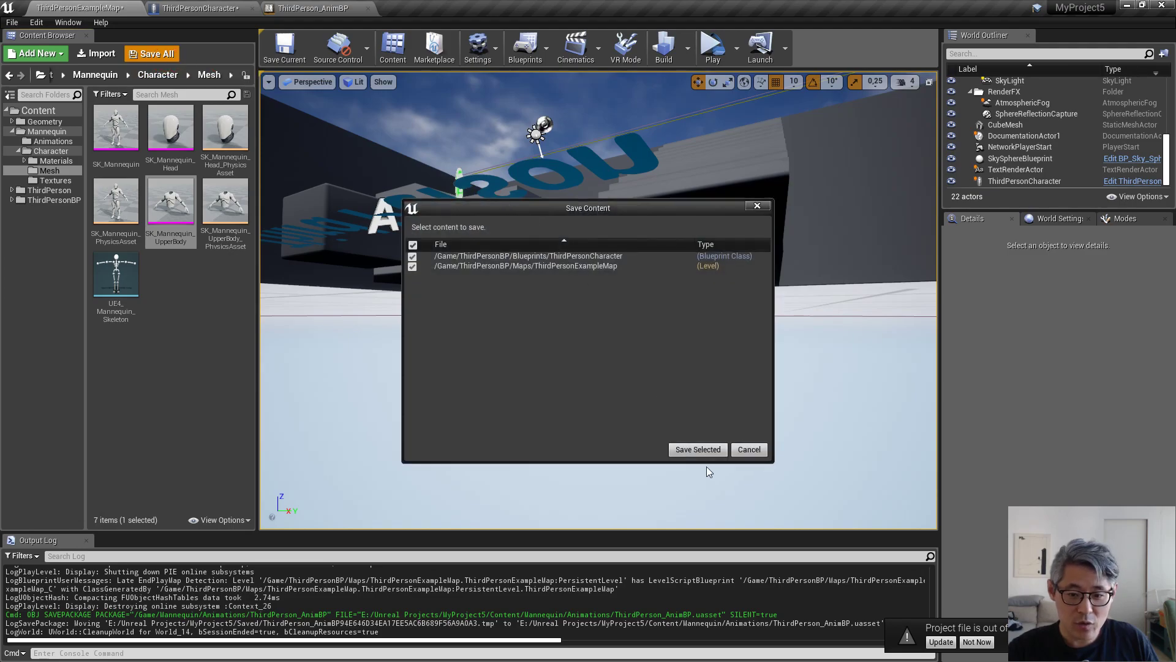
{"action": "left_click", "coordinate": [696, 449]}
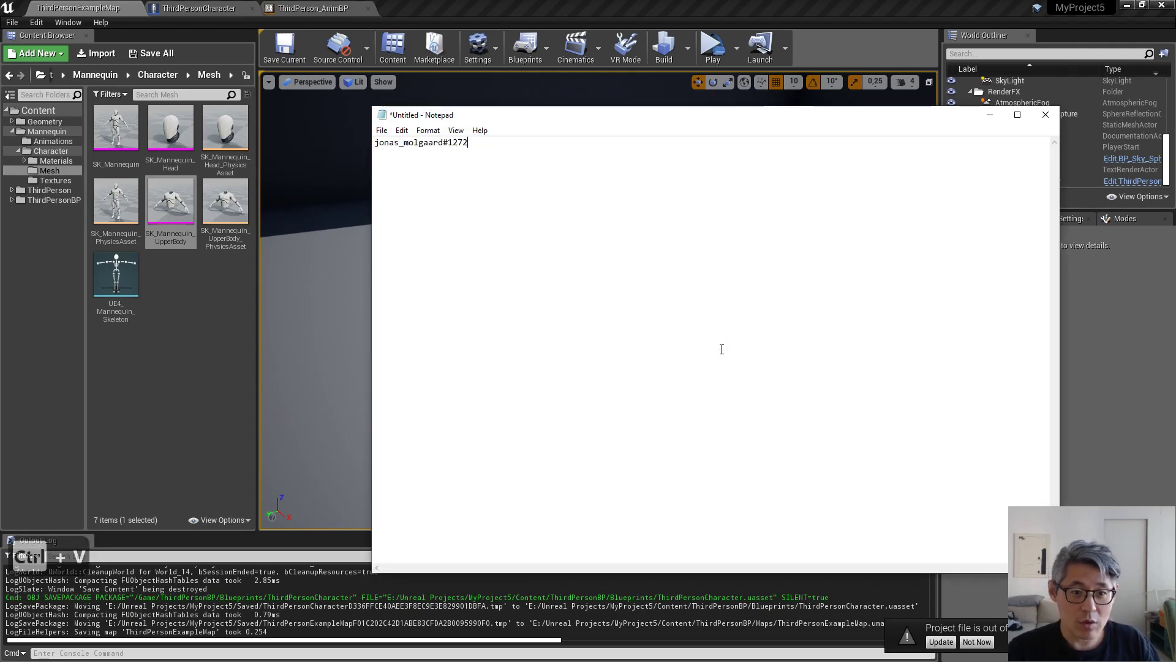
{"action": "mouse_move", "coordinate": [556, 308]}
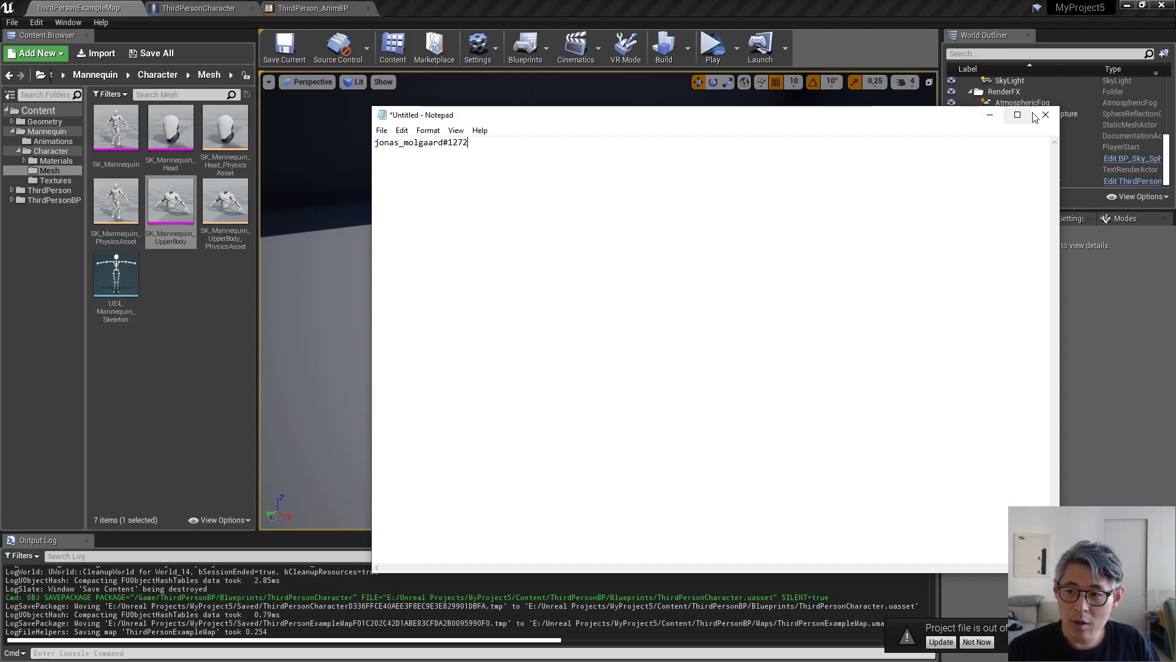
Minimize Notepad to bring the Unreal level editor back into view
{"action": "left_click", "coordinate": [1044, 115]}
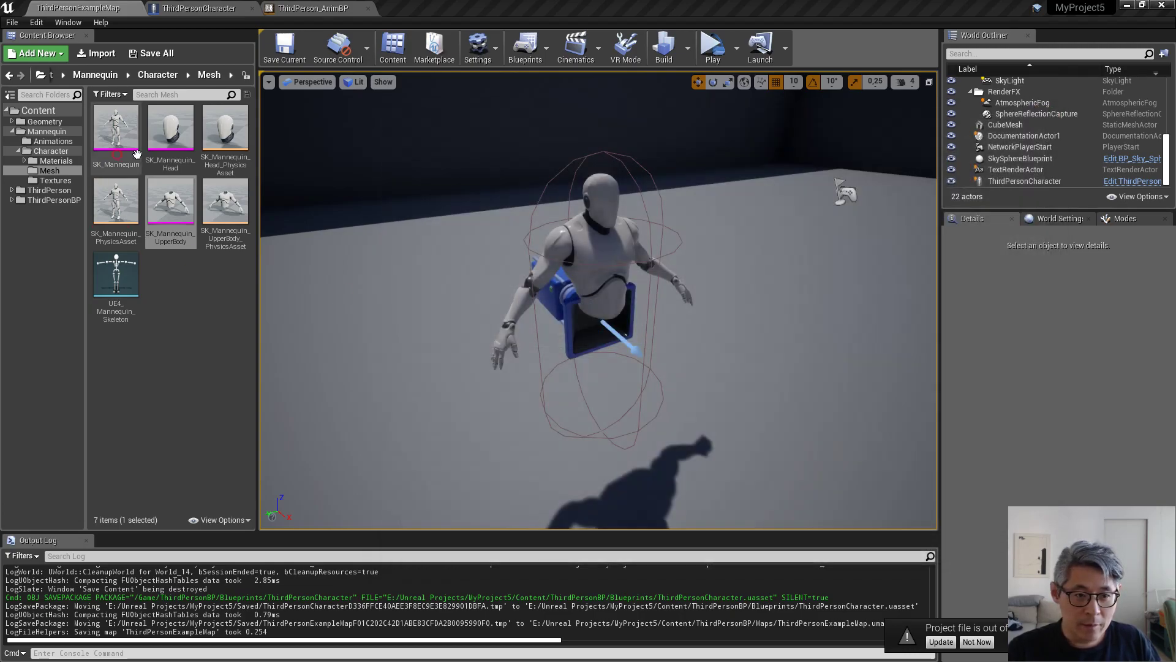